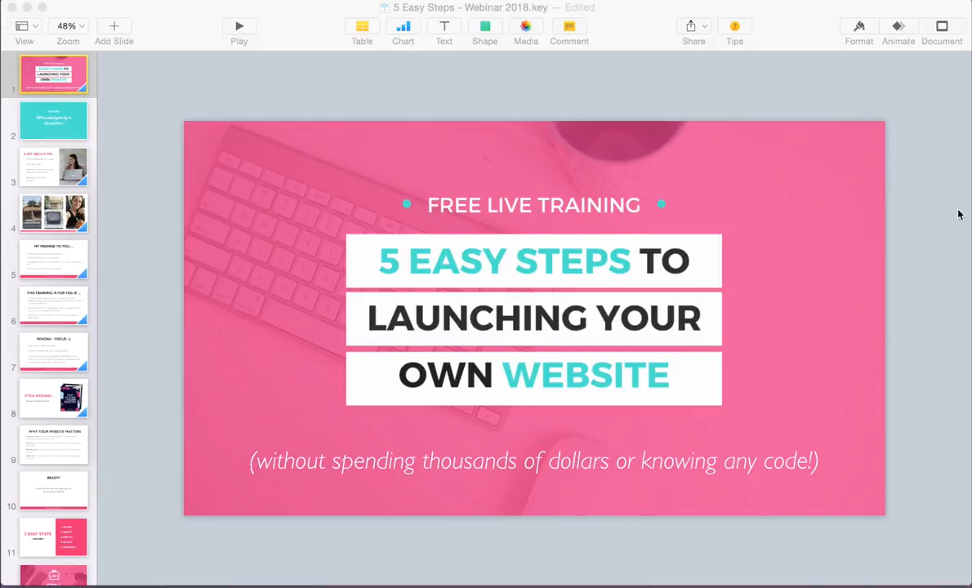
pyautogui.moveTo(44, 147)
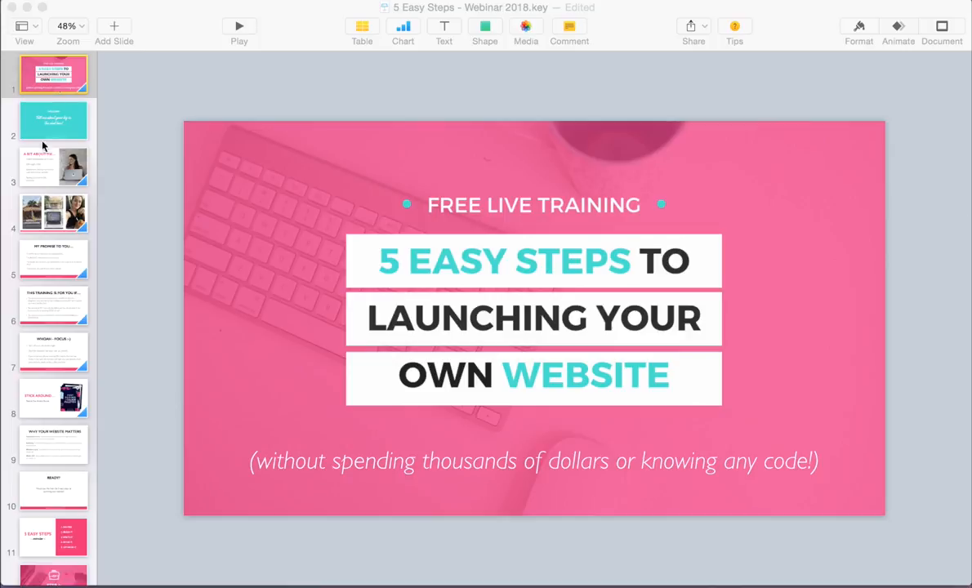
# - View the welcome and about-me slides of the 5 Easy Steps deck, then switch to Leadpages
pyautogui.click(52, 121)
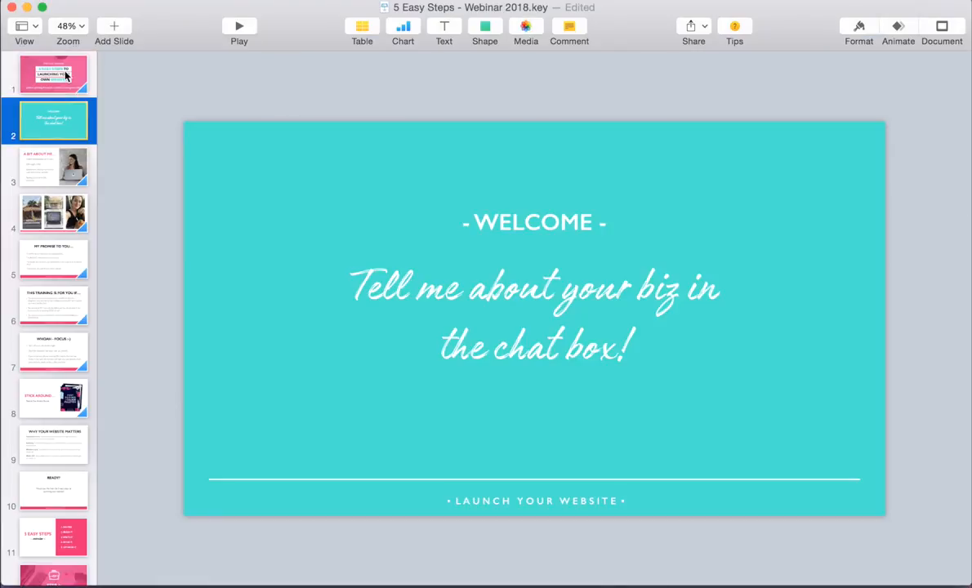
pyautogui.click(52, 166)
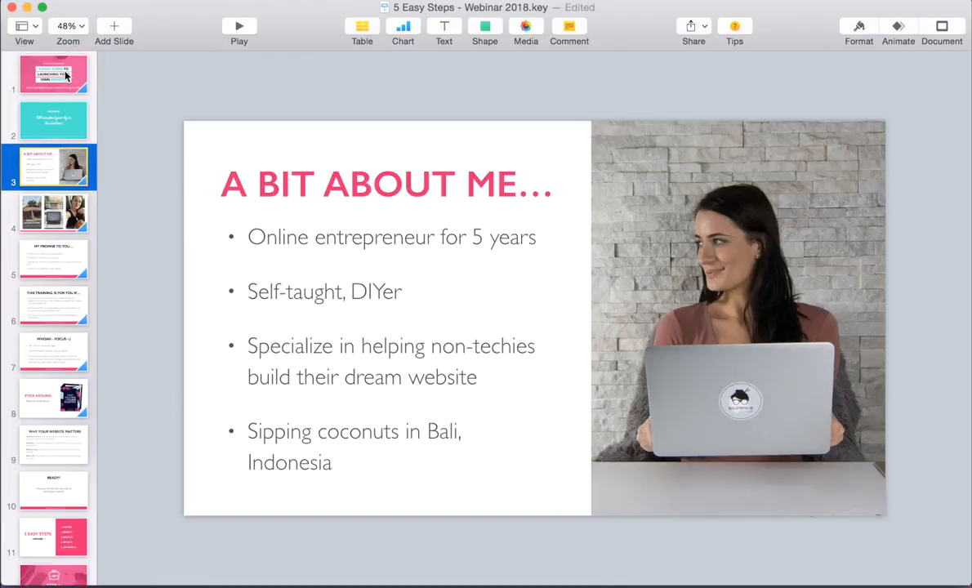
pyautogui.click(52, 213)
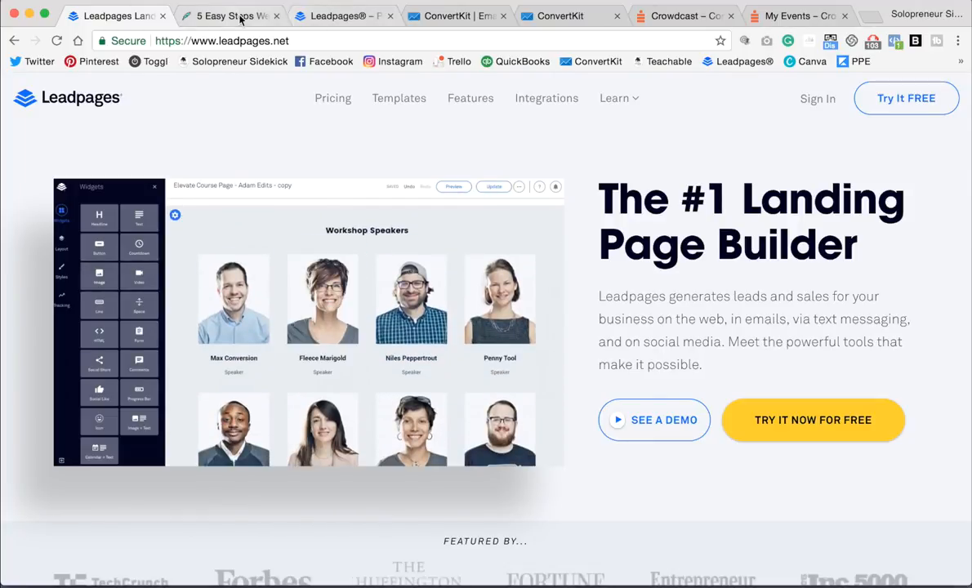
# - Scroll through the live 5 Easy Steps webinar registration page
pyautogui.click(232, 16)
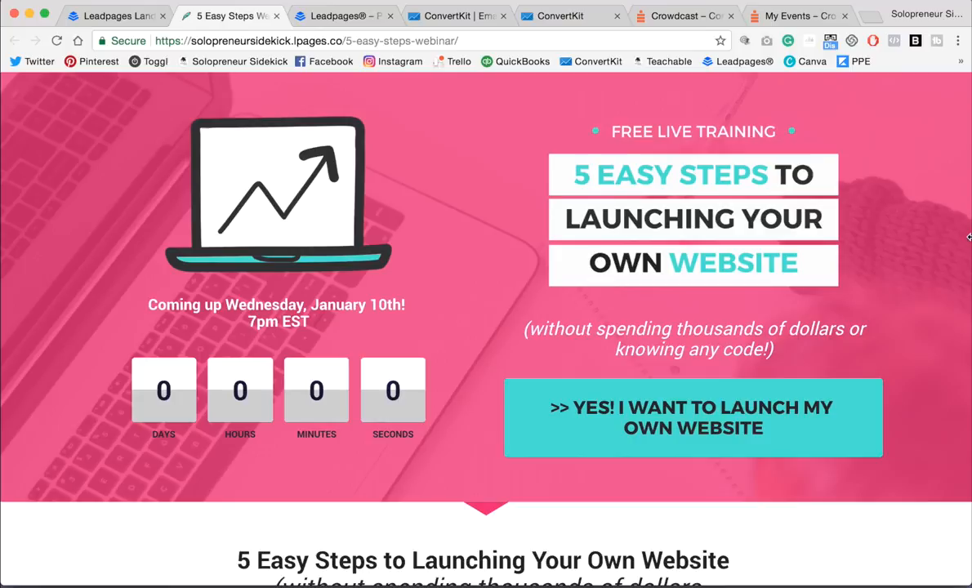
pyautogui.scroll(-3)
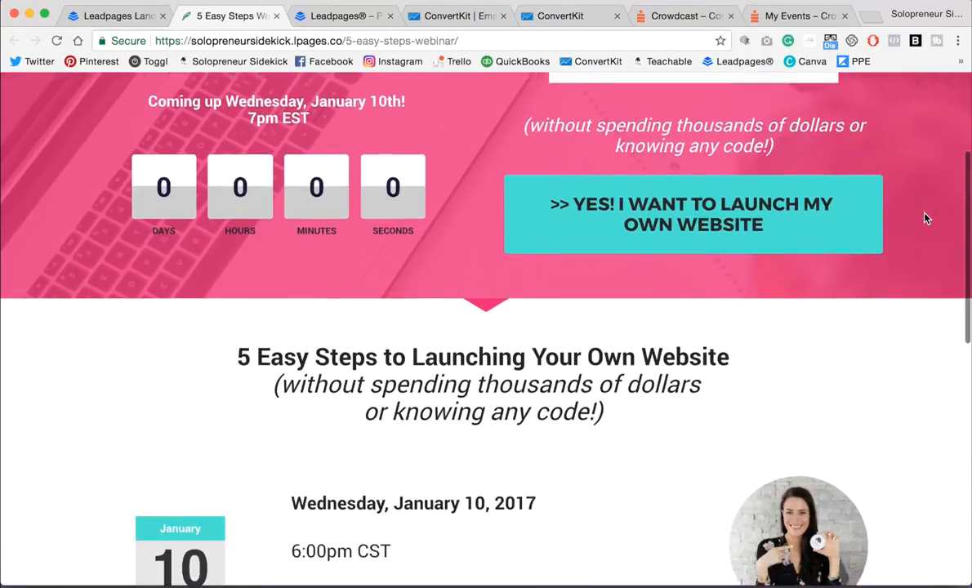
pyautogui.scroll(-3)
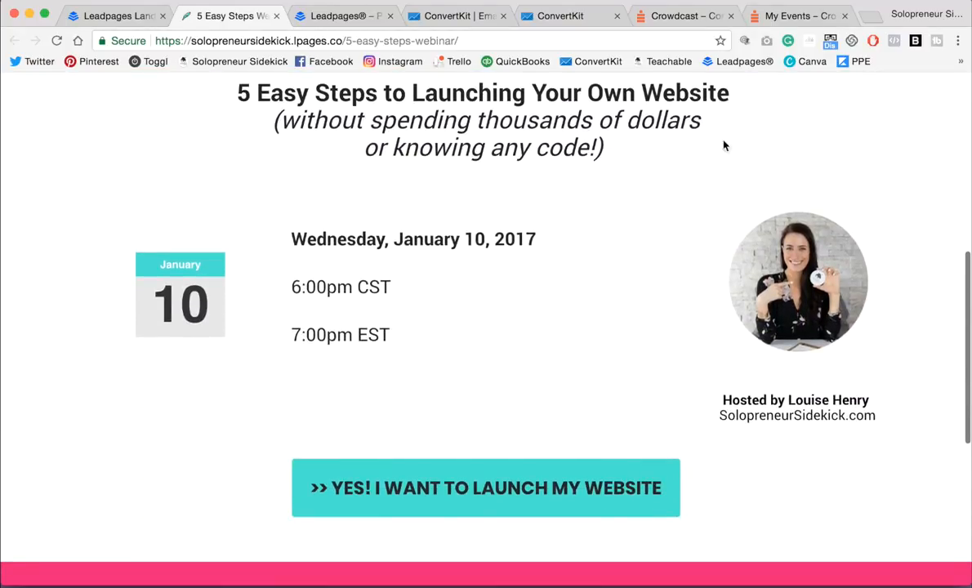
pyautogui.scroll(-3)
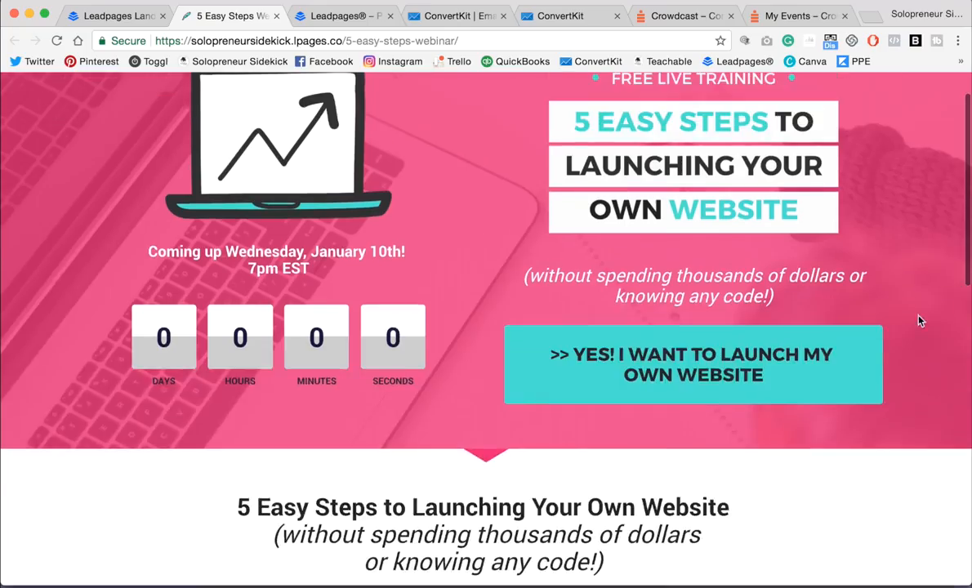
pyautogui.scroll(3)
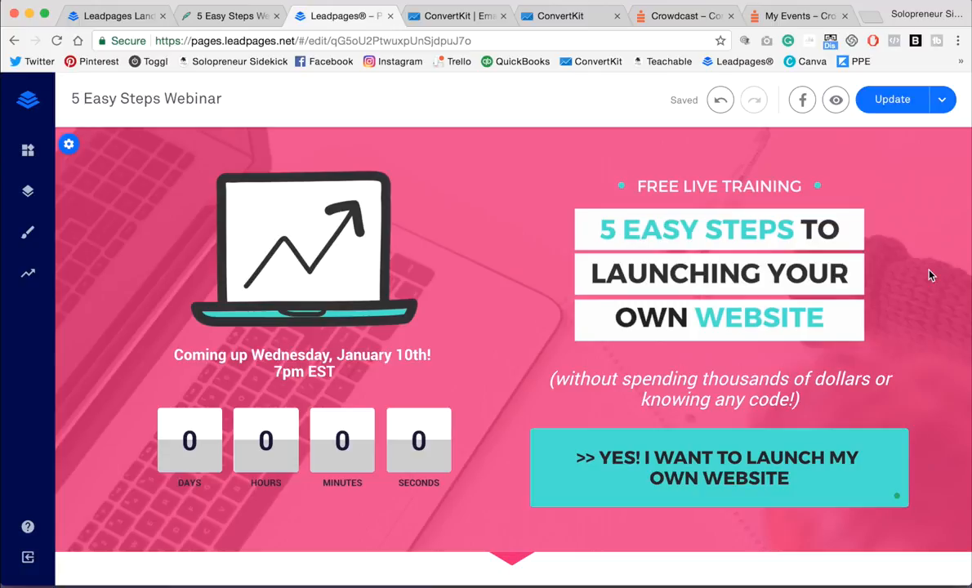
# - Select the YES sign-up button in the editor and open its linked Leadbox pop-up form
pyautogui.click(719, 273)
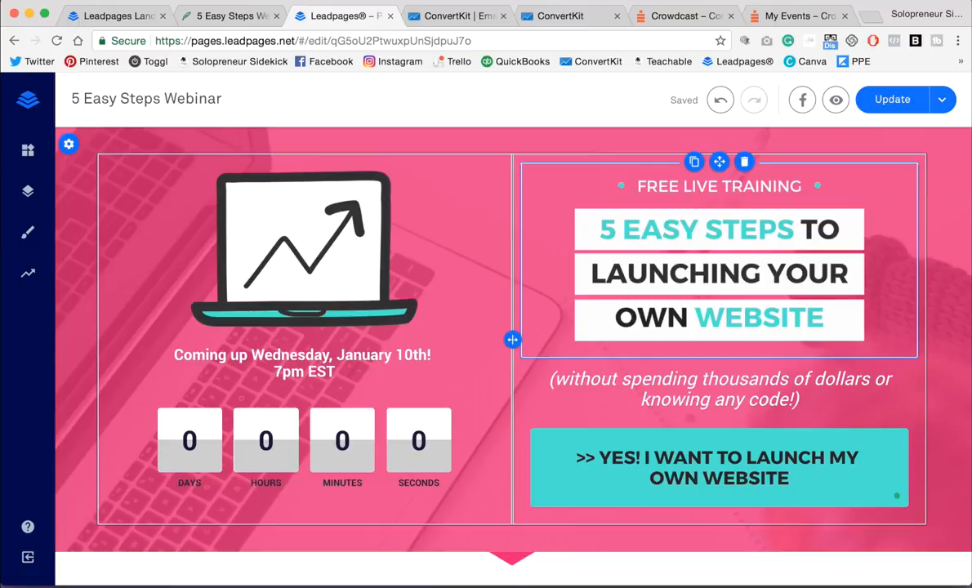
pyautogui.click(457, 16)
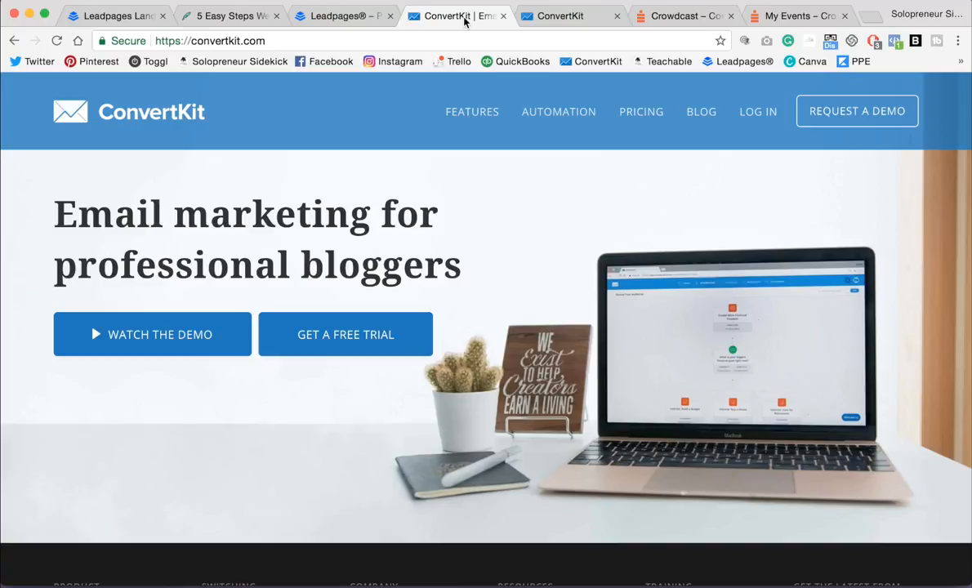
pyautogui.click(343, 16)
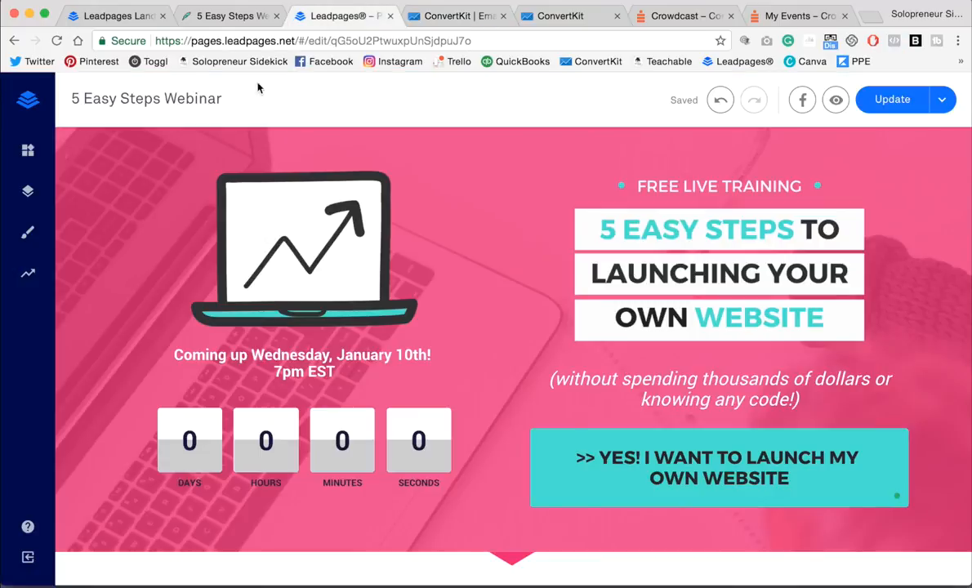
pyautogui.click(719, 389)
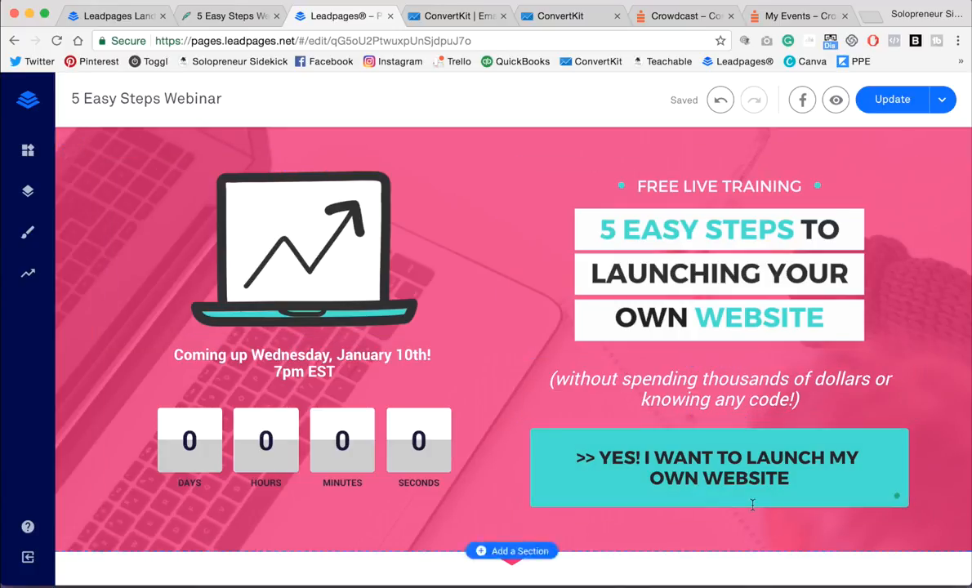
pyautogui.click(718, 467)
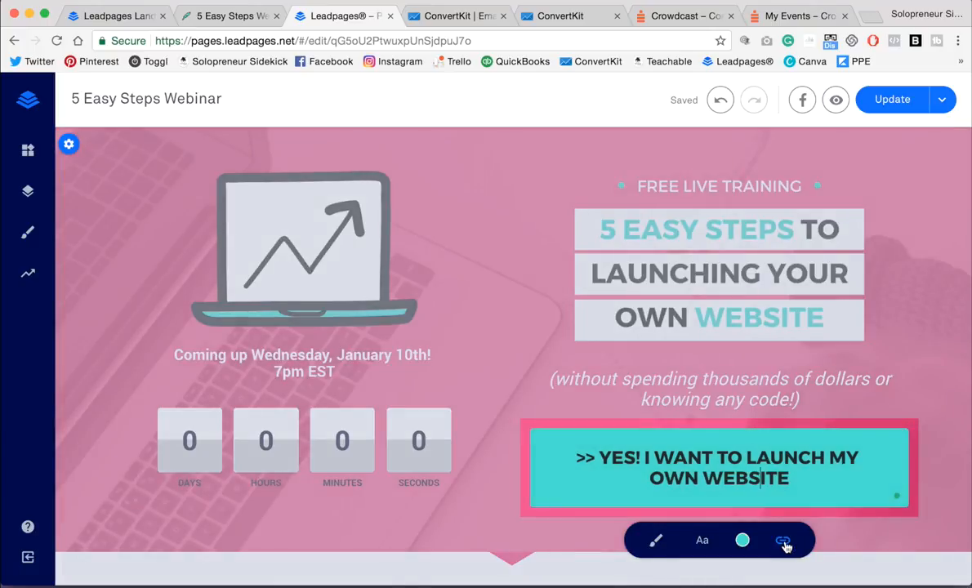
pyautogui.click(787, 538)
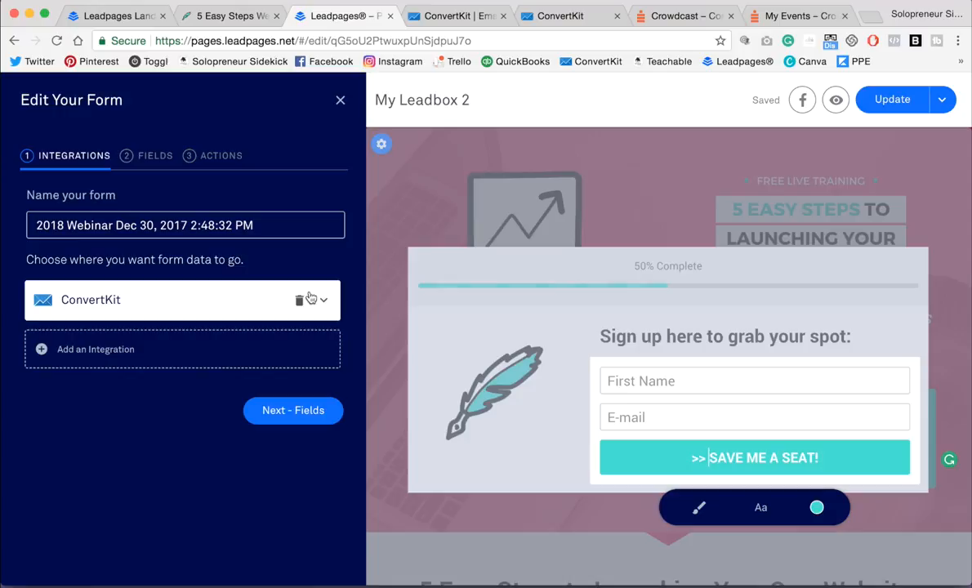
# - Expand the ConvertKit integration and list the ConvertKit forms sign-ups can go to
pyautogui.click(323, 300)
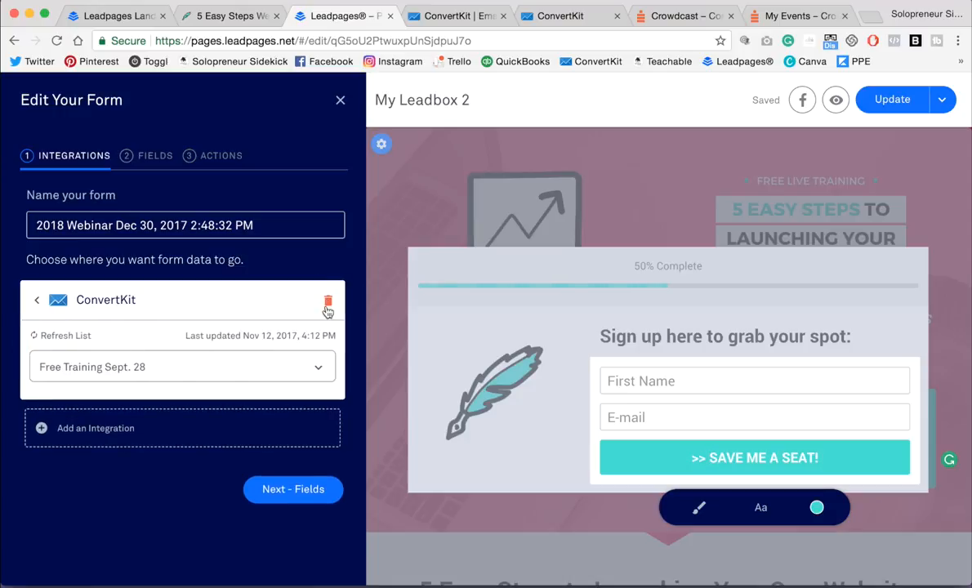
pyautogui.click(182, 366)
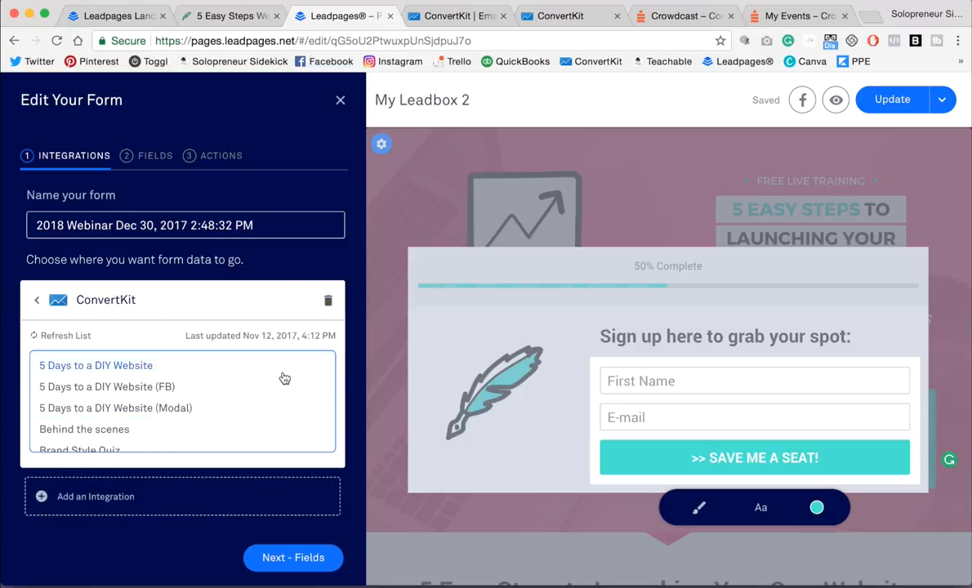
pyautogui.scroll(-3)
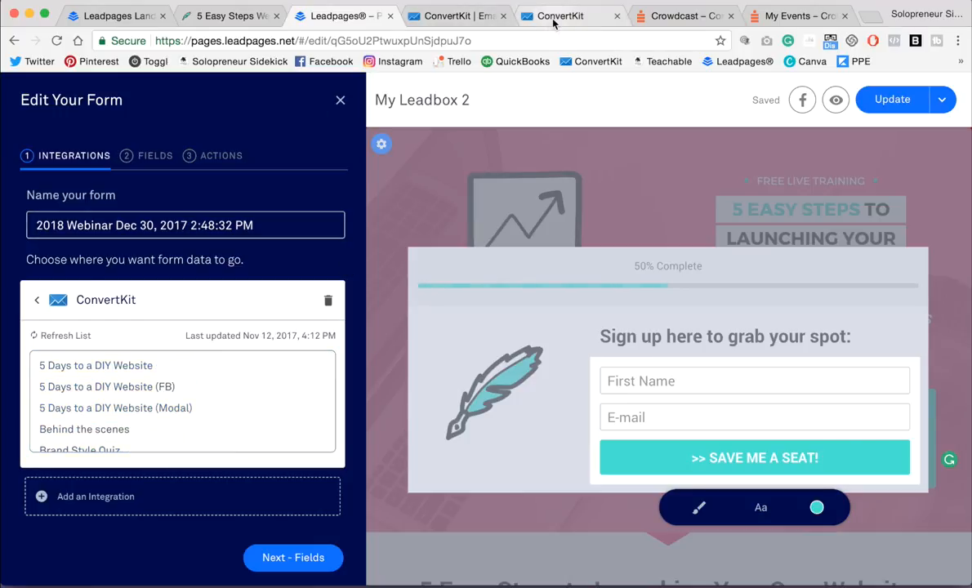
# - Create a new ConvertKit form using the middle form style
pyautogui.click(559, 17)
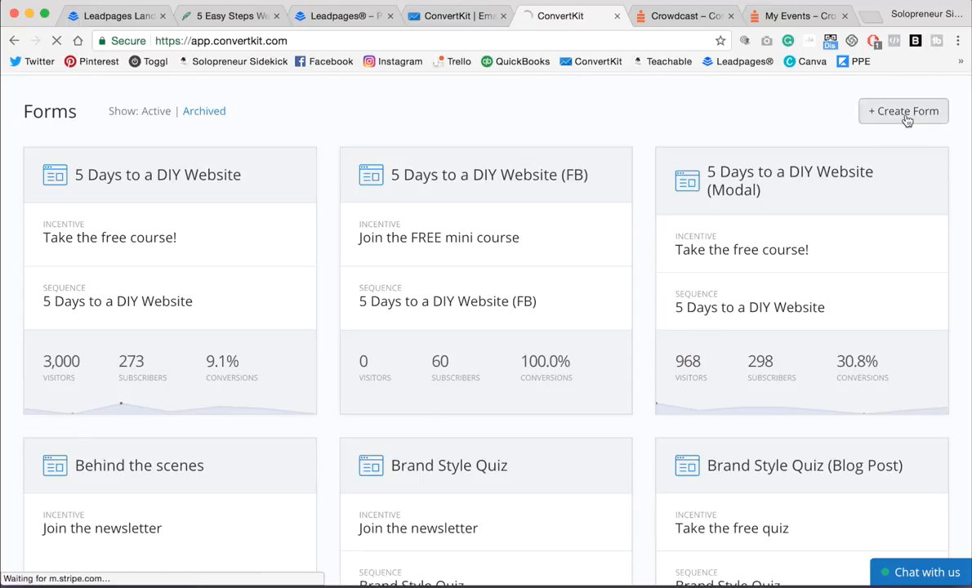
pyautogui.click(901, 111)
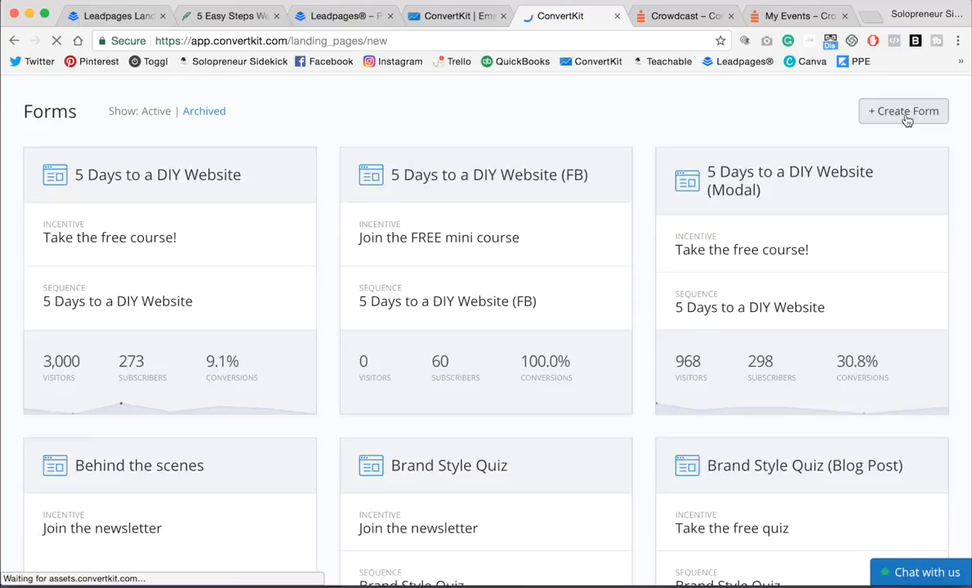
pyautogui.click(901, 111)
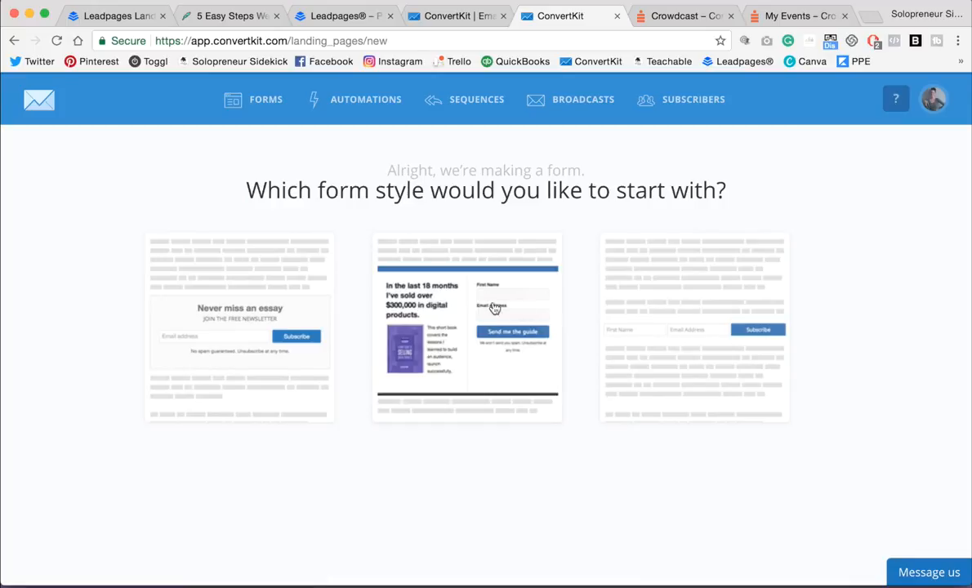
pyautogui.click(467, 327)
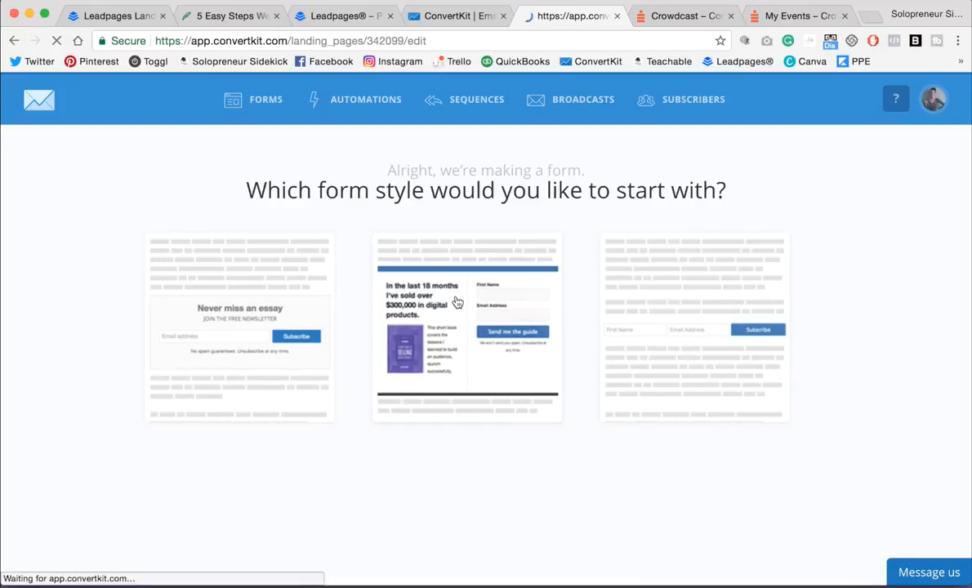
pyautogui.click(467, 327)
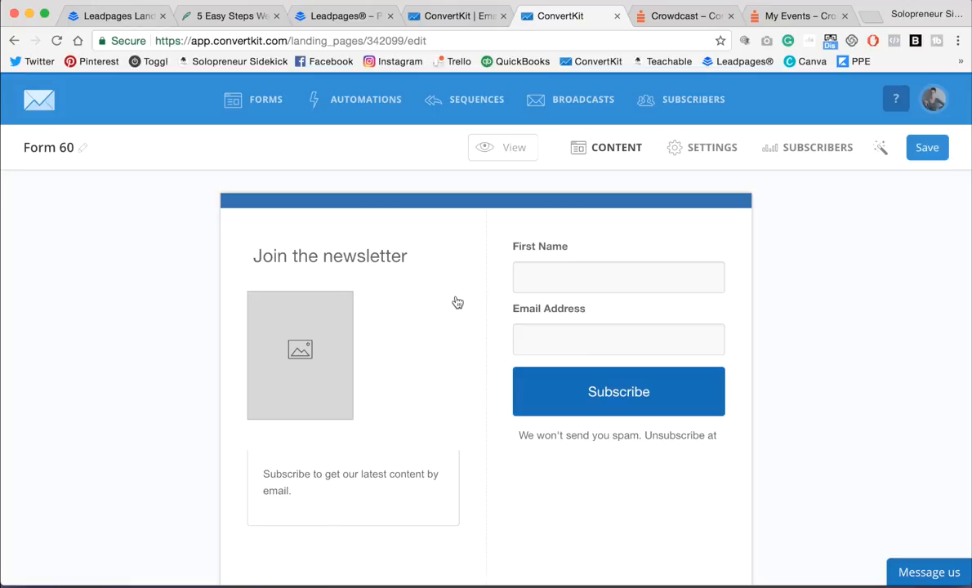
pyautogui.moveTo(206, 180)
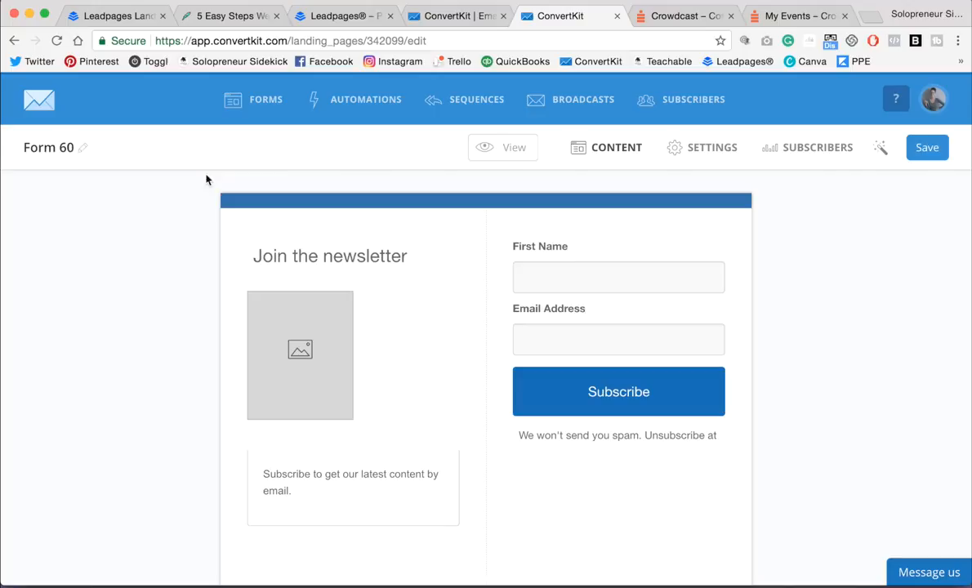
# - Rename the new form to '5 Easy Steps Webinar (Jan. 10)'
pyautogui.click(49, 147)
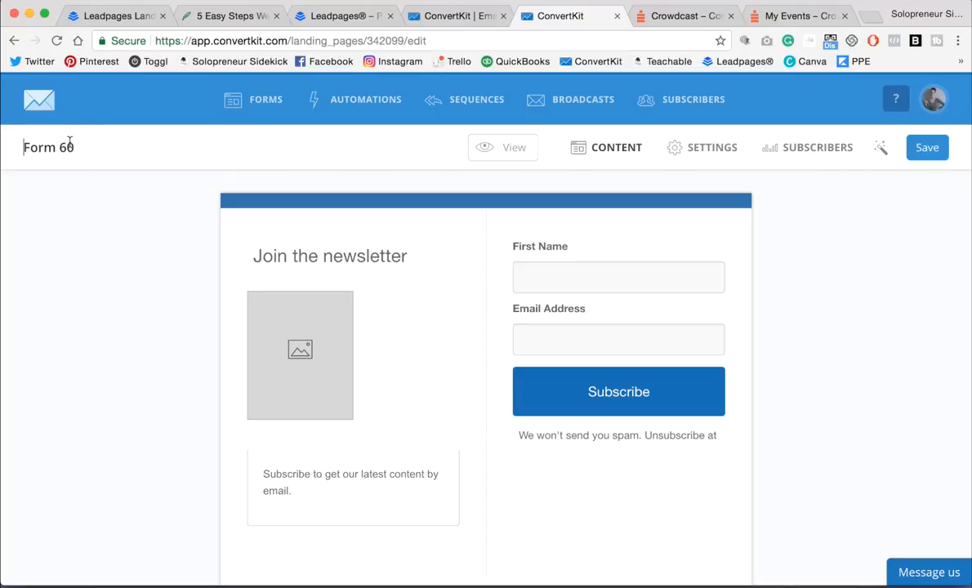
pyautogui.write('5 Easy')
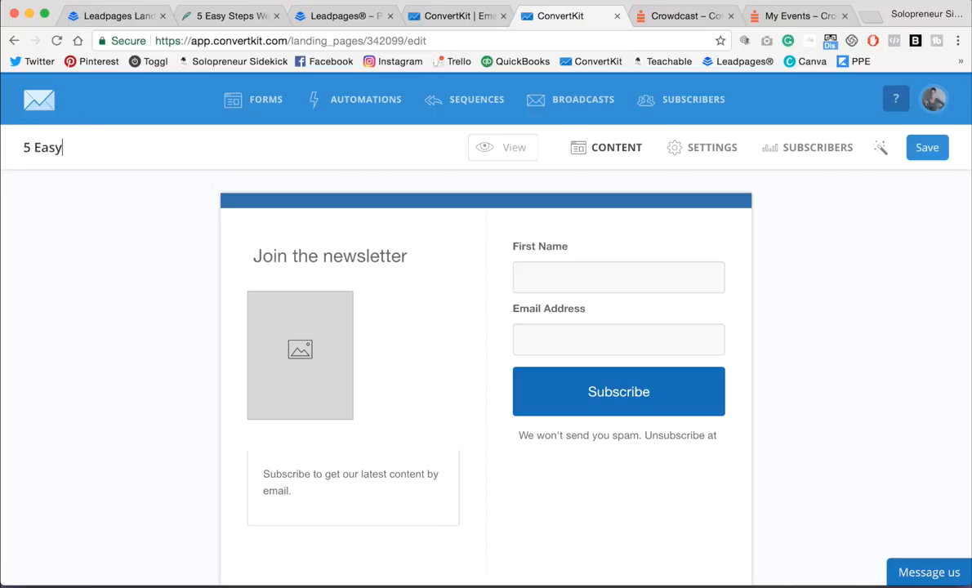
pyautogui.write('Steps')
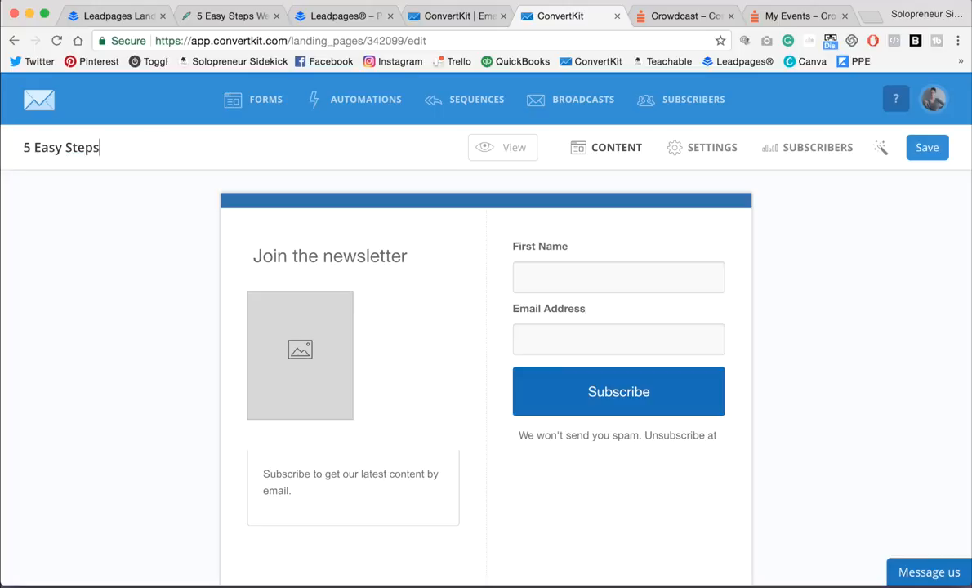
pyautogui.write('Webinar (')
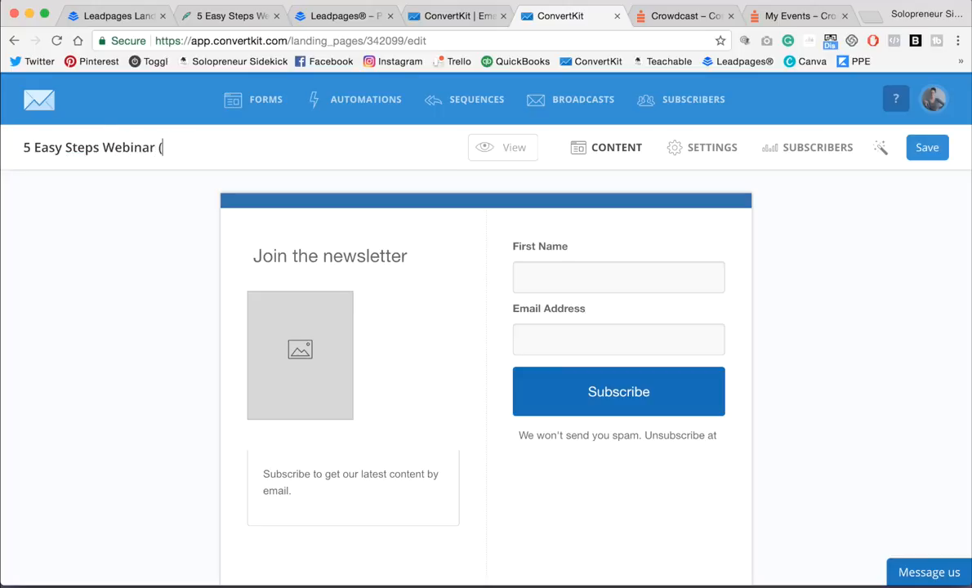
pyautogui.write('Jan. 10')
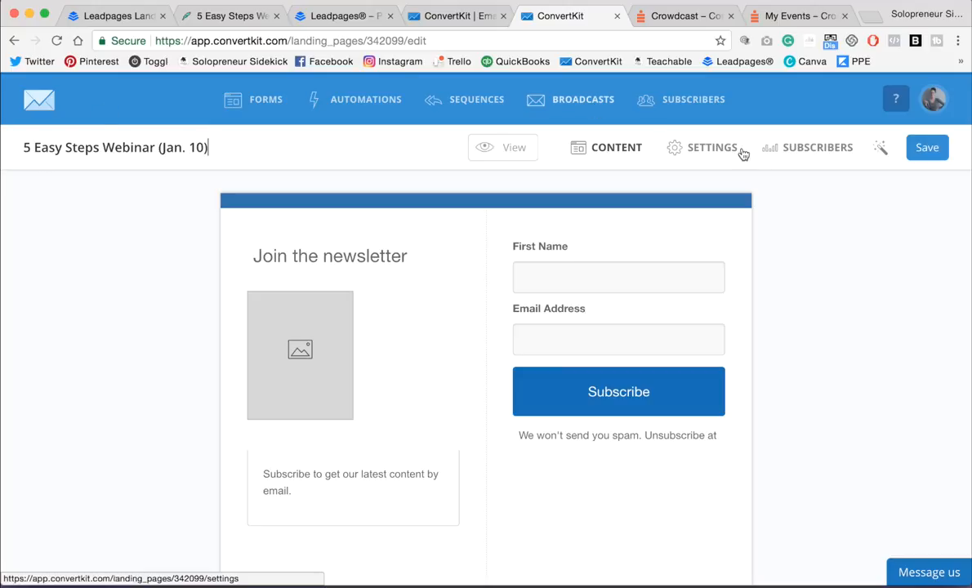
# - In Incentive Email settings, disable the double opt-in email and save the form
pyautogui.click(712, 147)
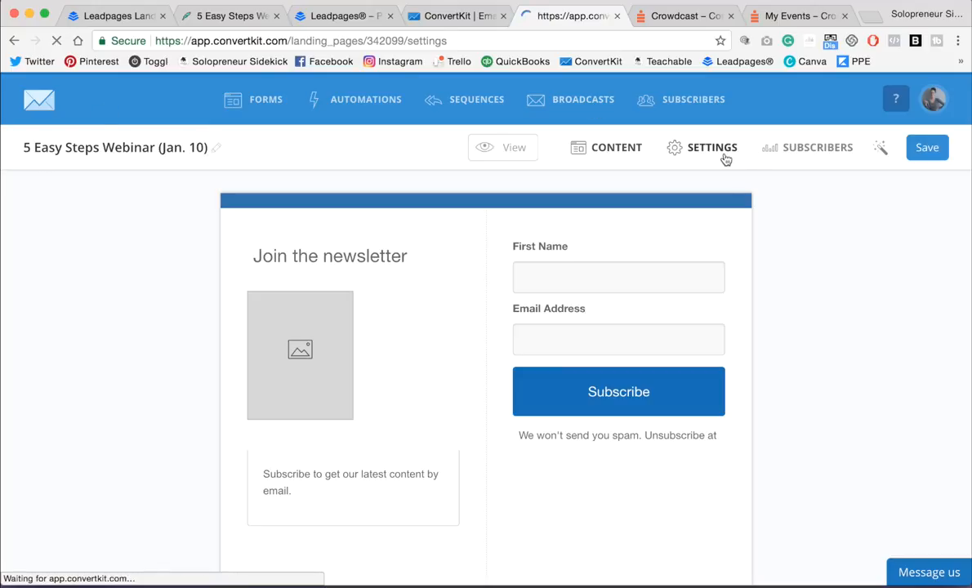
pyautogui.click(712, 147)
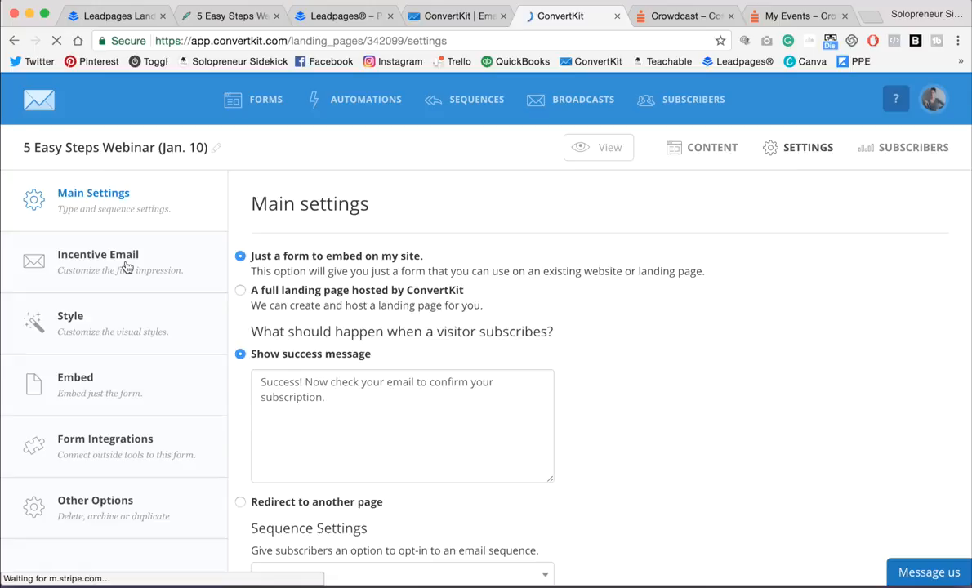
pyautogui.click(98, 255)
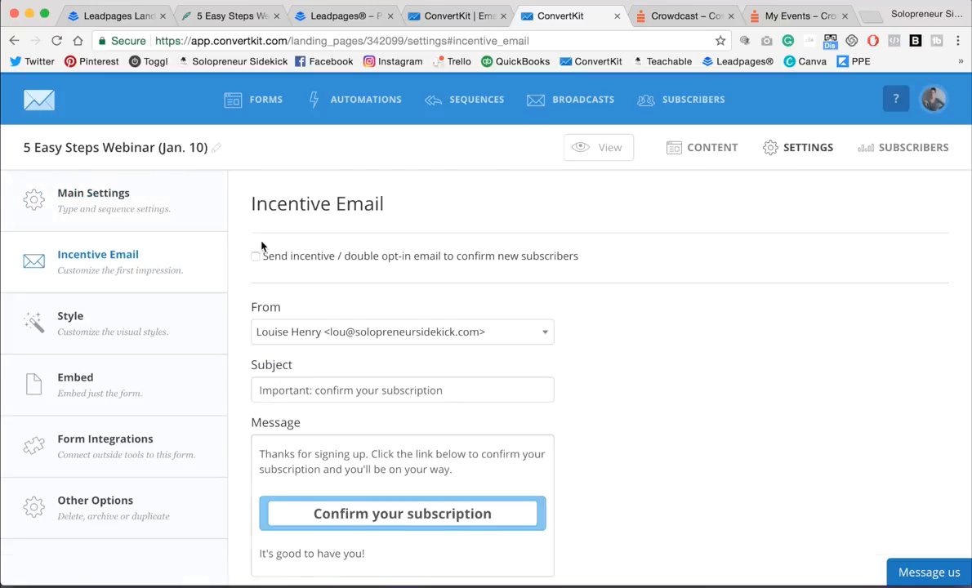
pyautogui.click(255, 256)
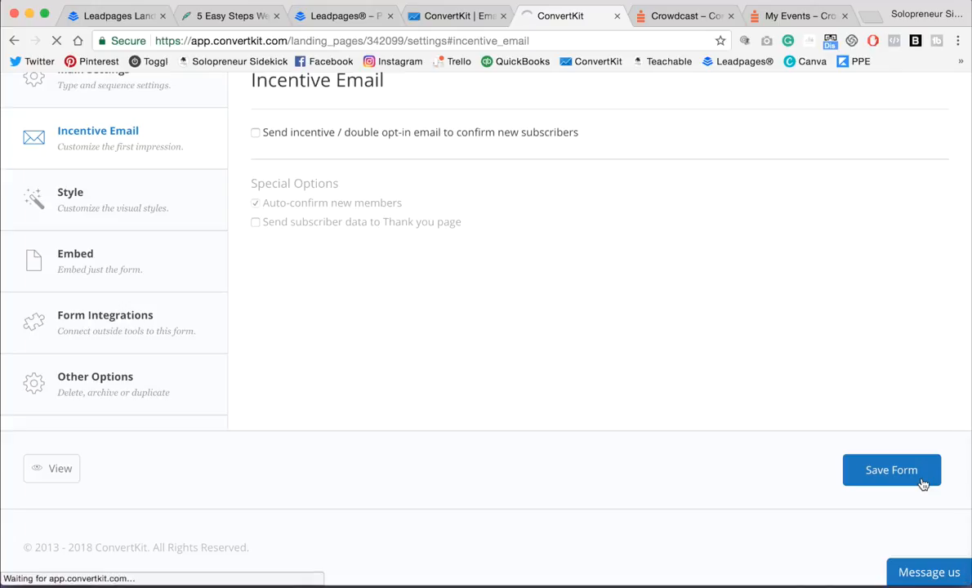
pyautogui.click(891, 470)
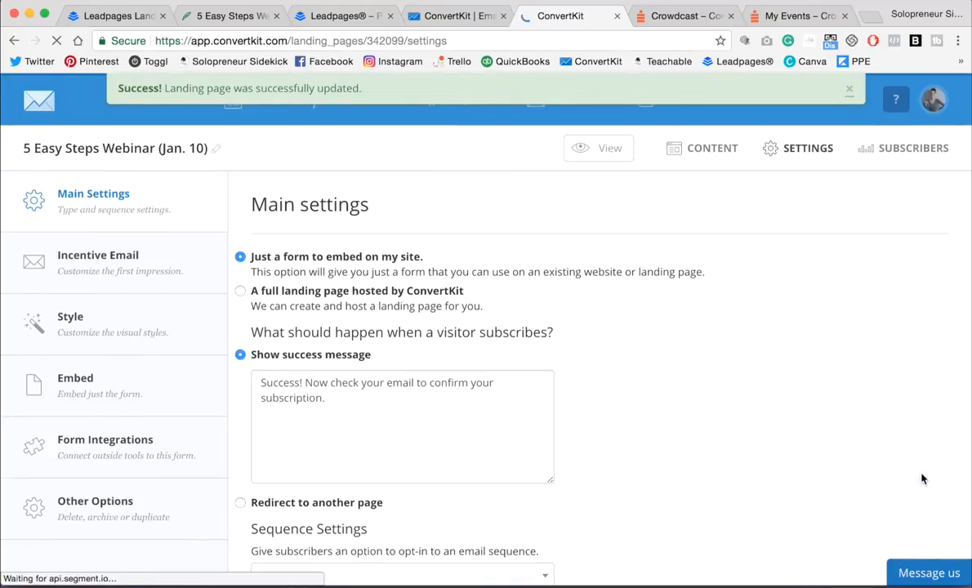
# - Return to the Leadbox form in Leadpages and continue to its field settings
pyautogui.click(339, 17)
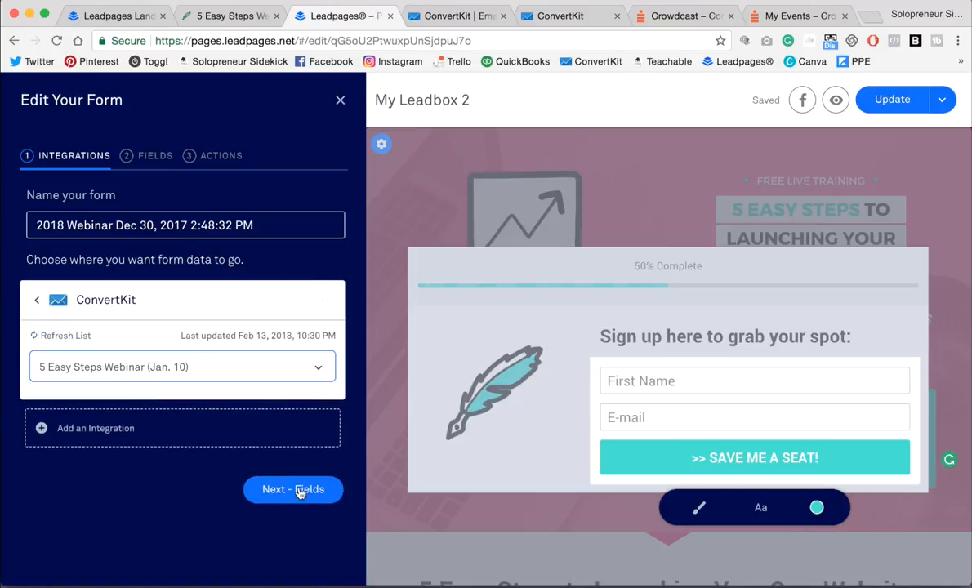
pyautogui.click(293, 490)
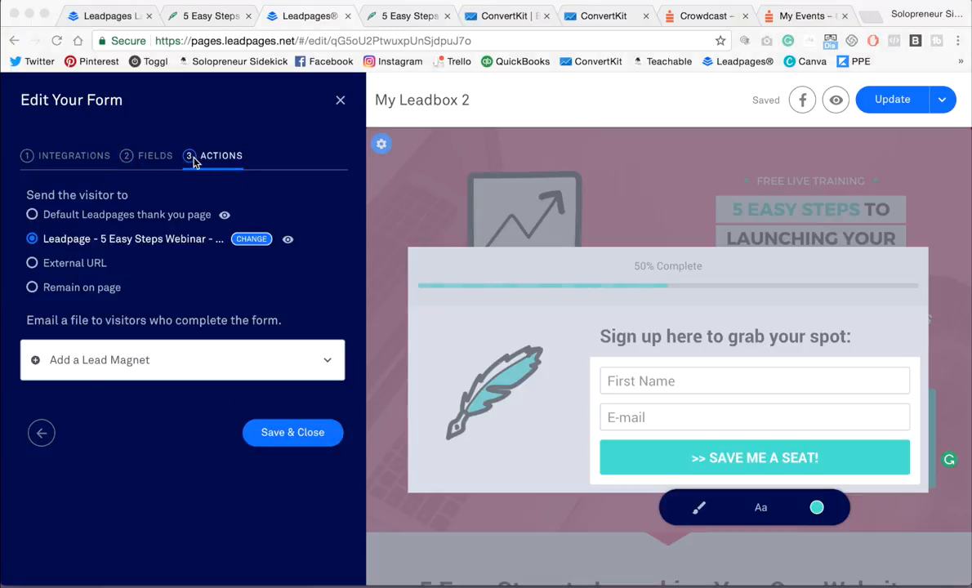
pyautogui.moveTo(241, 166)
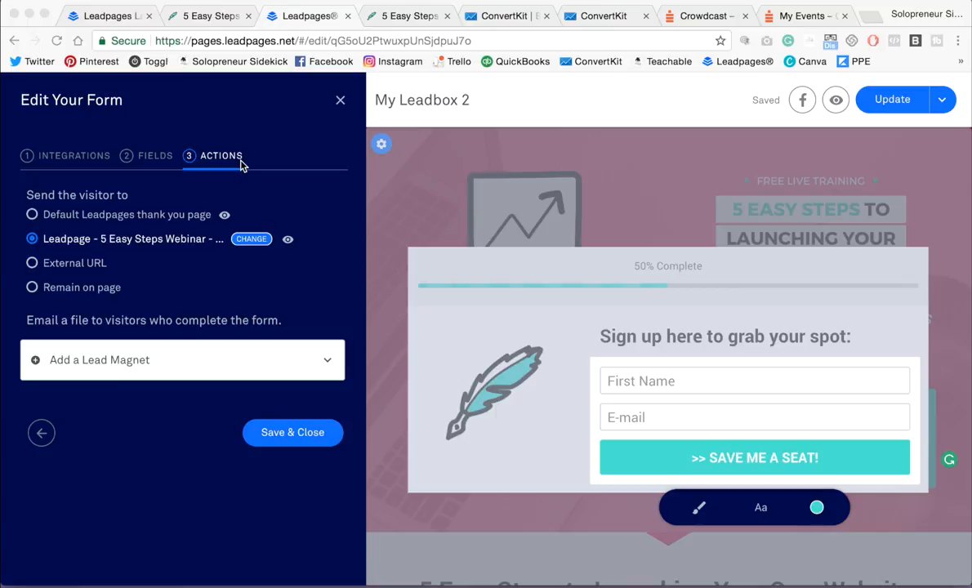
pyautogui.moveTo(287, 242)
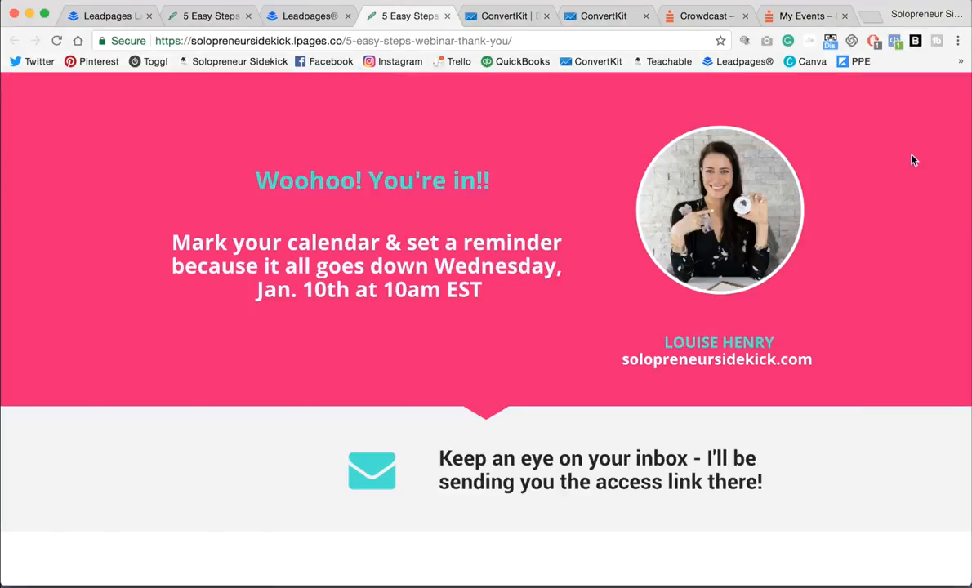
pyautogui.moveTo(913, 160)
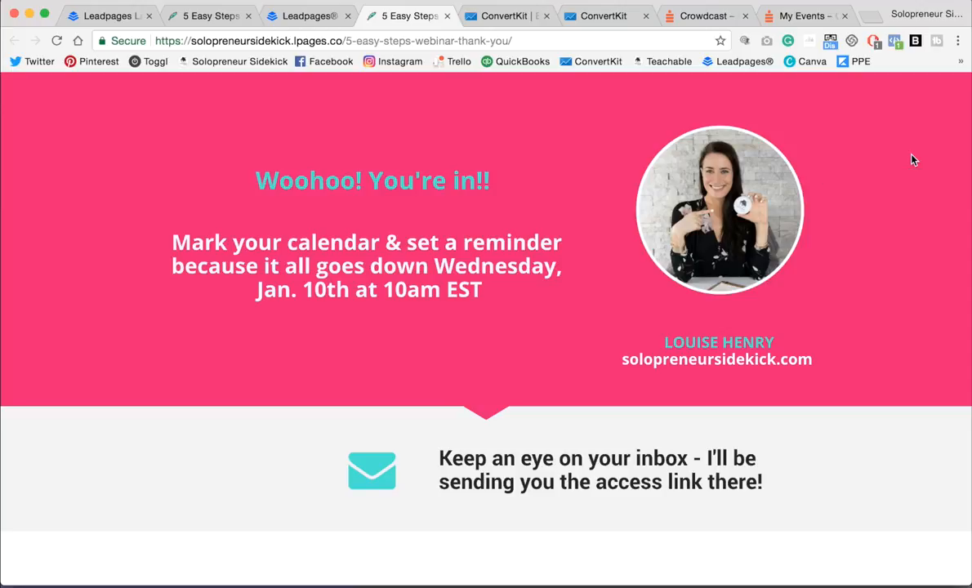
pyautogui.moveTo(508, 8)
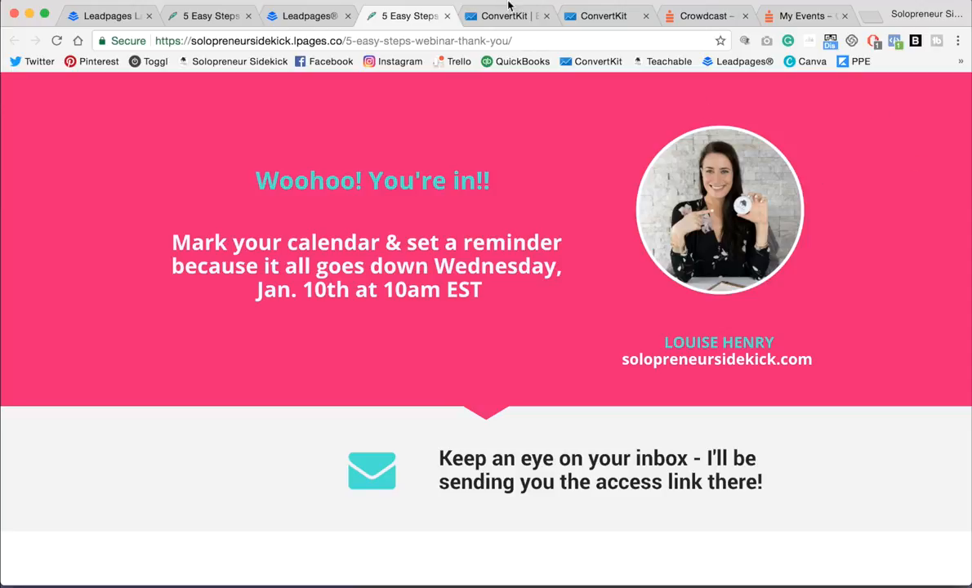
# - Return to the webinar form settings and list the sequences subscribers can join
pyautogui.click(597, 16)
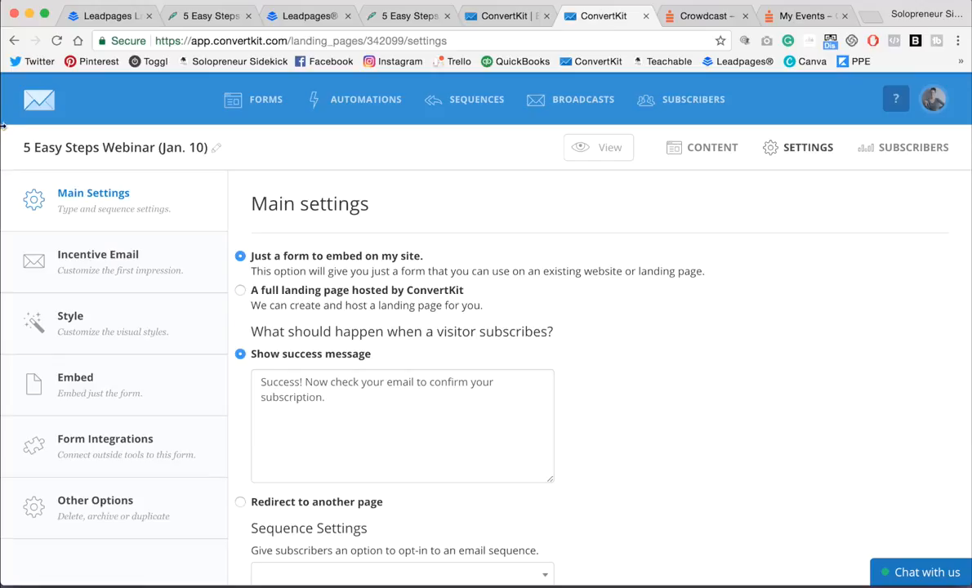
pyautogui.moveTo(122, 111)
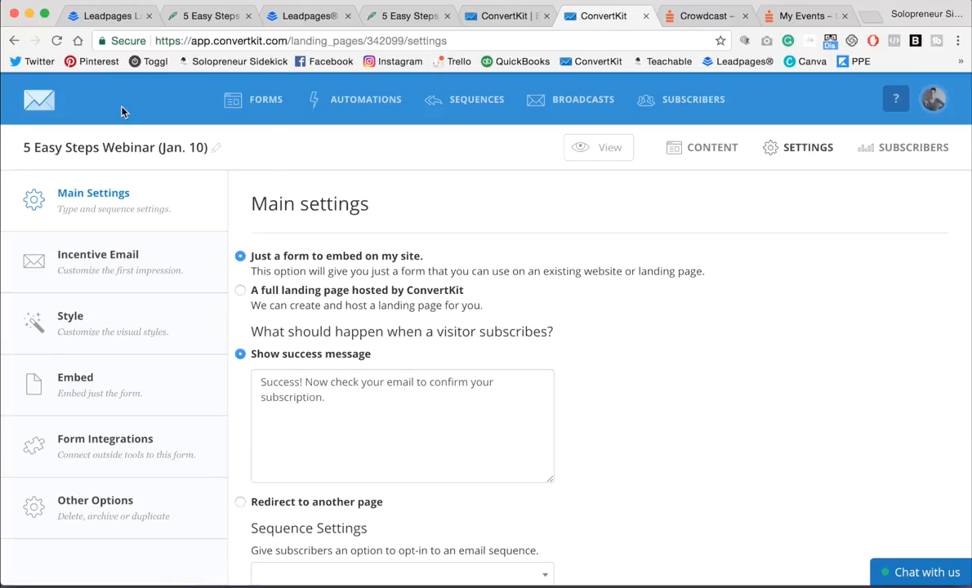
pyautogui.moveTo(637, 301)
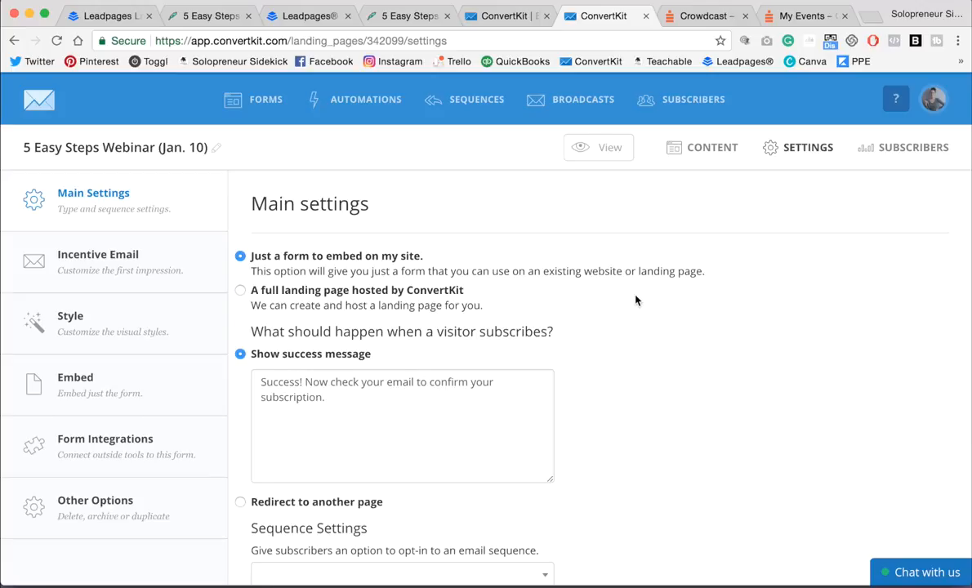
pyautogui.scroll(-3)
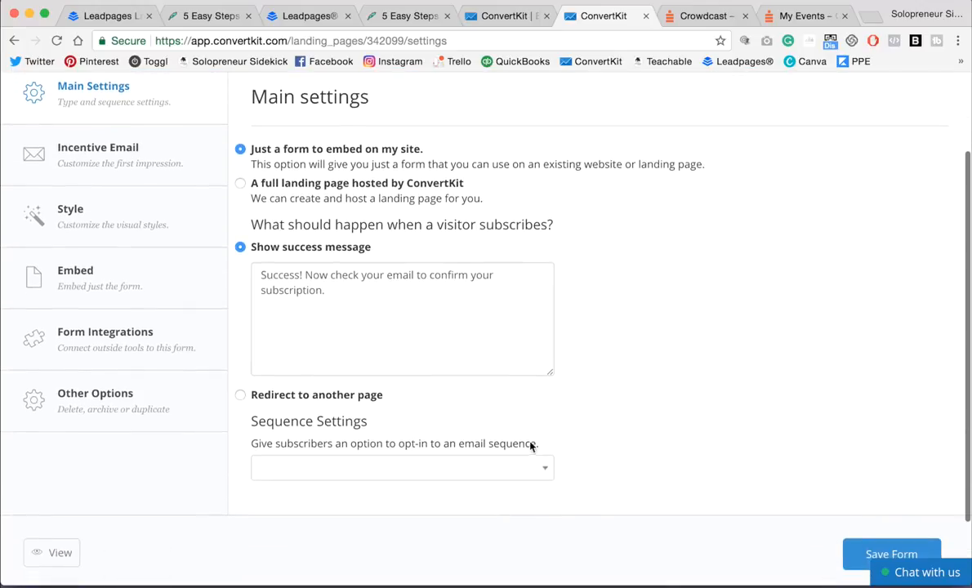
pyautogui.click(401, 467)
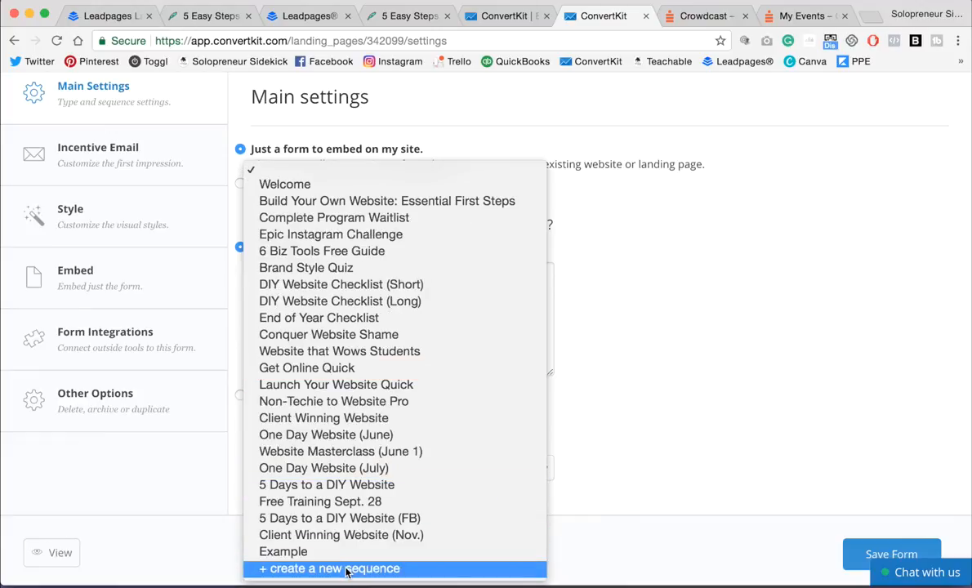
# - Create a new sequence named '5 Easy Steps Webinar (Jan. 10)'
pyautogui.click(334, 568)
pyautogui.write('5 Easy')
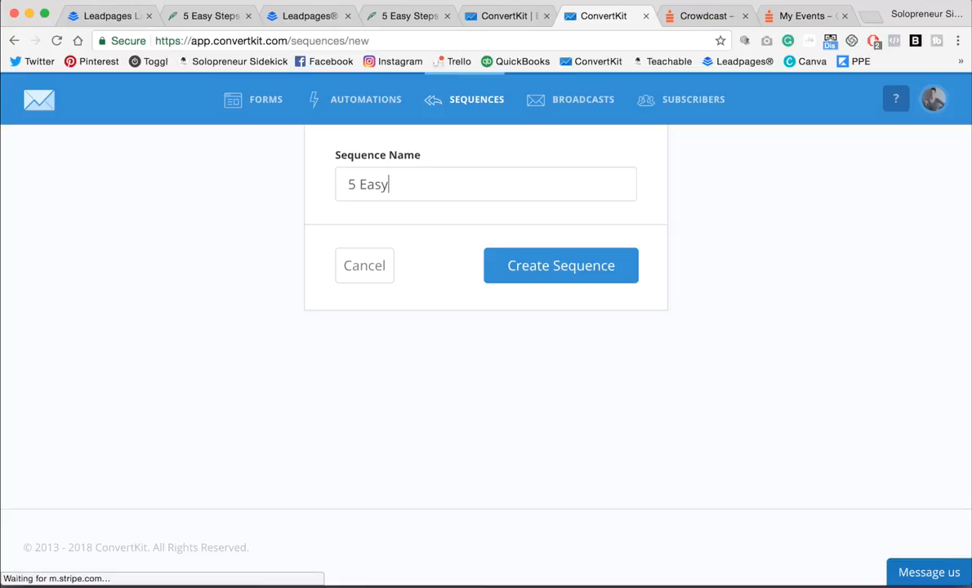
pyautogui.click(560, 264)
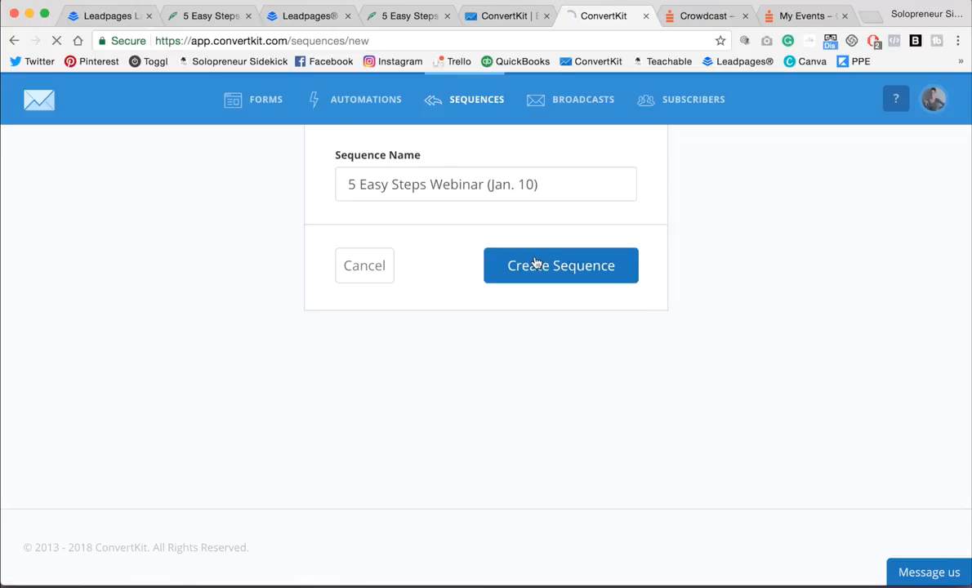
pyautogui.click(560, 265)
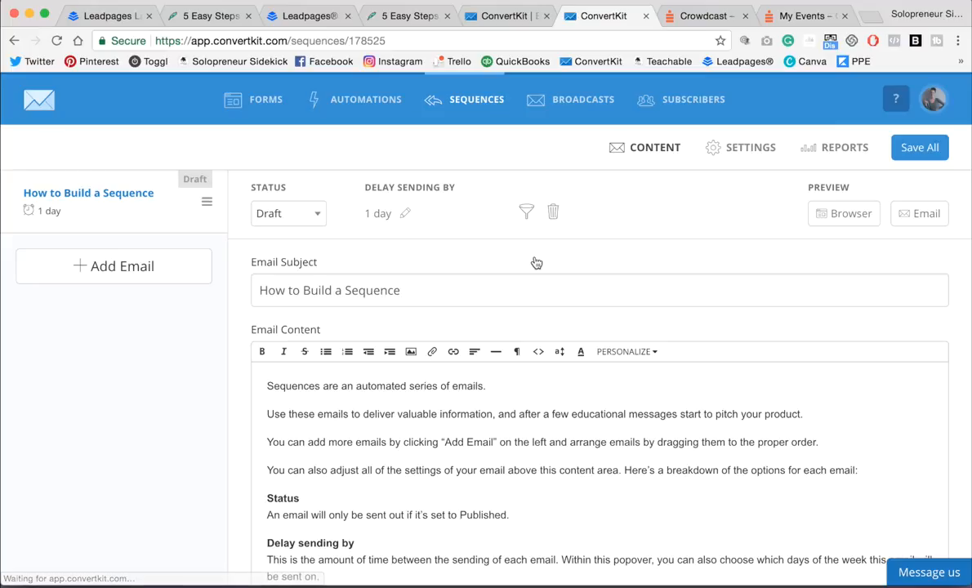
pyautogui.moveTo(470, 262)
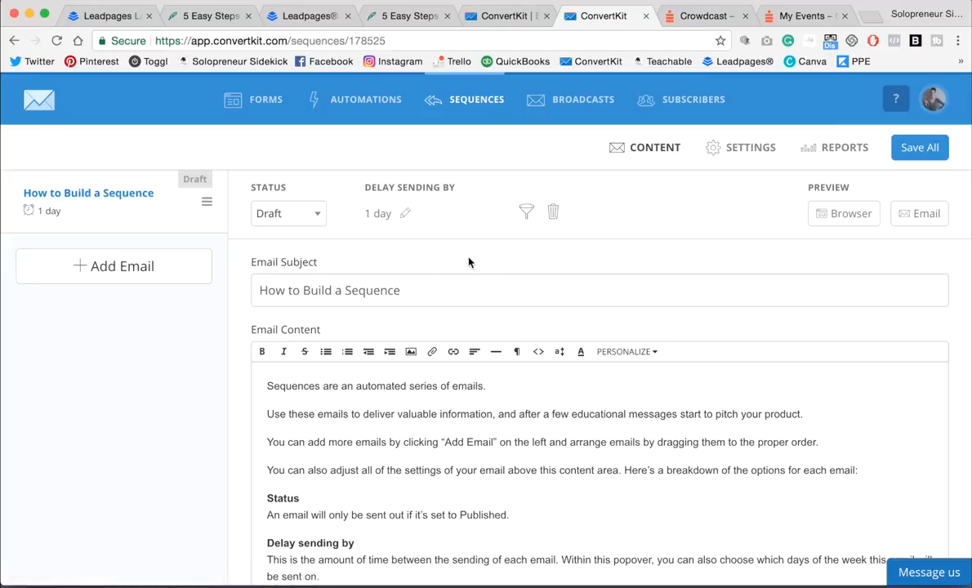
pyautogui.moveTo(402, 256)
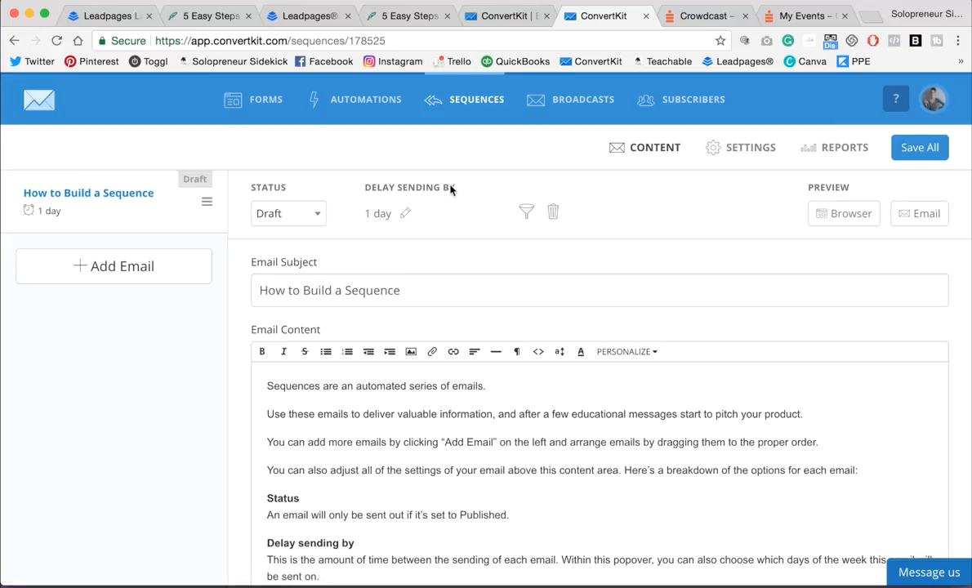
# - Make the first email 'You're in!' reading 'Confirmed :)' send at 0 days, published, and save all
pyautogui.click(377, 212)
pyautogui.write('0')
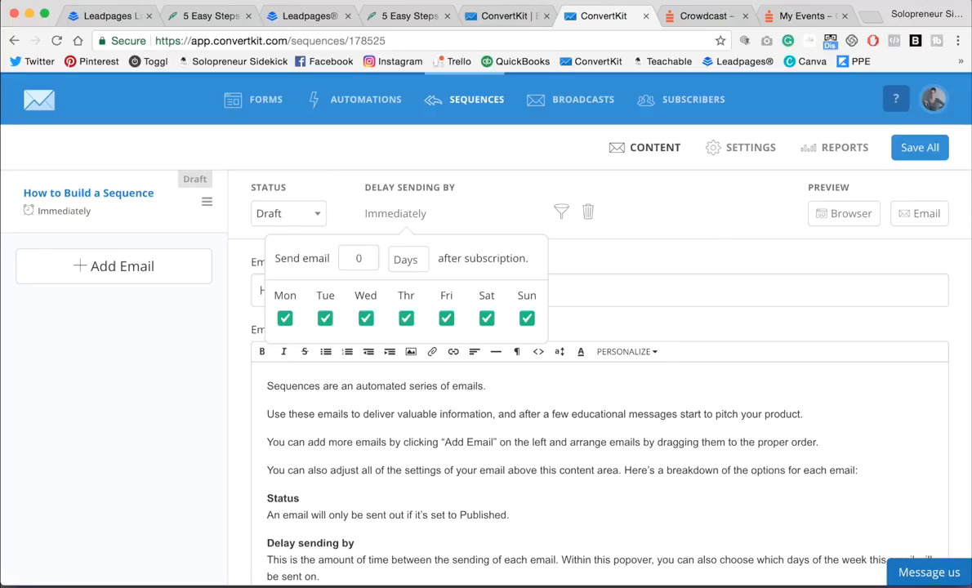
pyautogui.moveTo(362, 212)
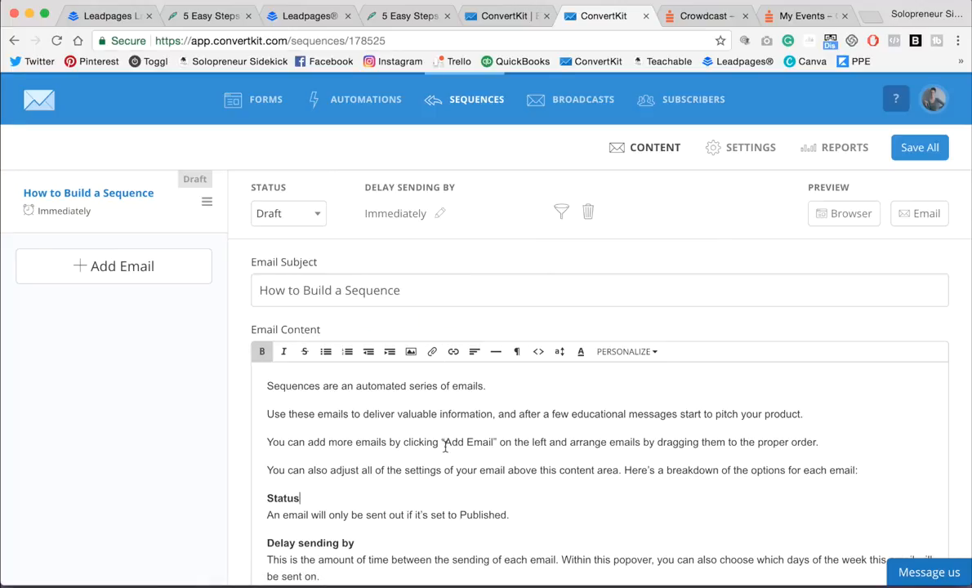
pyautogui.write("You're in!")
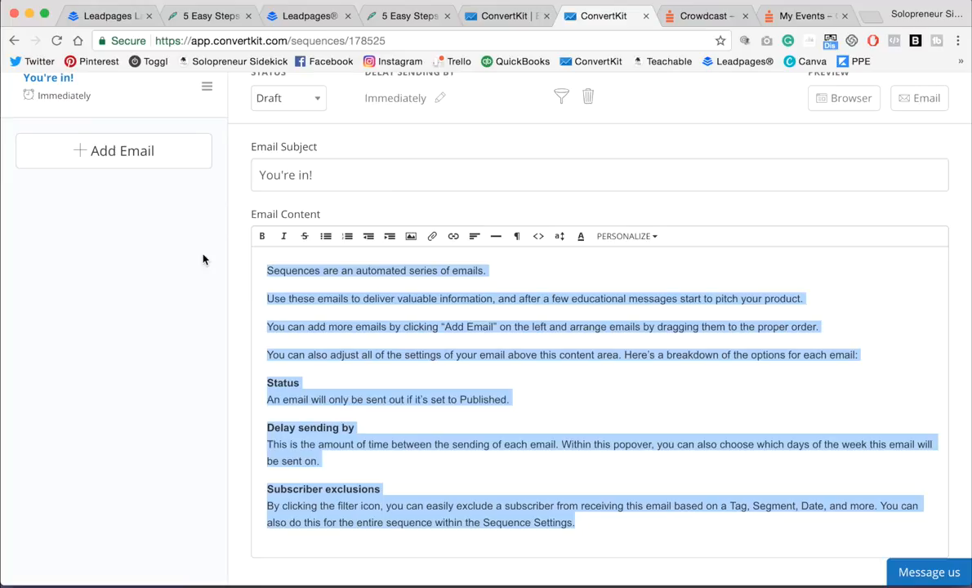
pyautogui.write('Confirmed :)')
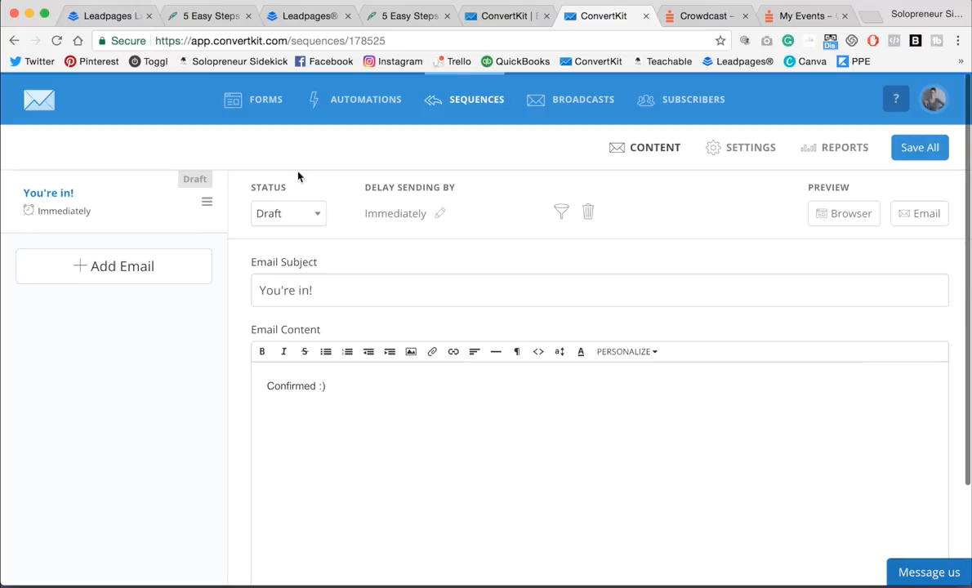
pyautogui.click(288, 212)
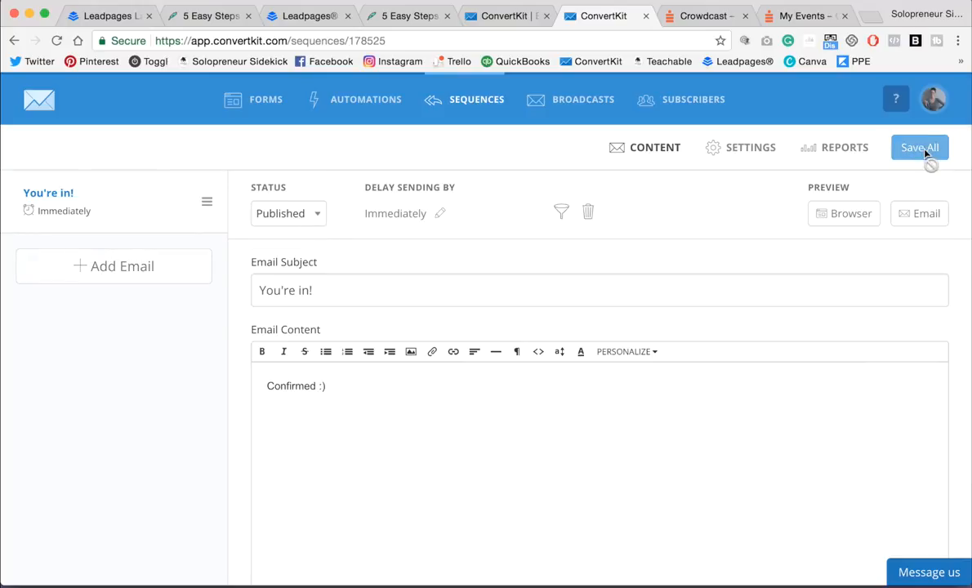
pyautogui.click(920, 147)
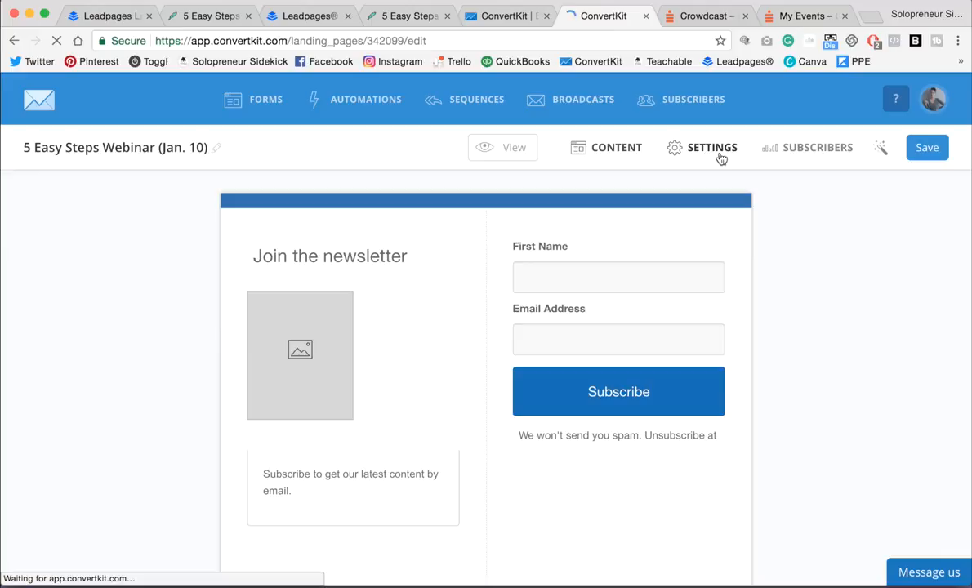
# - Opt the form's subscribers into the '5 Easy Steps Webinar (Jan. 10)' sequence and save the form
pyautogui.click(712, 147)
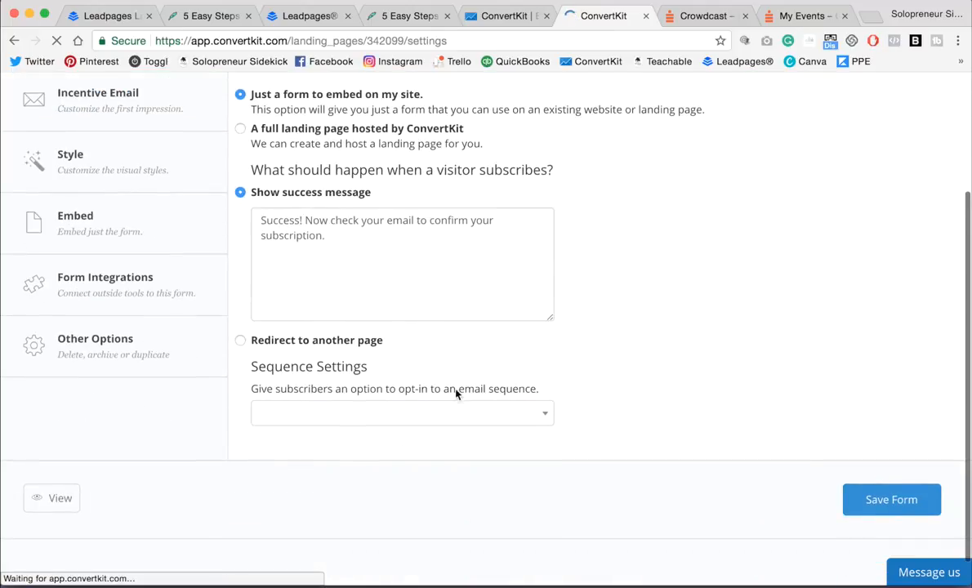
pyautogui.click(401, 411)
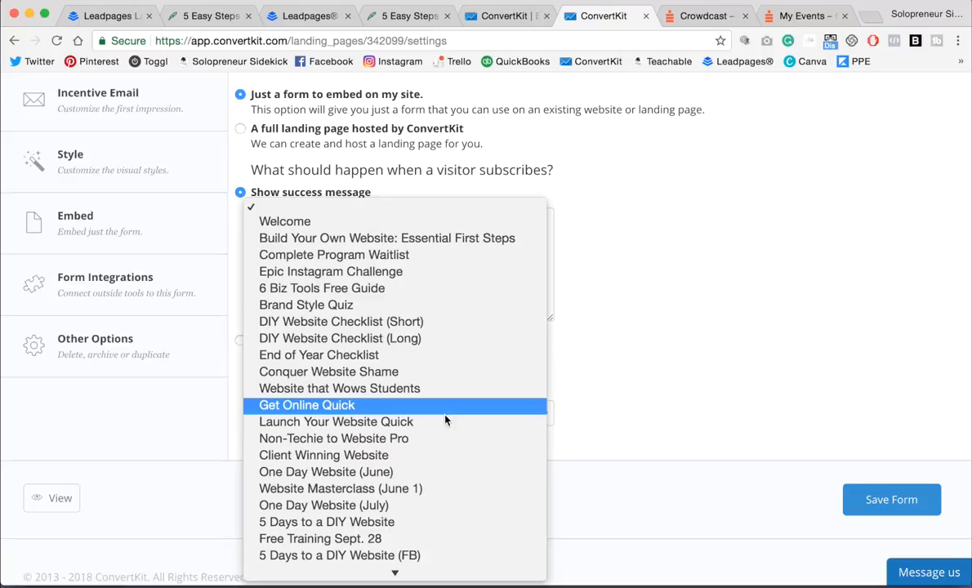
pyautogui.scroll(-3)
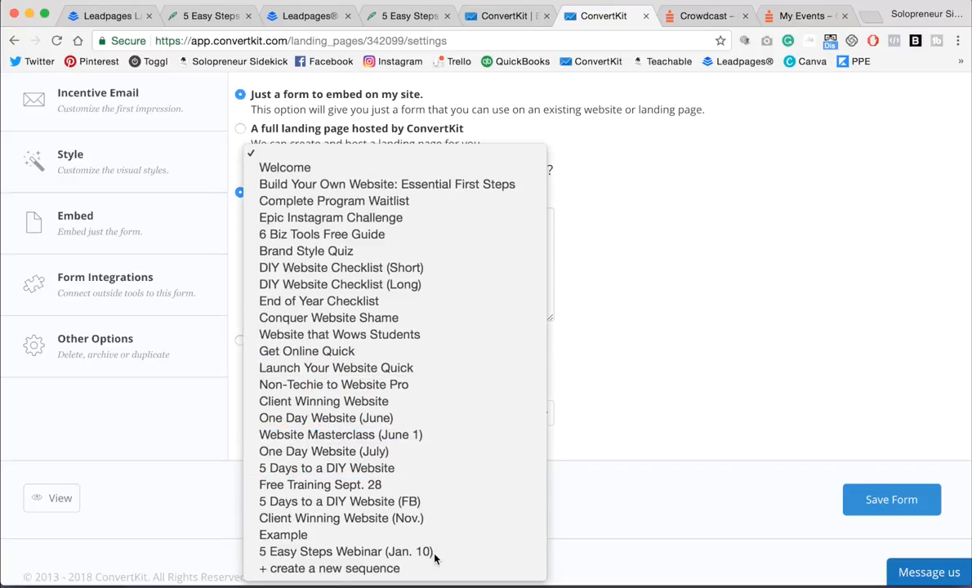
pyautogui.click(346, 551)
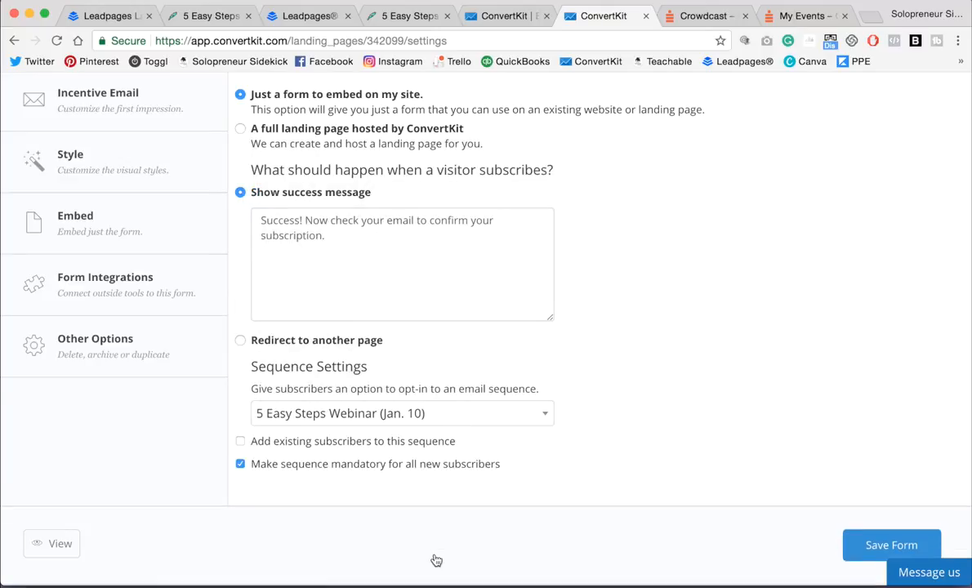
pyautogui.moveTo(362, 473)
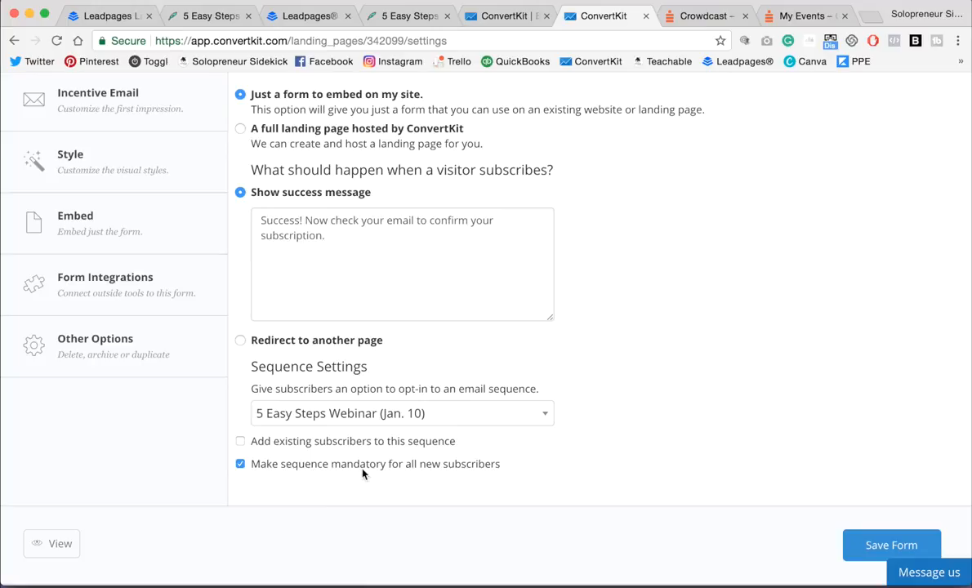
pyautogui.moveTo(415, 480)
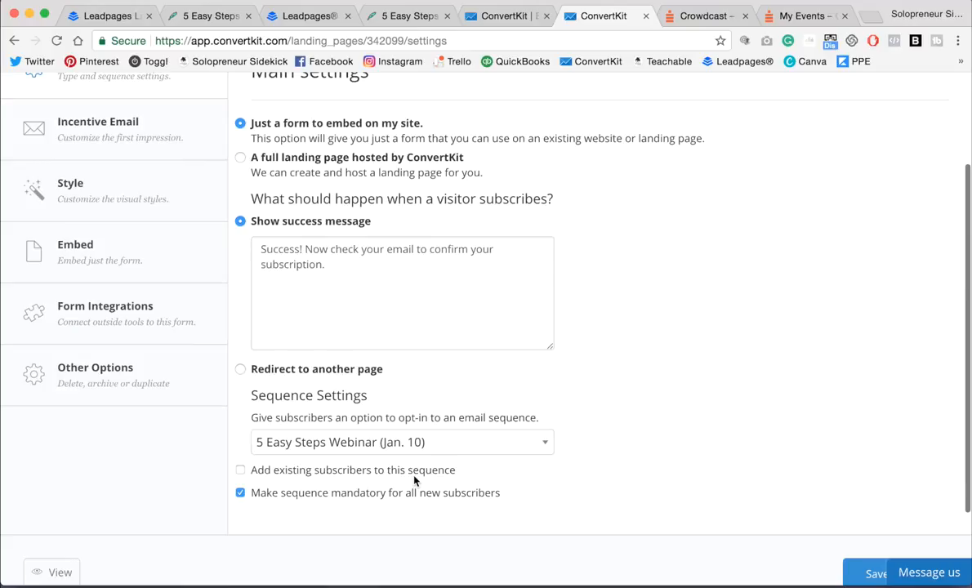
pyautogui.scroll(-3)
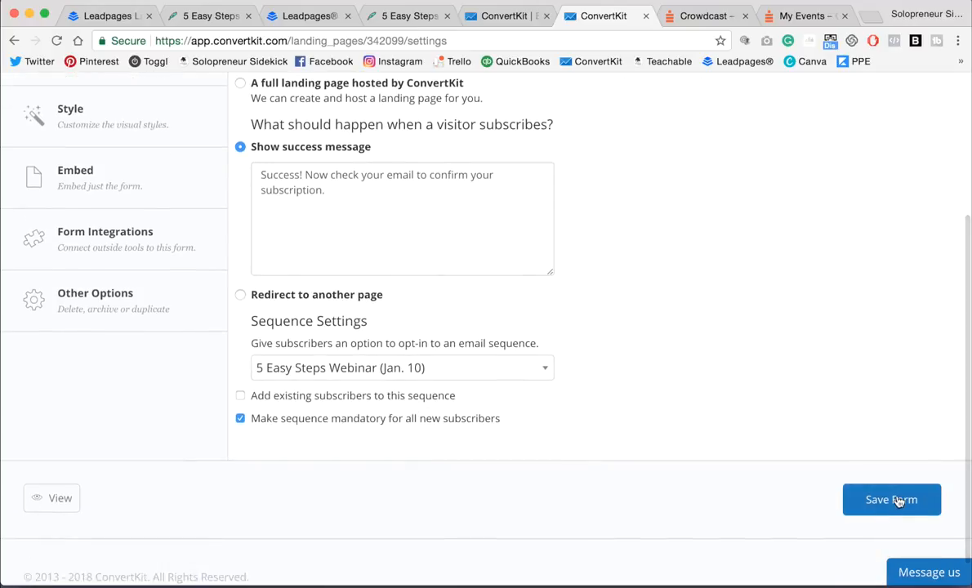
pyautogui.click(891, 500)
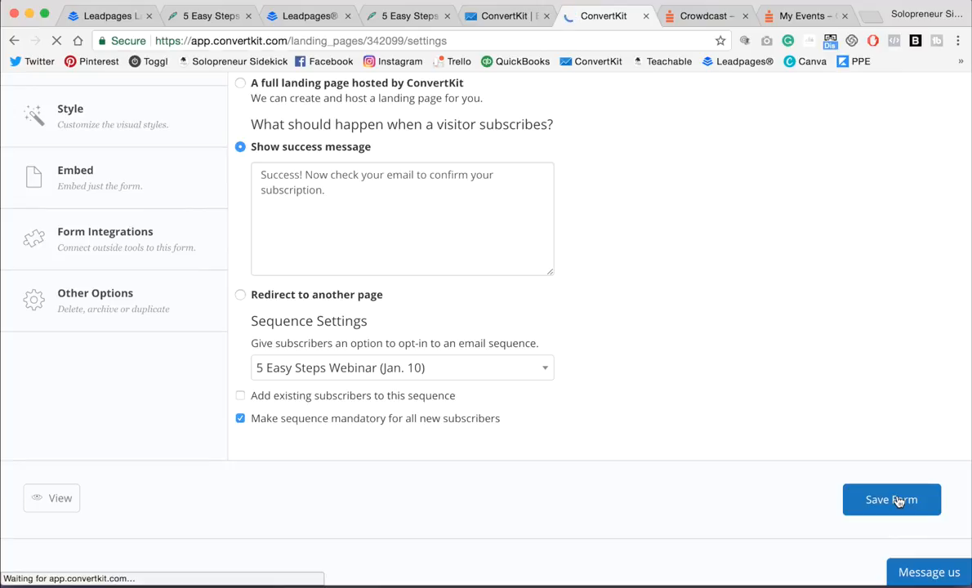
pyautogui.click(892, 499)
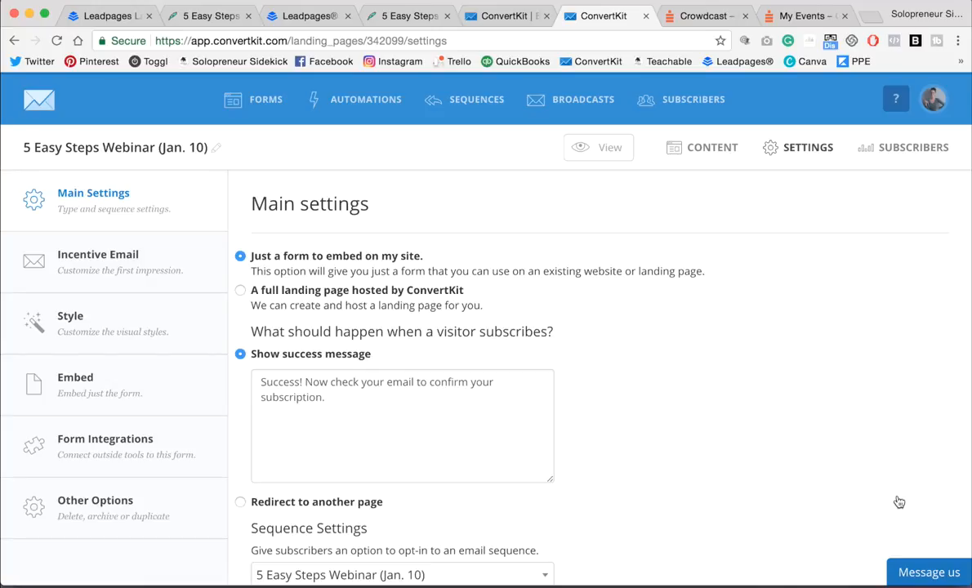
# - Switch to the Crowdcast homepage tab
pyautogui.click(694, 16)
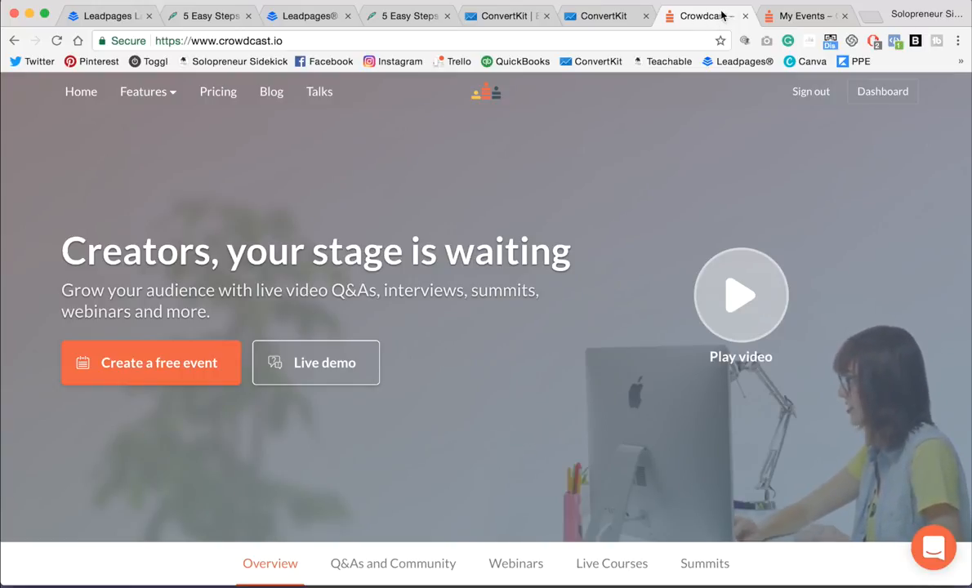
# - From the dashboard, create a new event named '5 Easy Steps to Launching Your Own Website'
pyautogui.click(816, 15)
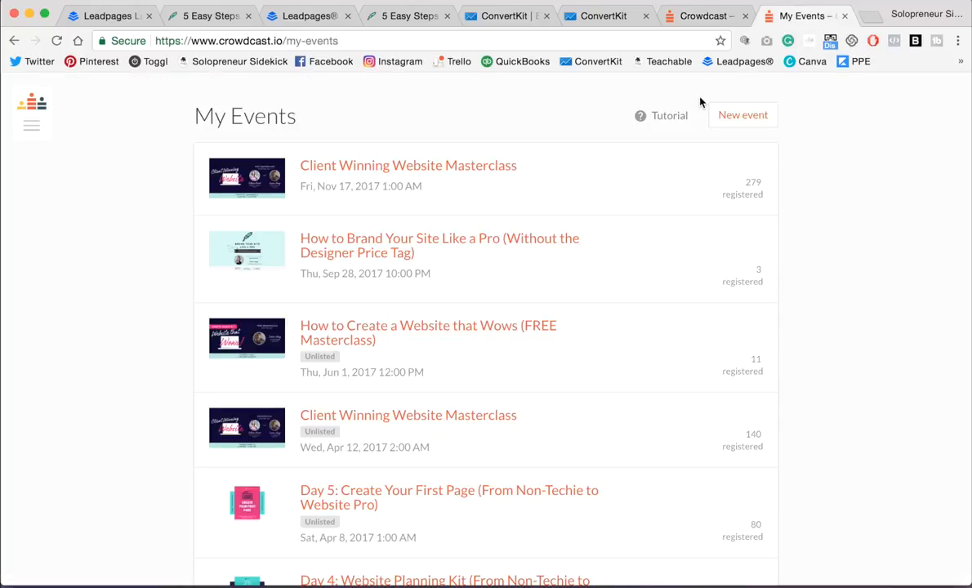
pyautogui.click(741, 115)
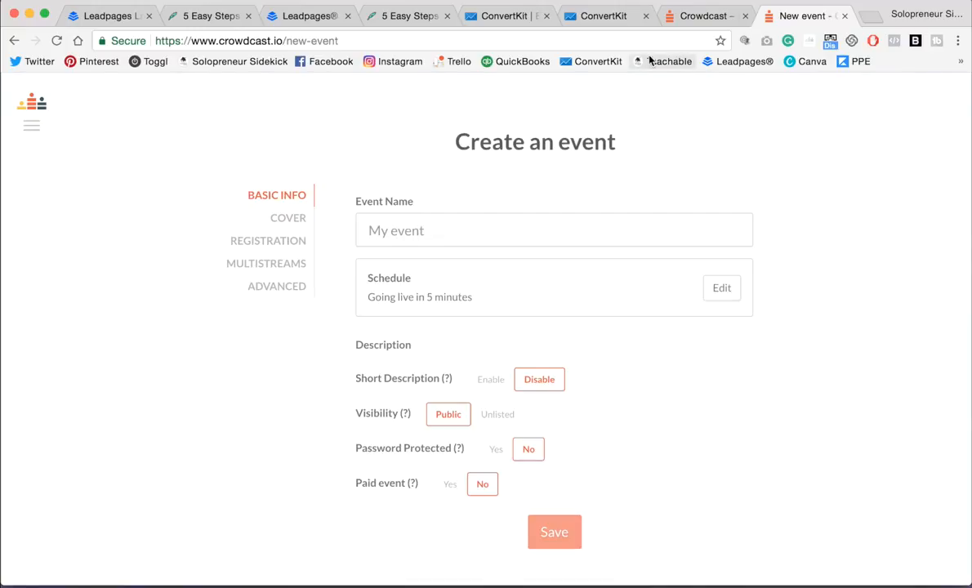
pyautogui.write('5 Easy Steps to')
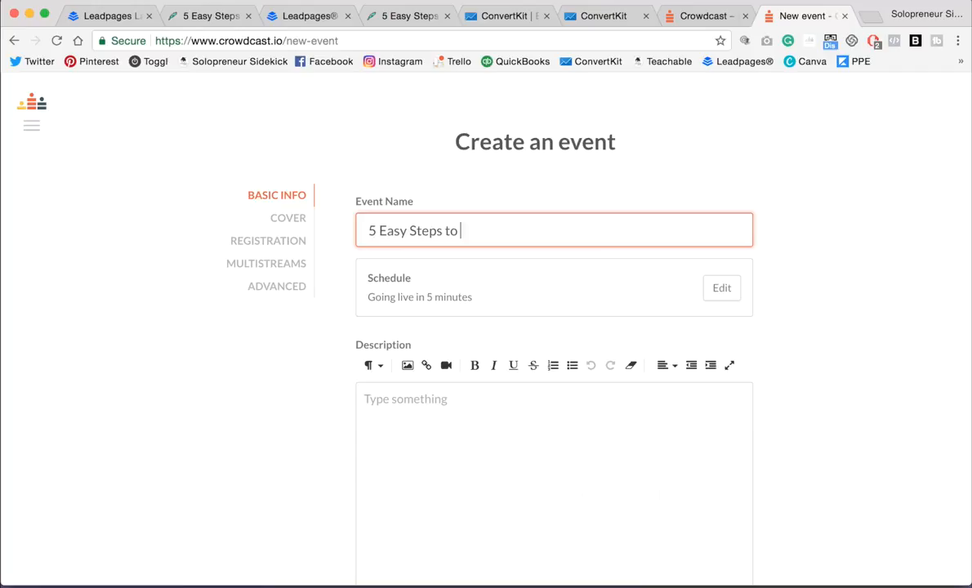
pyautogui.write('Launching Your O')
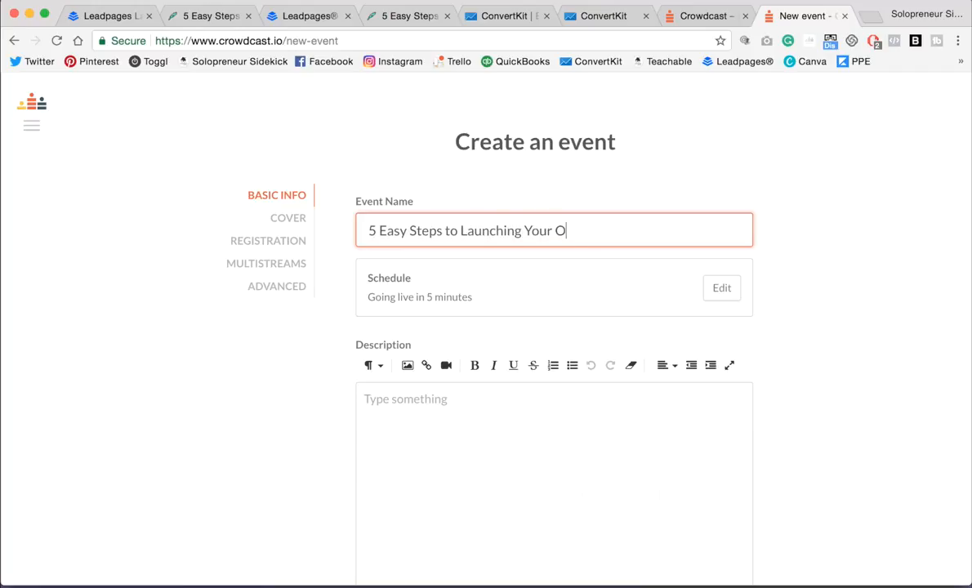
pyautogui.write('wn Website')
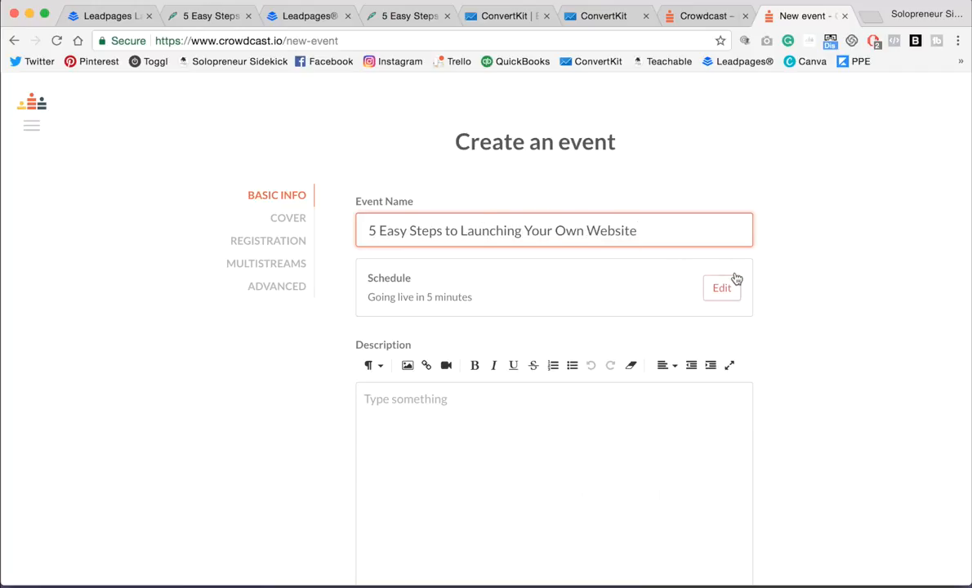
# - Set the event's start date to February 20, 2018 at 10:41 PM and confirm the schedule
pyautogui.click(722, 287)
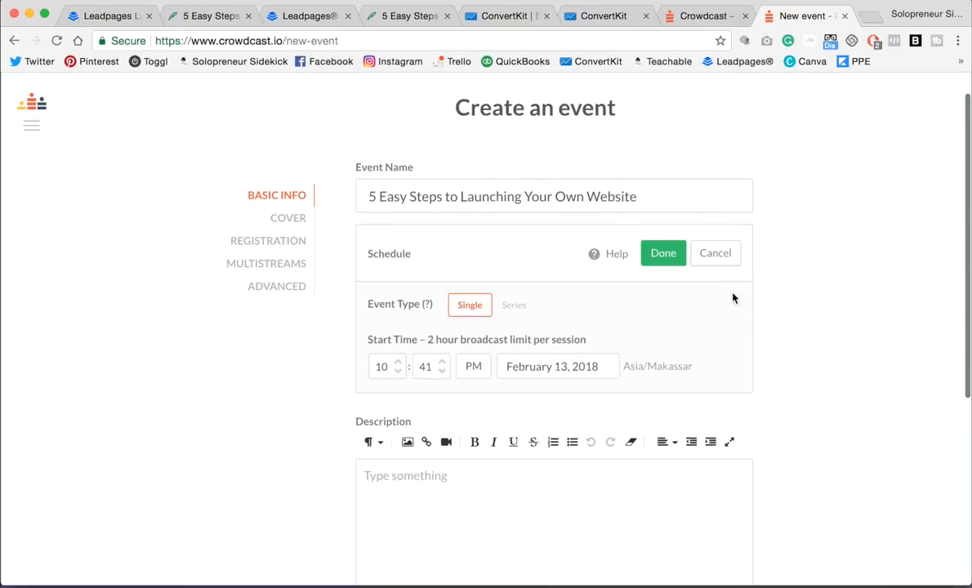
pyautogui.click(557, 366)
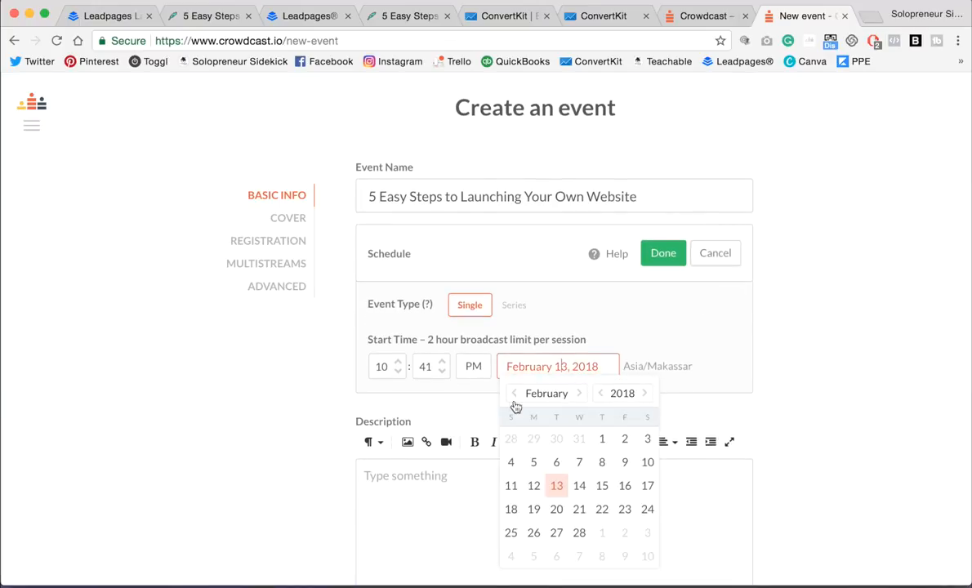
pyautogui.scroll(-3)
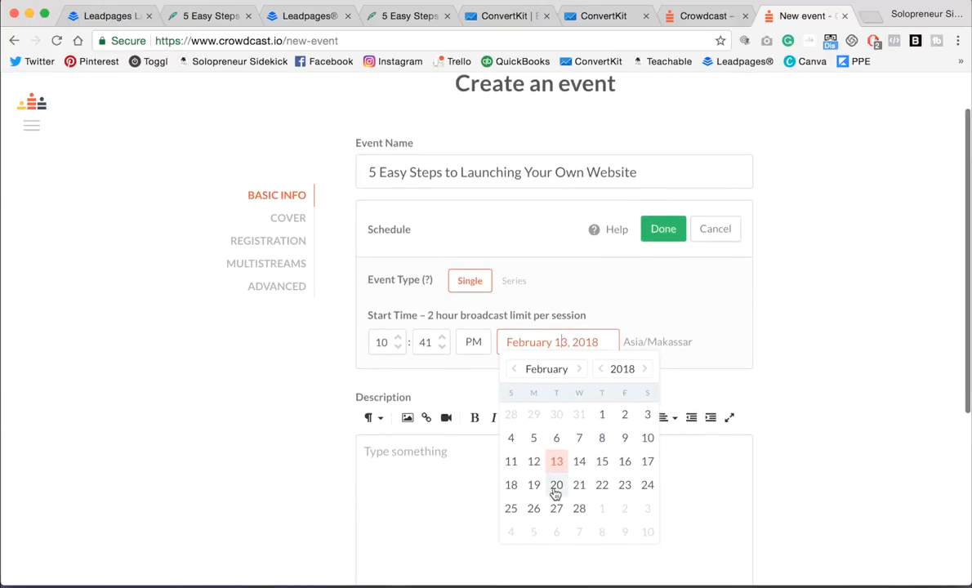
pyautogui.click(555, 484)
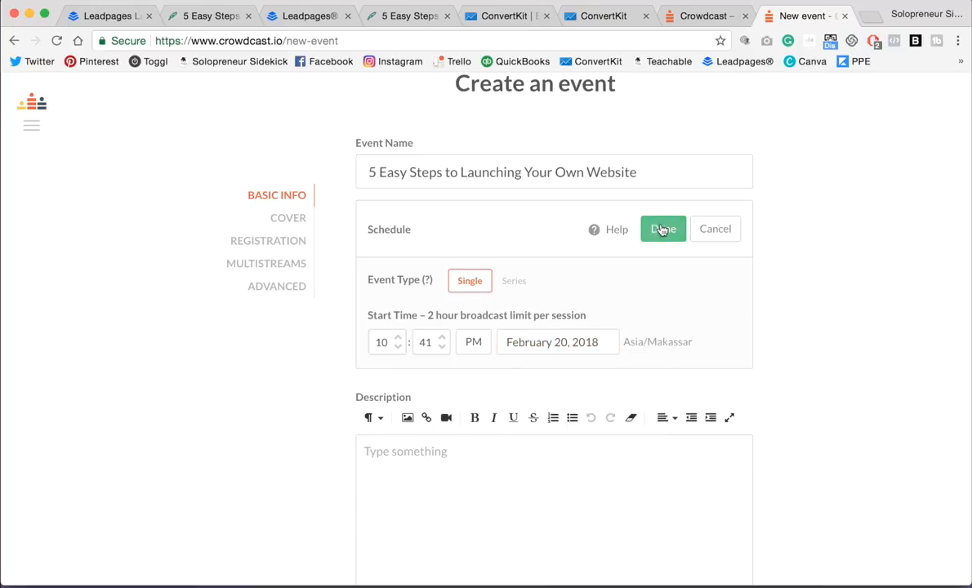
pyautogui.click(663, 228)
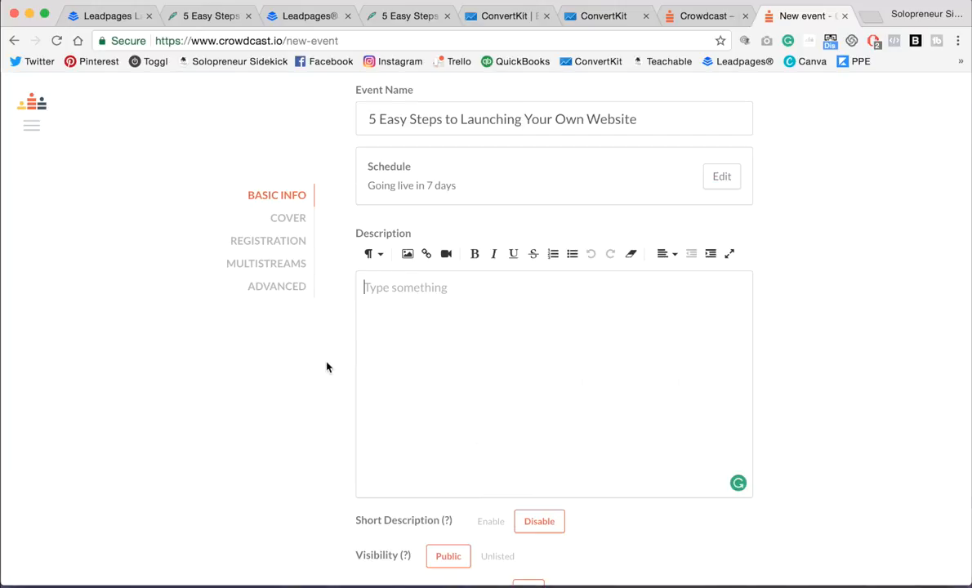
# - Save the event as Public, No password and Not paid
pyautogui.scroll(-3)
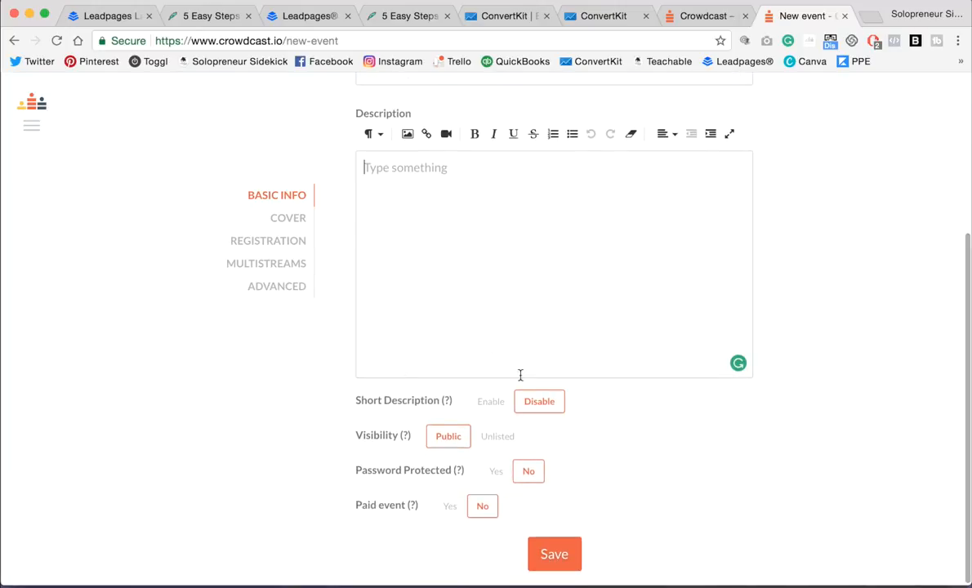
pyautogui.moveTo(489, 401)
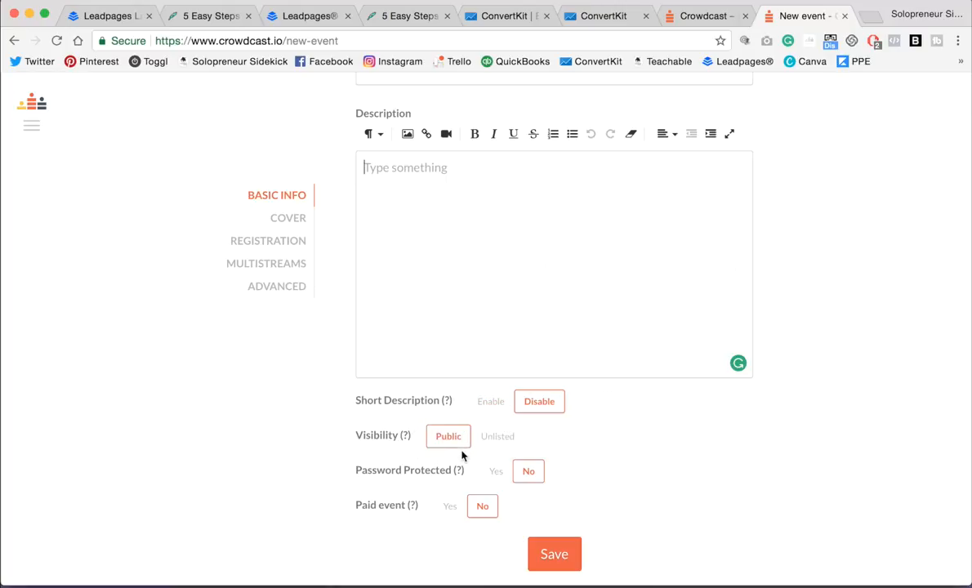
pyautogui.moveTo(529, 477)
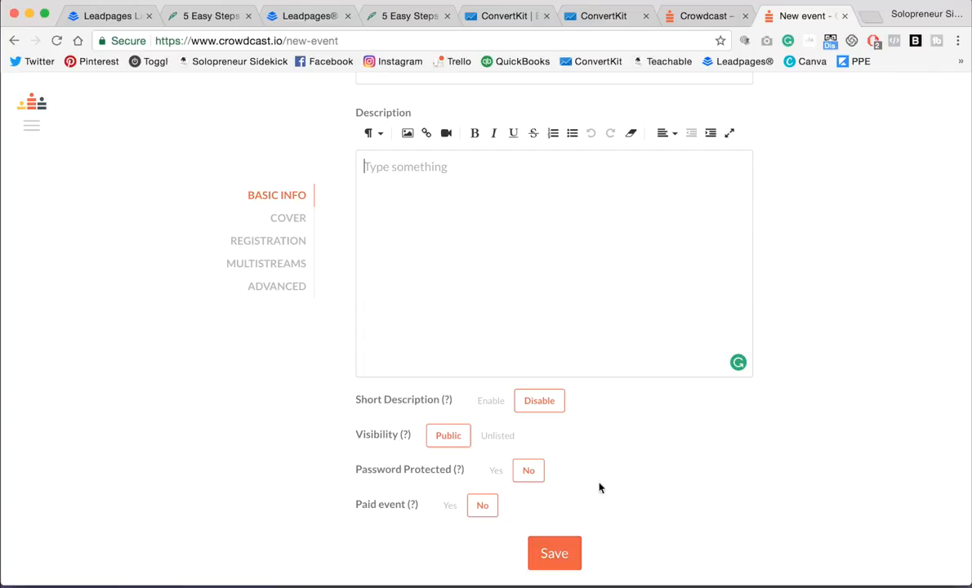
pyautogui.click(552, 552)
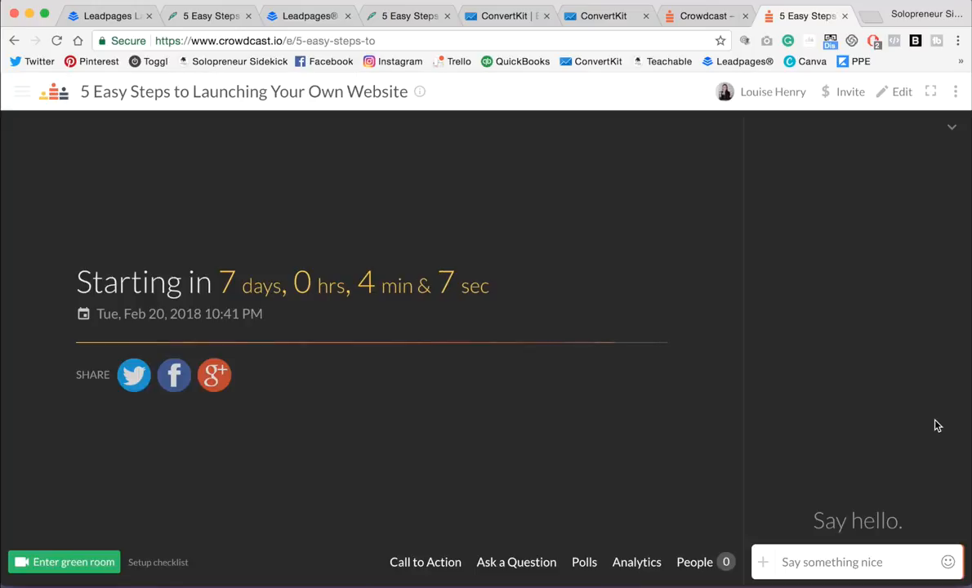
pyautogui.moveTo(585, 342)
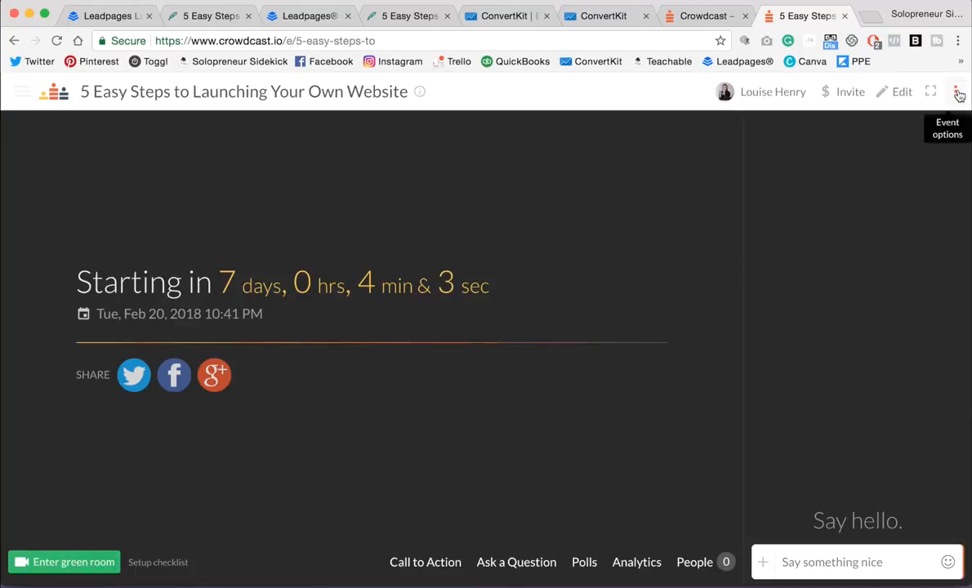
# - Show the three-dot Event options for the saved webinar
pyautogui.click(957, 92)
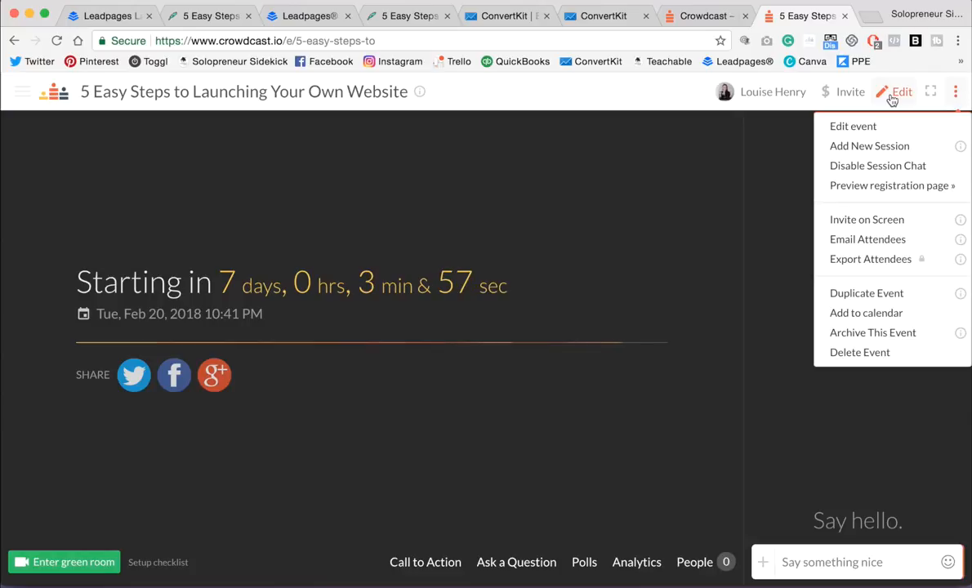
# - Upload '5 Easy Steps Webinar - Crowdcast pic.png' from Documents as the event's cover image
pyautogui.click(852, 126)
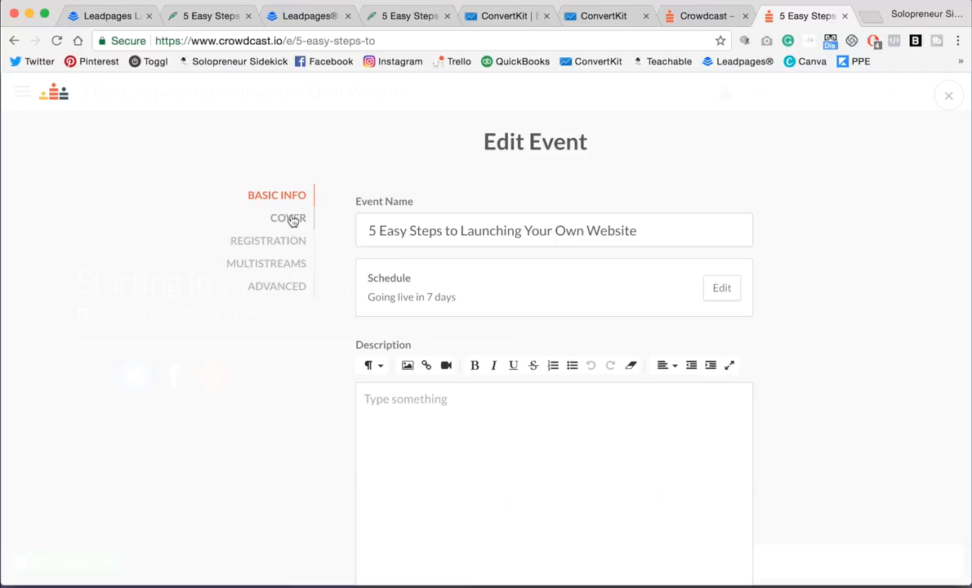
pyautogui.click(287, 219)
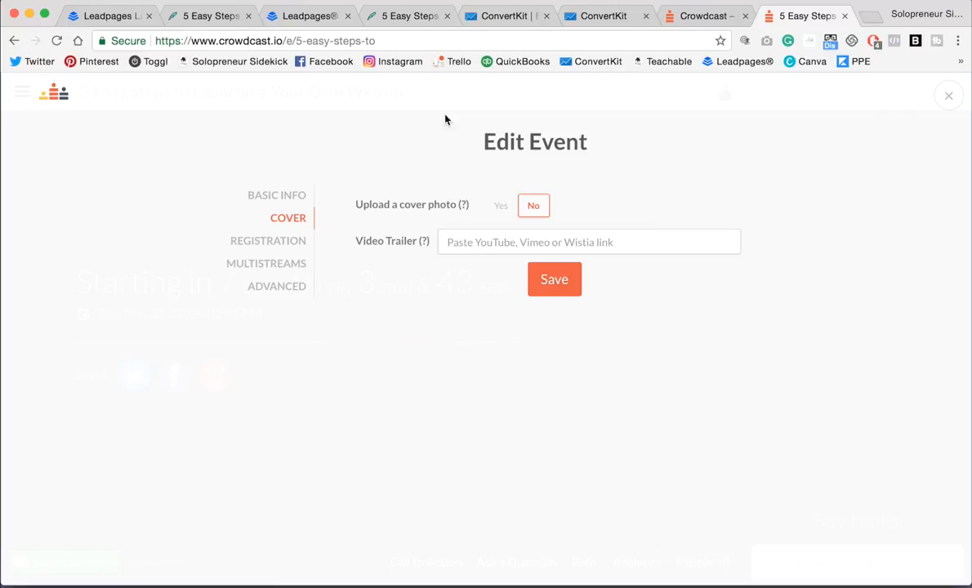
pyautogui.click(500, 206)
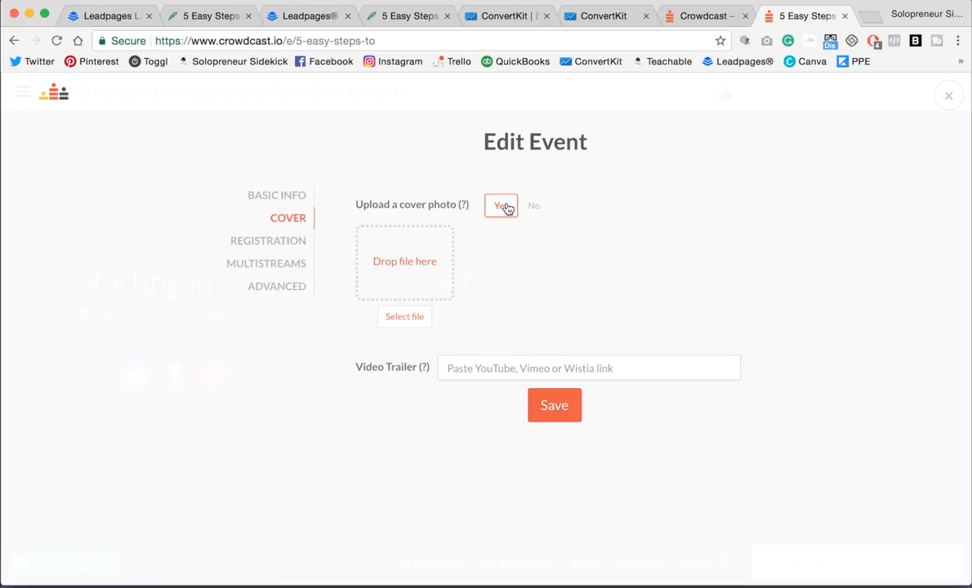
pyautogui.moveTo(474, 212)
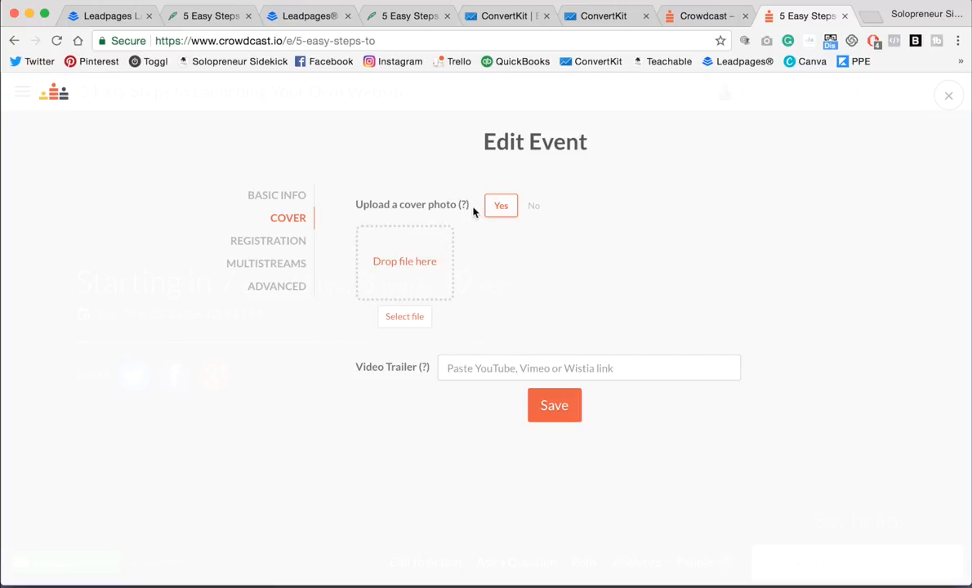
pyautogui.click(405, 317)
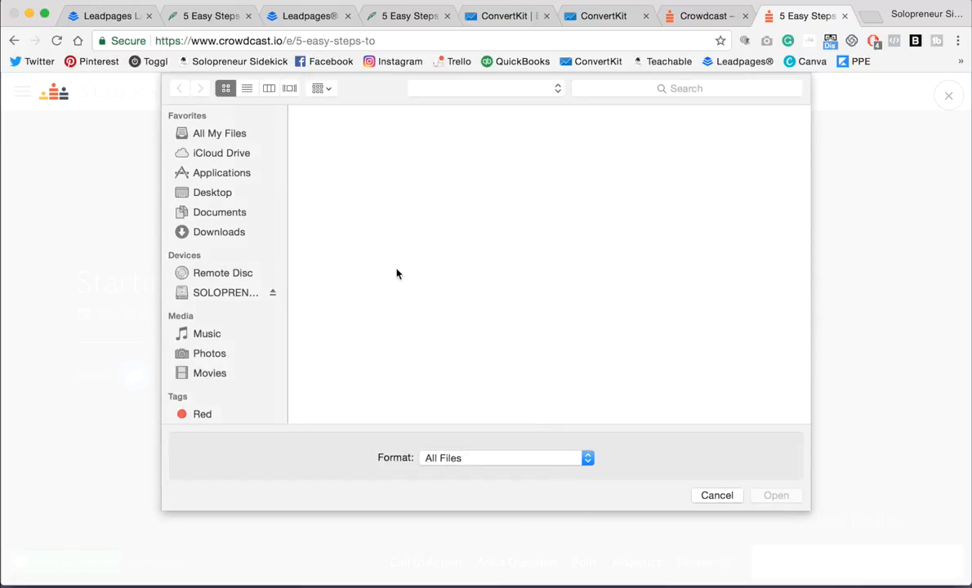
pyautogui.click(218, 212)
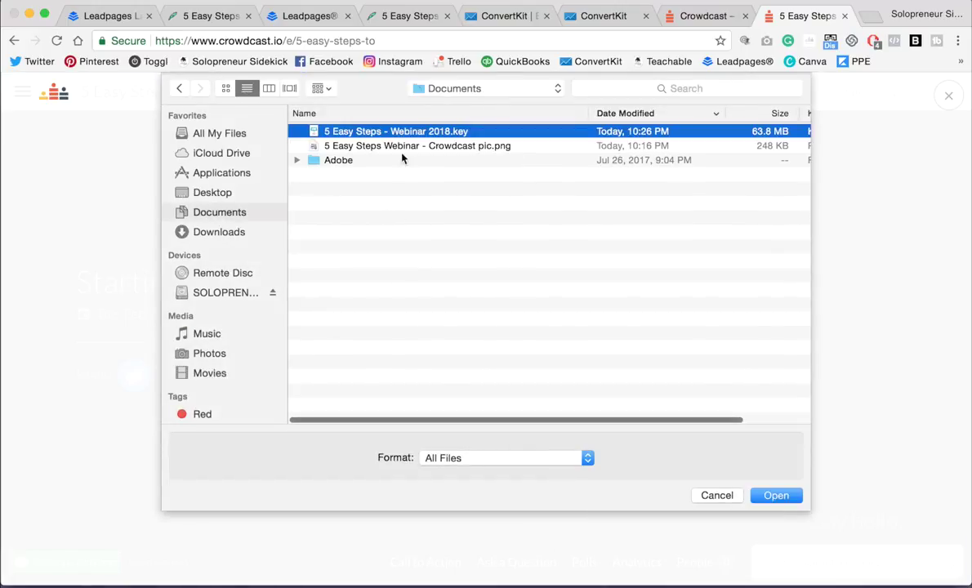
pyautogui.click(775, 494)
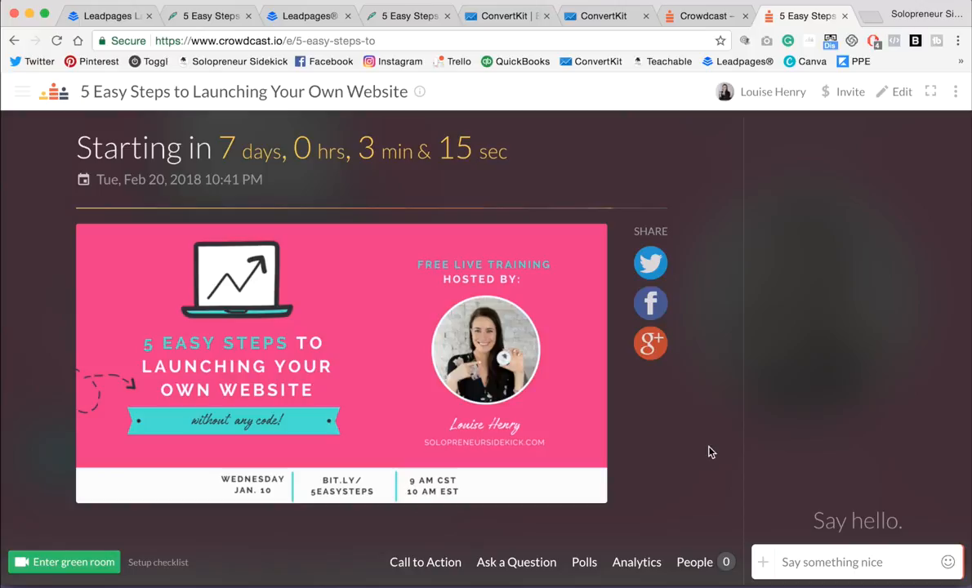
pyautogui.moveTo(543, 446)
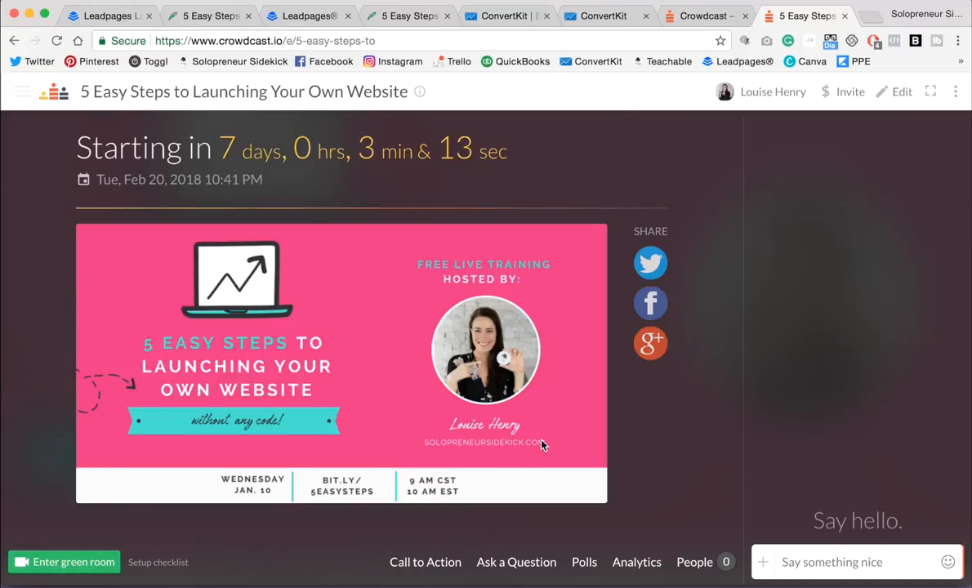
# - Reopen Edit event and review the Registration and Multistreams settings
pyautogui.click(955, 91)
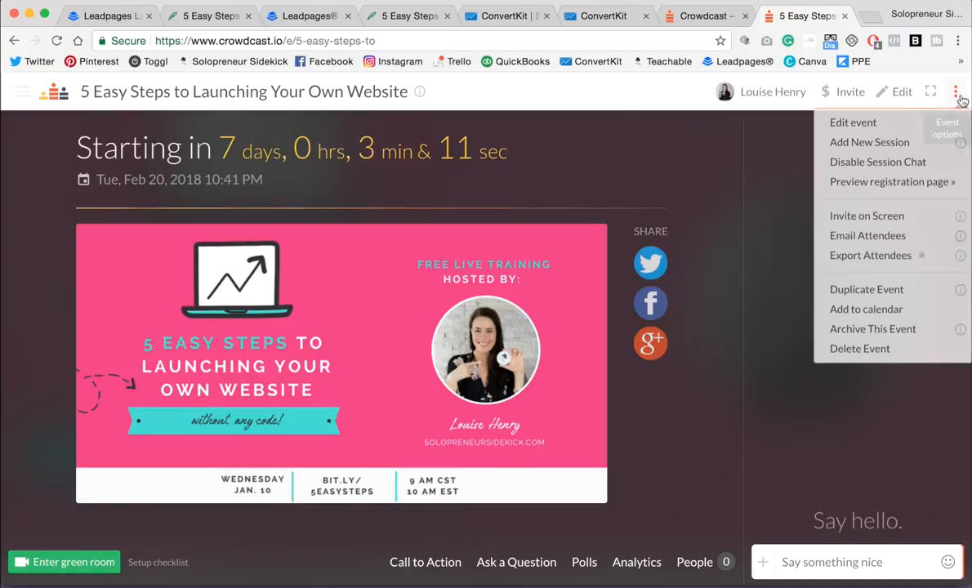
pyautogui.click(908, 192)
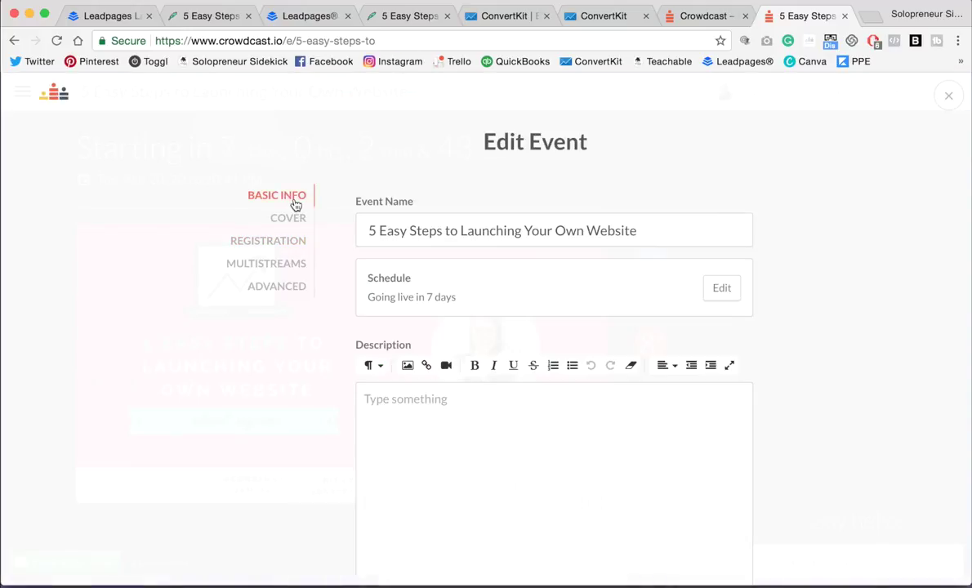
pyautogui.moveTo(292, 253)
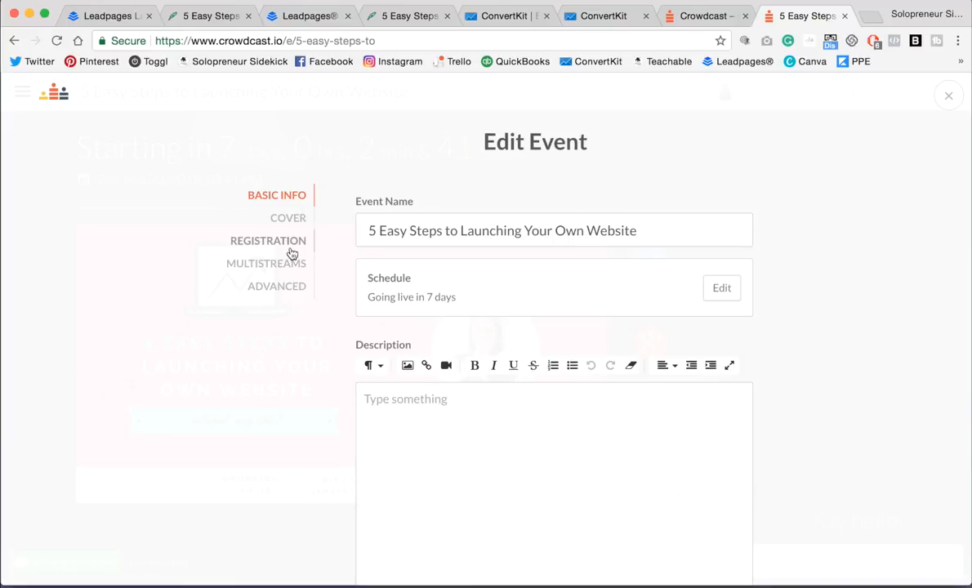
pyautogui.click(268, 240)
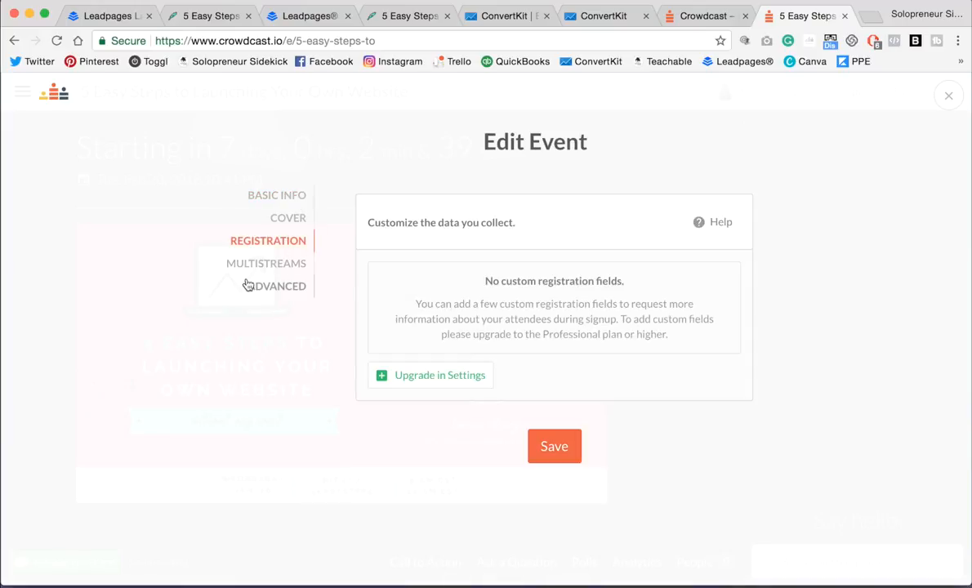
pyautogui.click(266, 263)
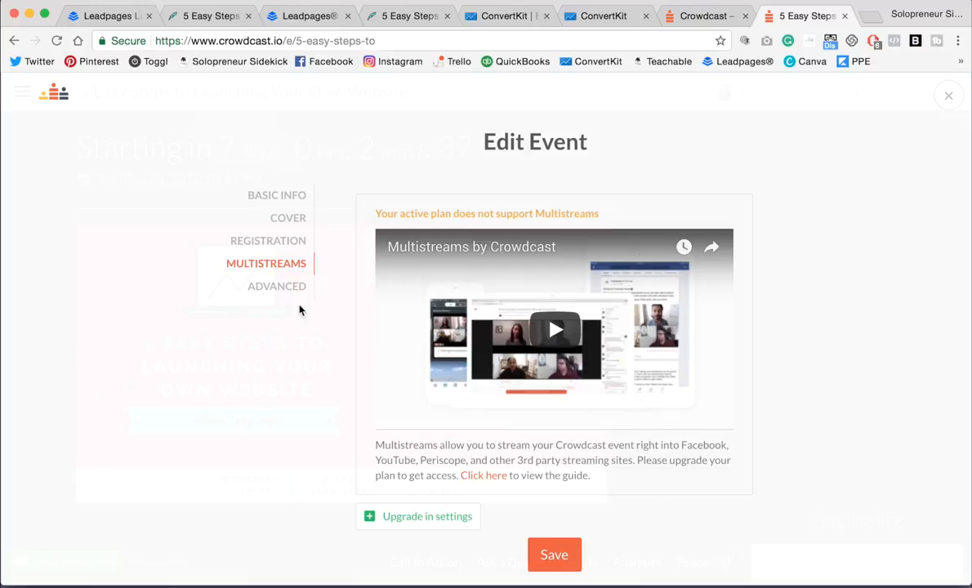
# - In Advanced settings, set Send Registration Email and Send Reminder Email to No and save
pyautogui.click(276, 286)
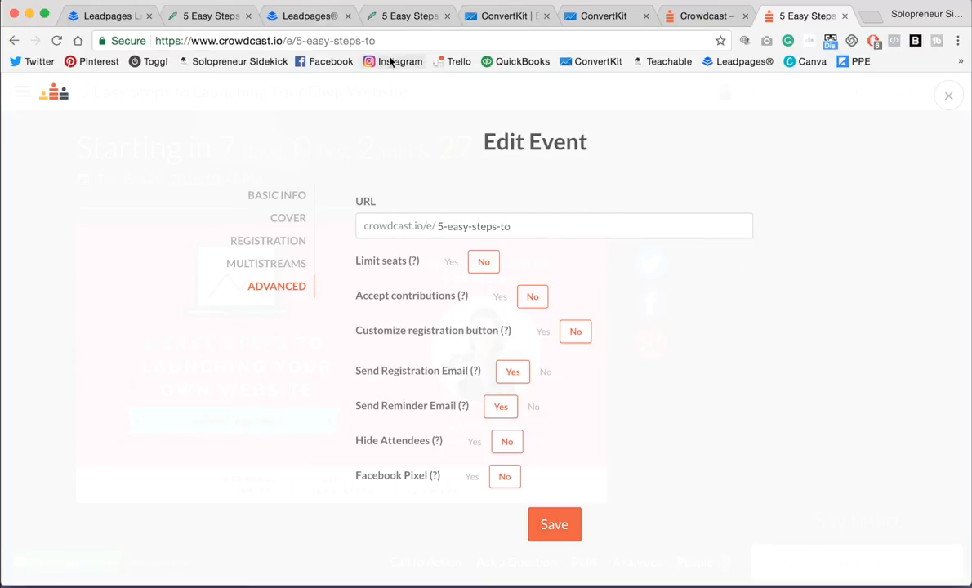
pyautogui.moveTo(823, 250)
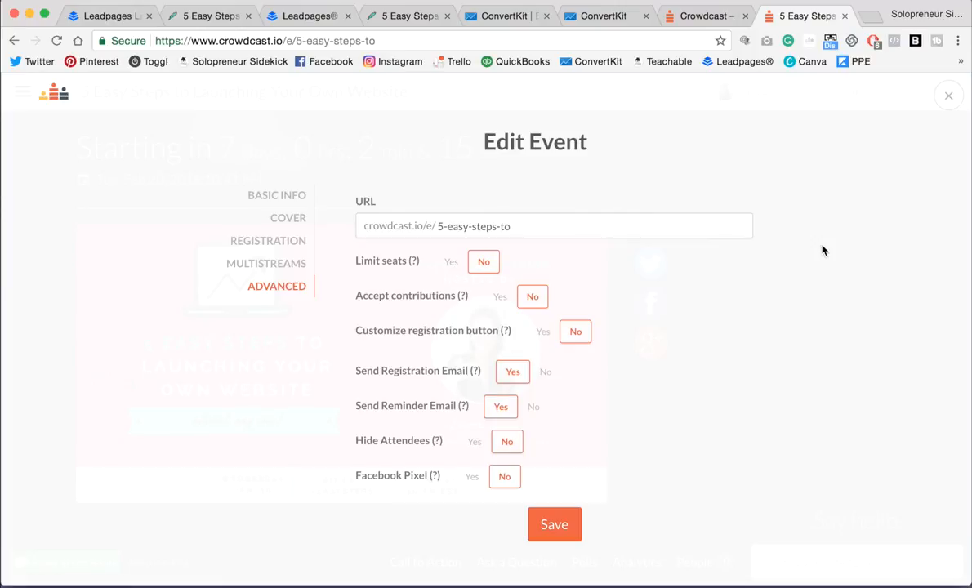
pyautogui.moveTo(685, 261)
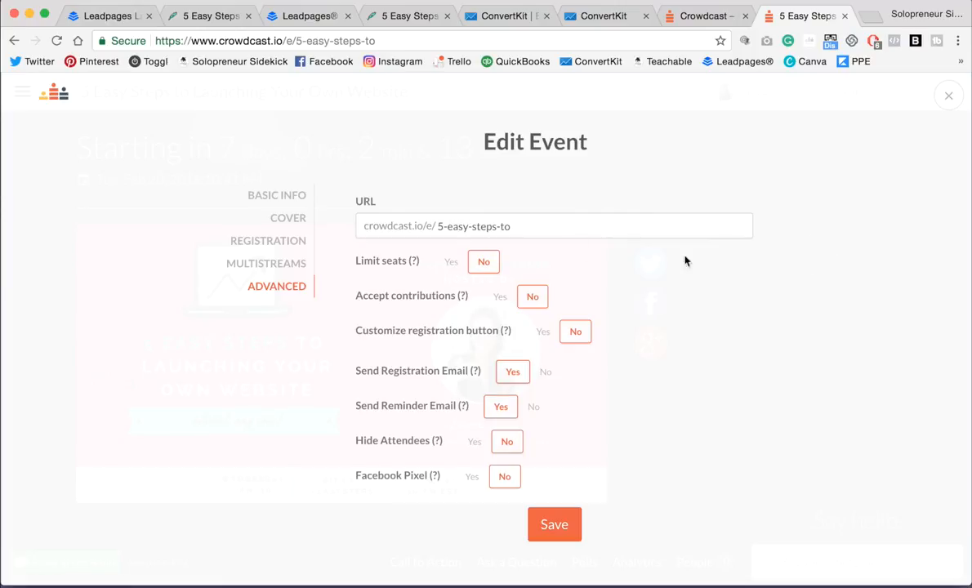
pyautogui.moveTo(421, 278)
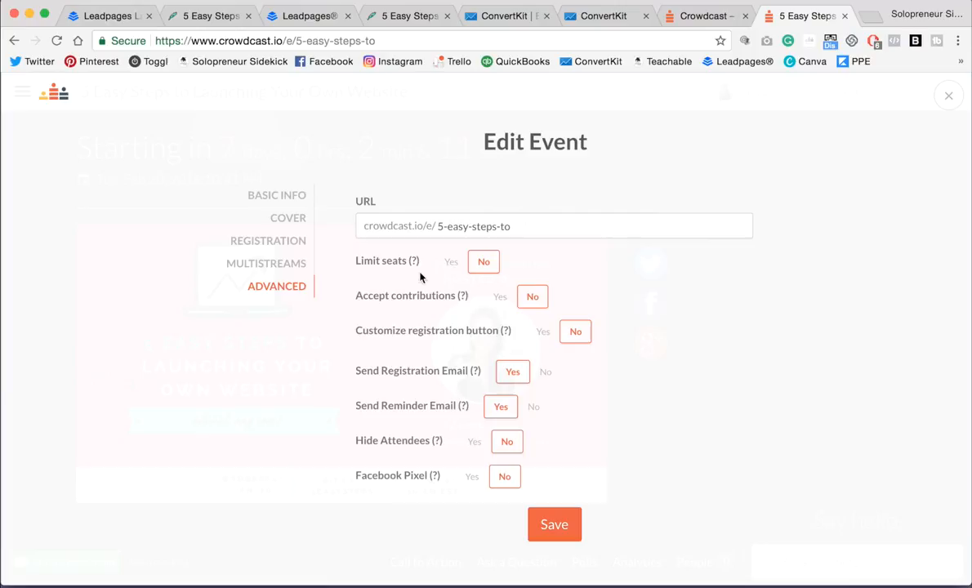
pyautogui.moveTo(484, 270)
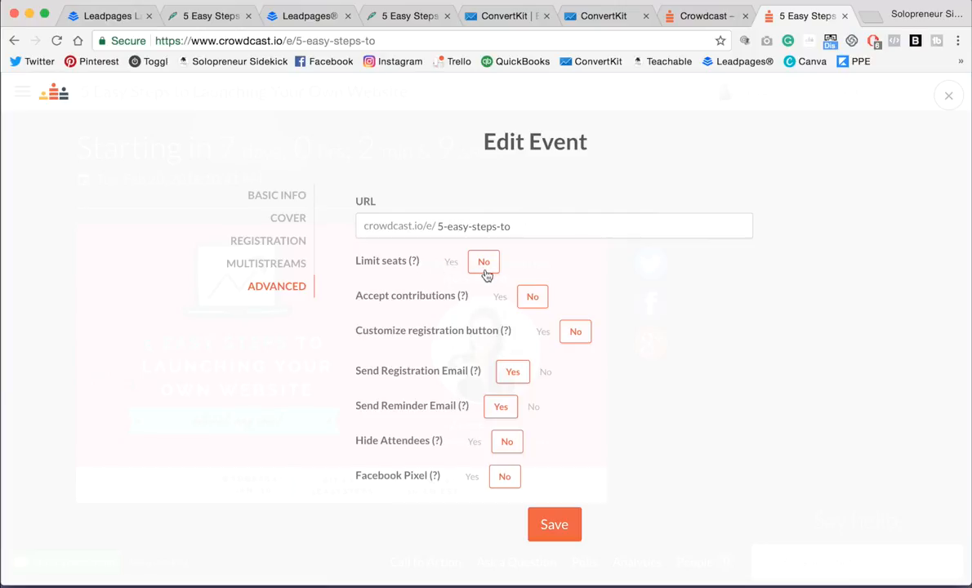
pyautogui.moveTo(461, 300)
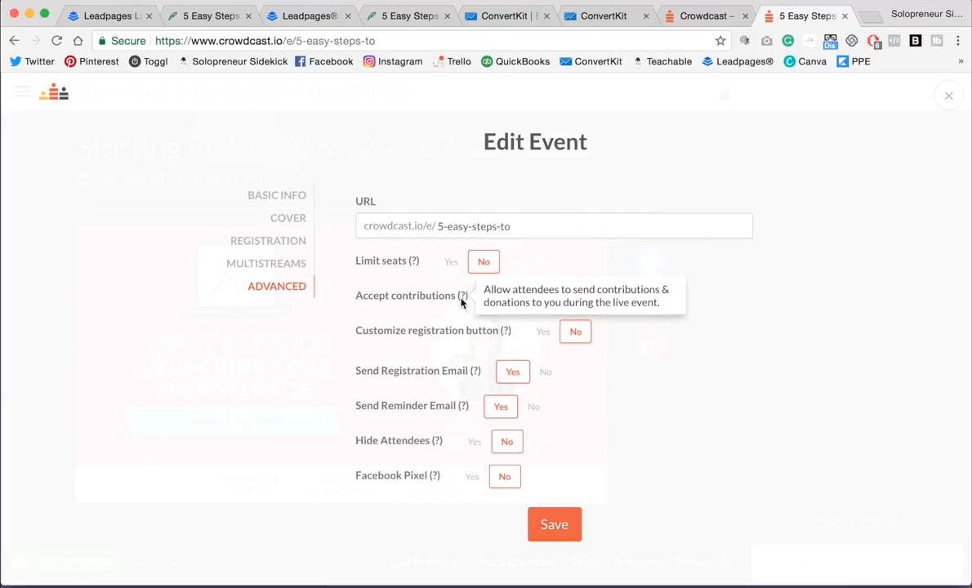
pyautogui.moveTo(560, 297)
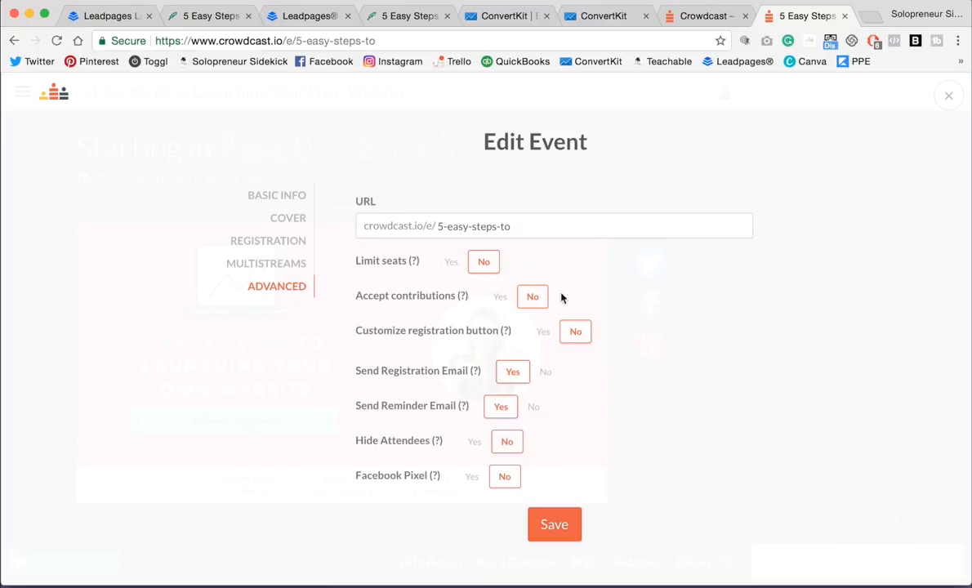
pyautogui.moveTo(656, 379)
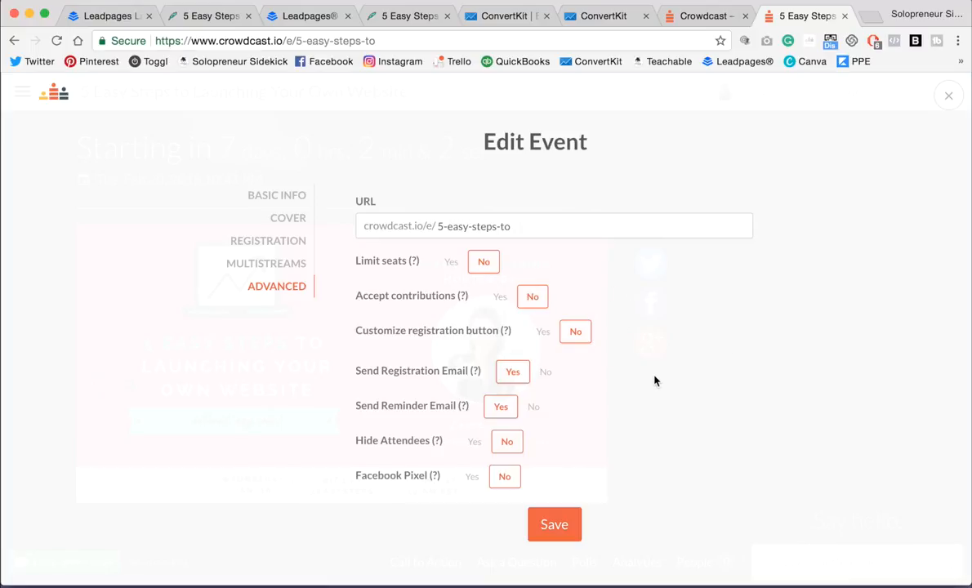
pyautogui.moveTo(649, 386)
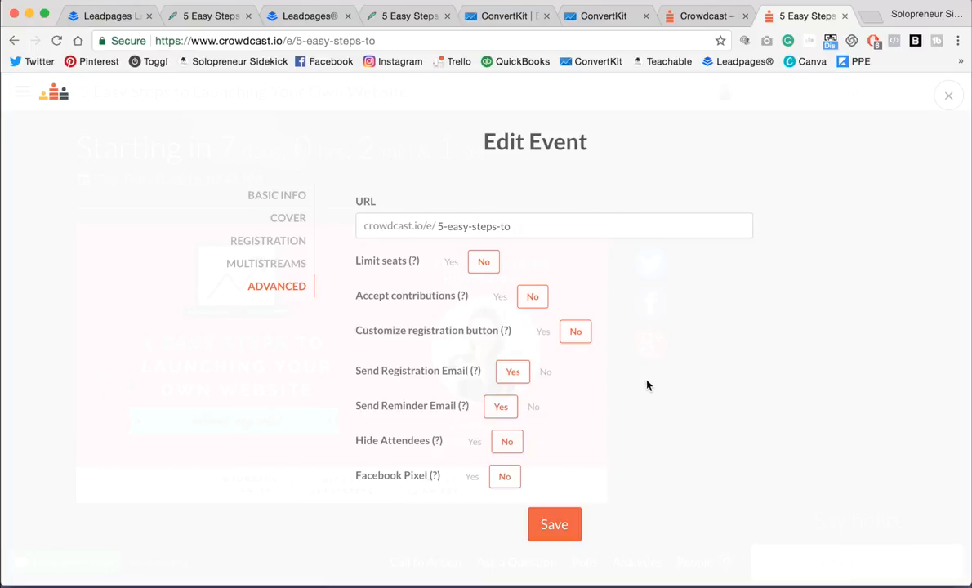
pyautogui.click(546, 372)
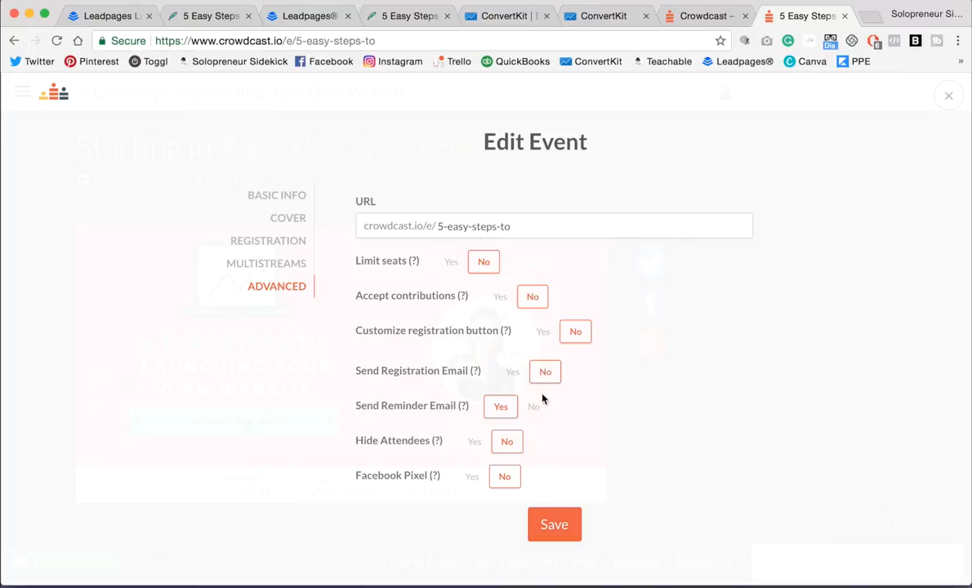
pyautogui.click(532, 407)
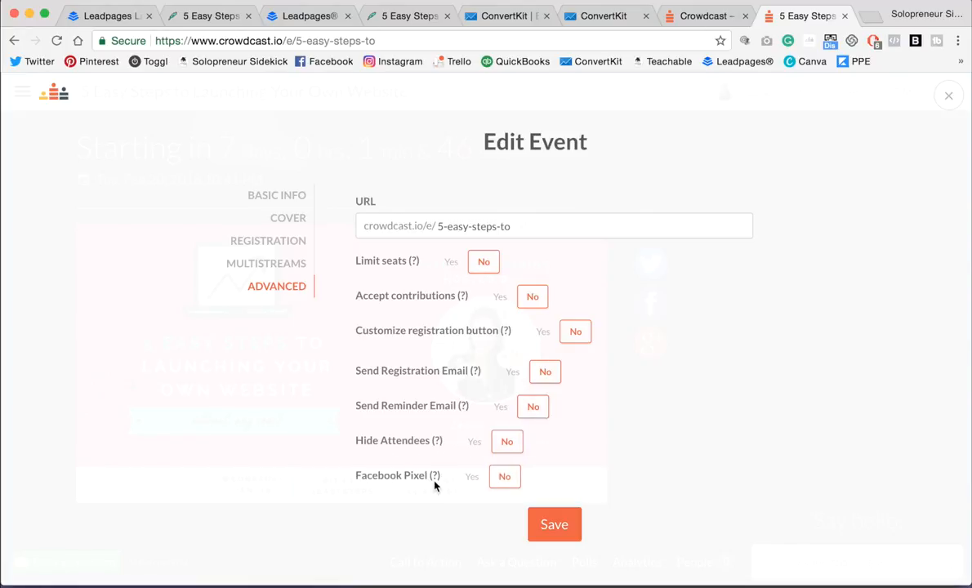
pyautogui.moveTo(568, 524)
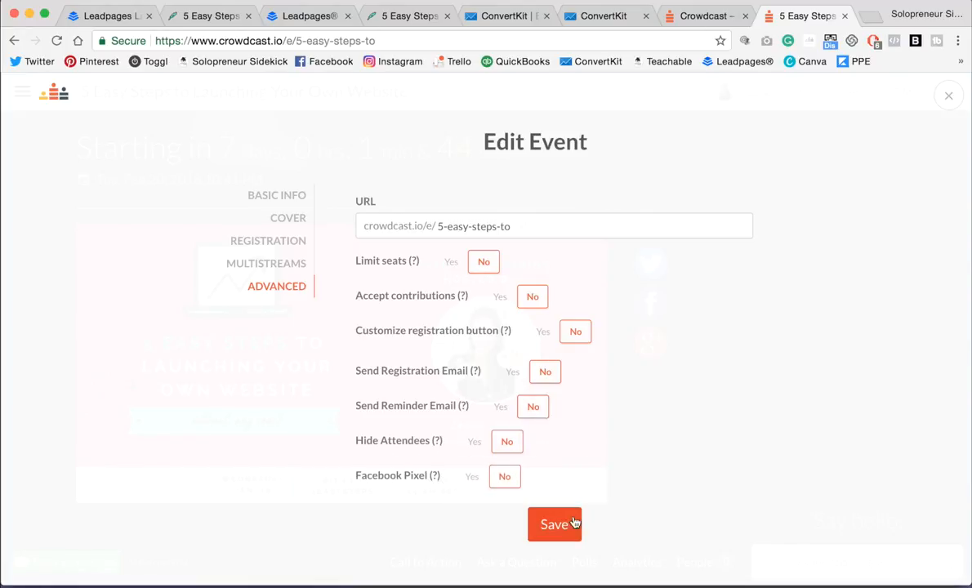
pyautogui.click(554, 526)
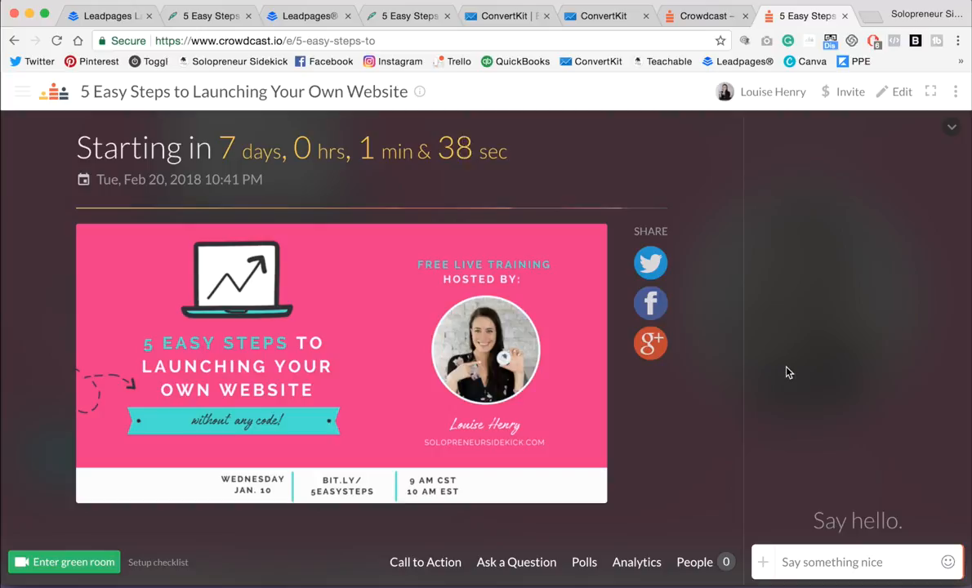
pyautogui.moveTo(63, 562)
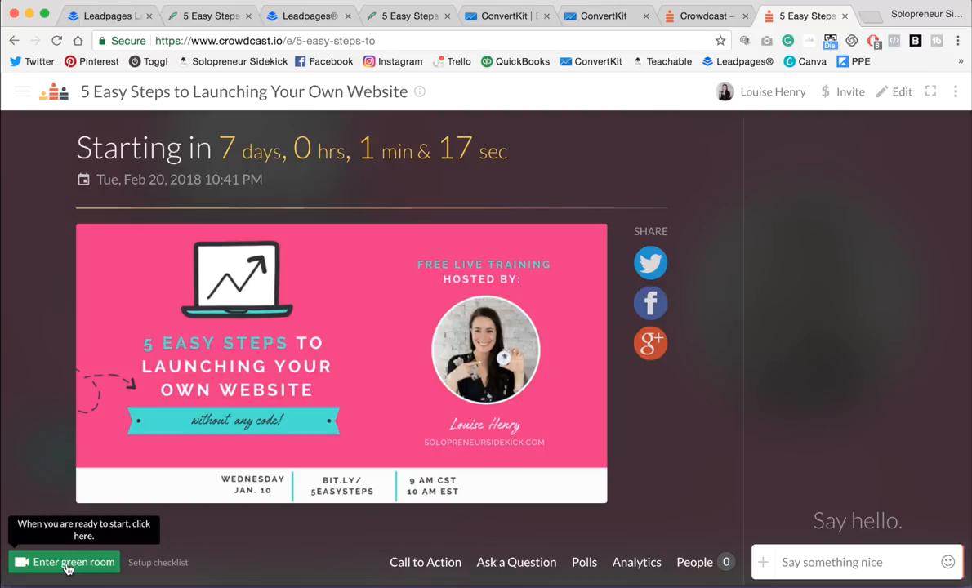
pyautogui.moveTo(42, 182)
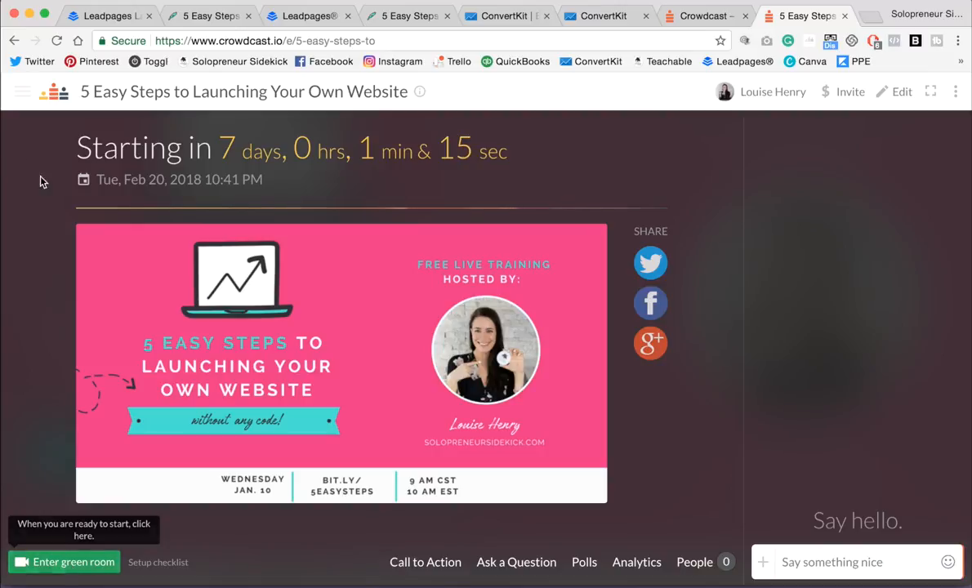
# - Switch to the ConvertKit browser tab with the webinar form settings
pyautogui.click(605, 17)
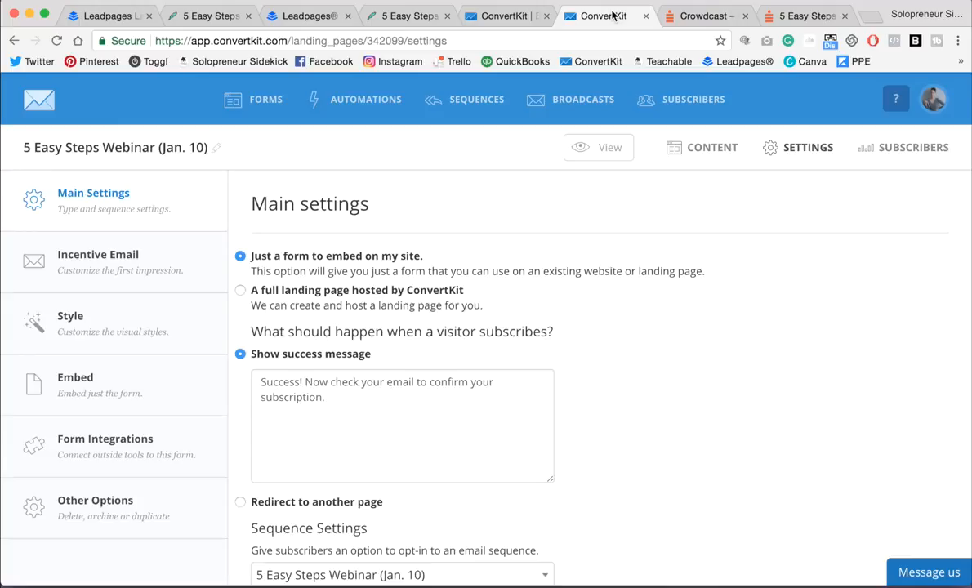
pyautogui.moveTo(602, 77)
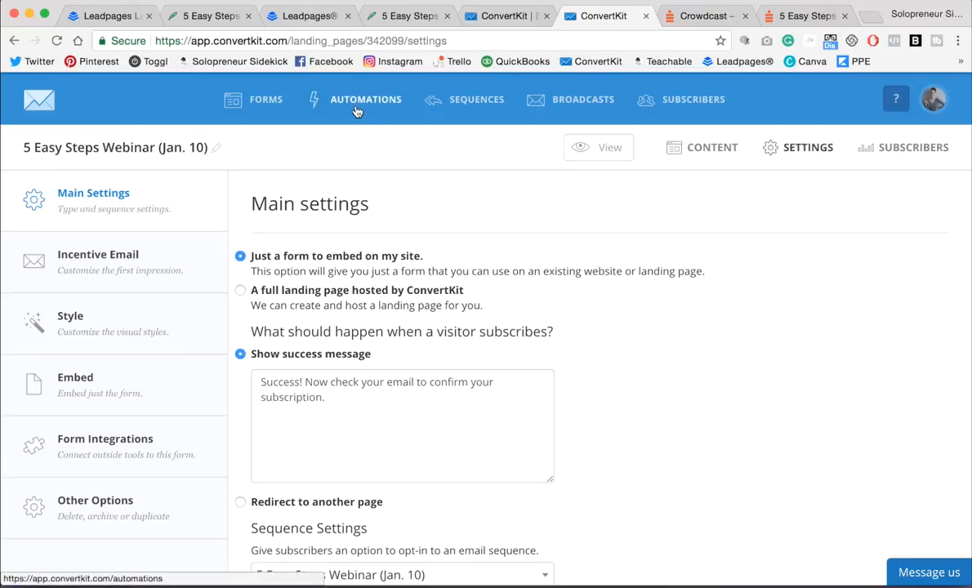
# - Go to Automations and show the Rules list of triggers and tag actions
pyautogui.click(366, 100)
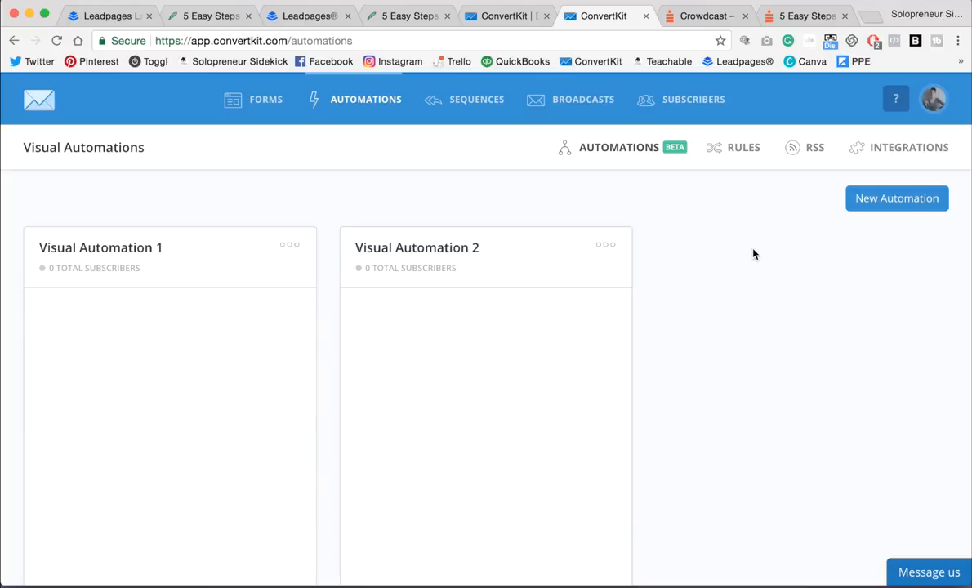
pyautogui.click(743, 147)
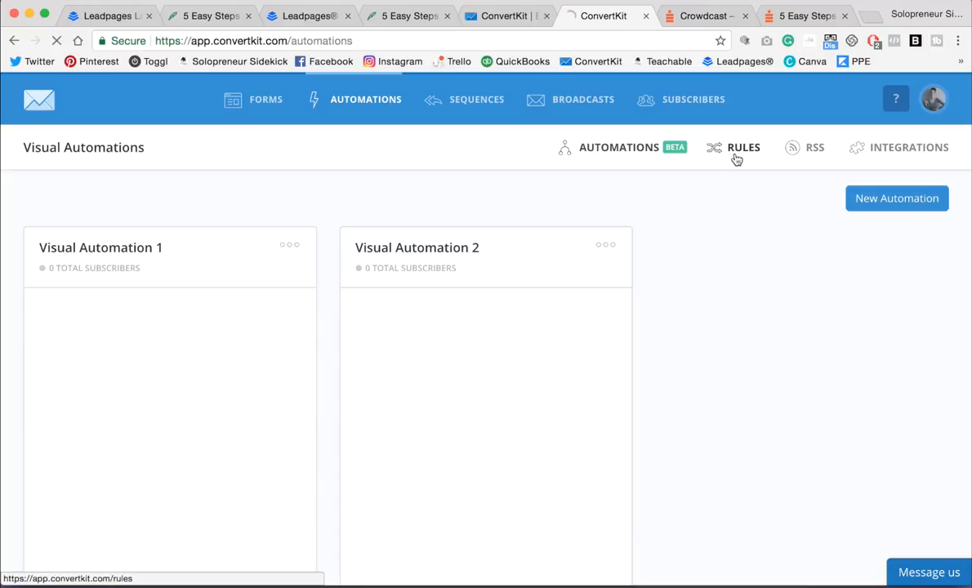
pyautogui.click(743, 147)
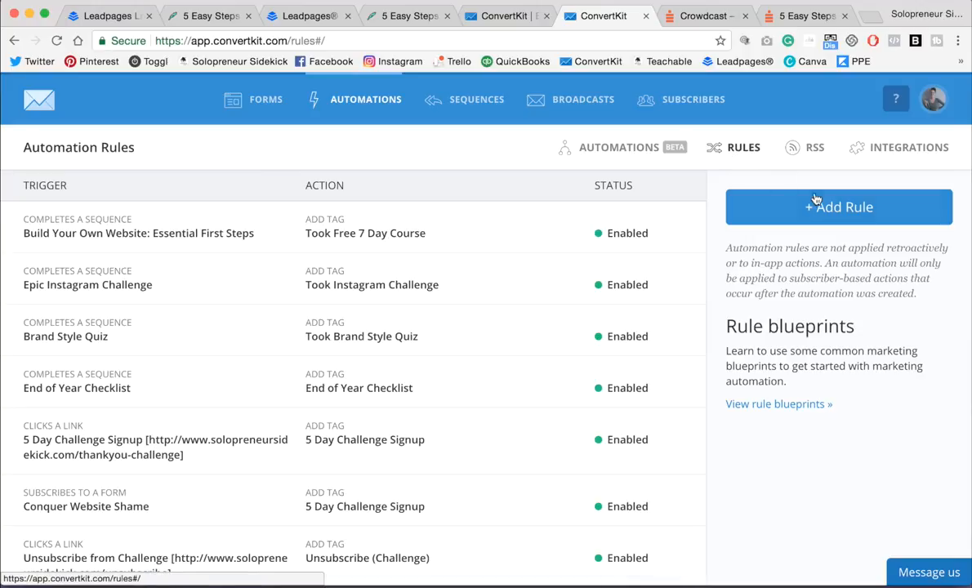
# - Add a rule: subscribing to the 5 Easy Steps Webinar (Jan. 10) form adds tag '5 Easy Steps Webinar (Jan. 10)', and save it
pyautogui.click(839, 205)
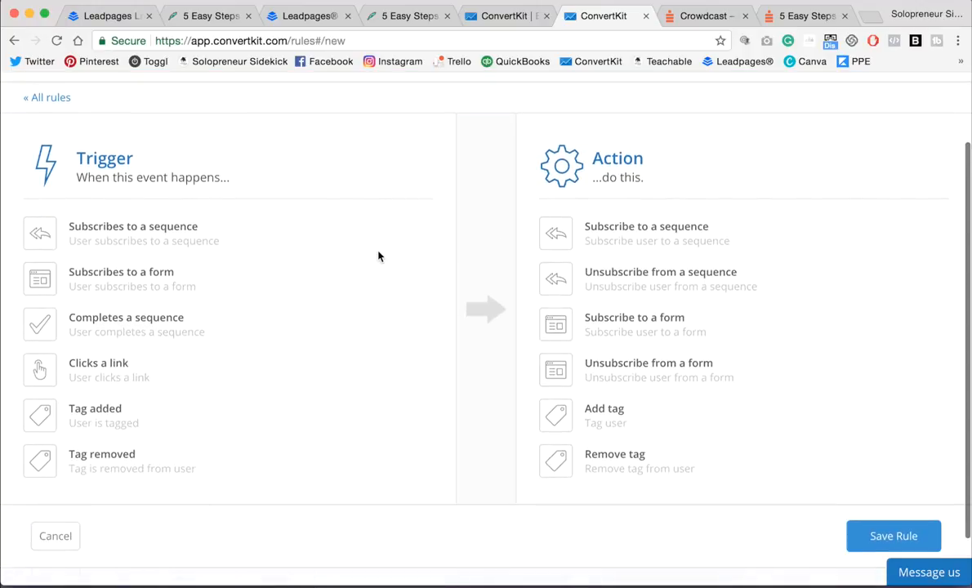
pyautogui.moveTo(157, 299)
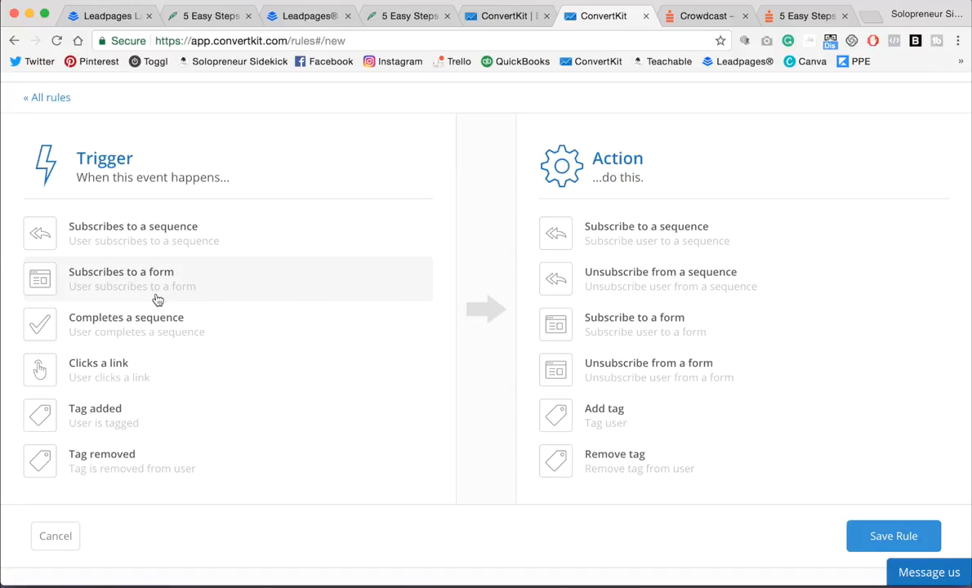
pyautogui.click(130, 278)
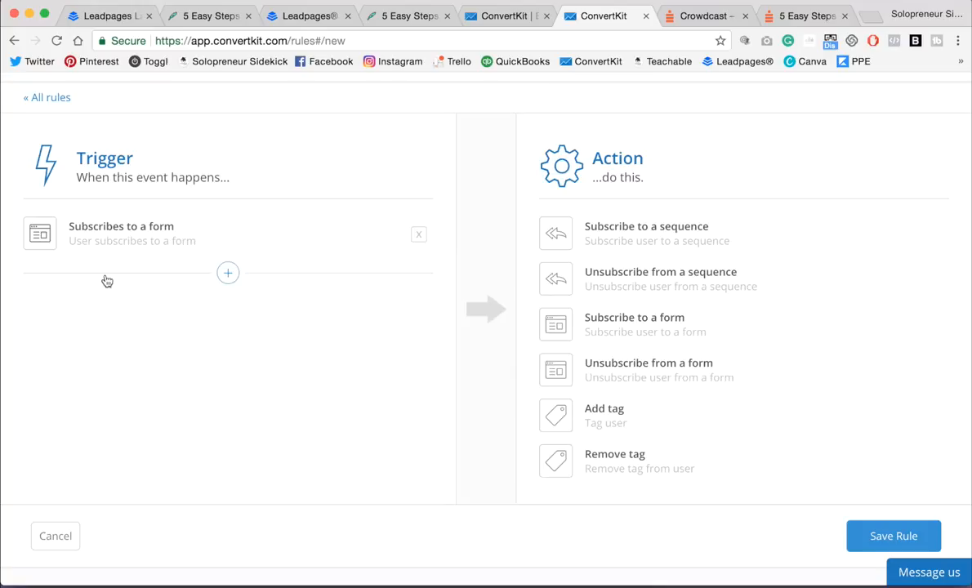
pyautogui.click(245, 295)
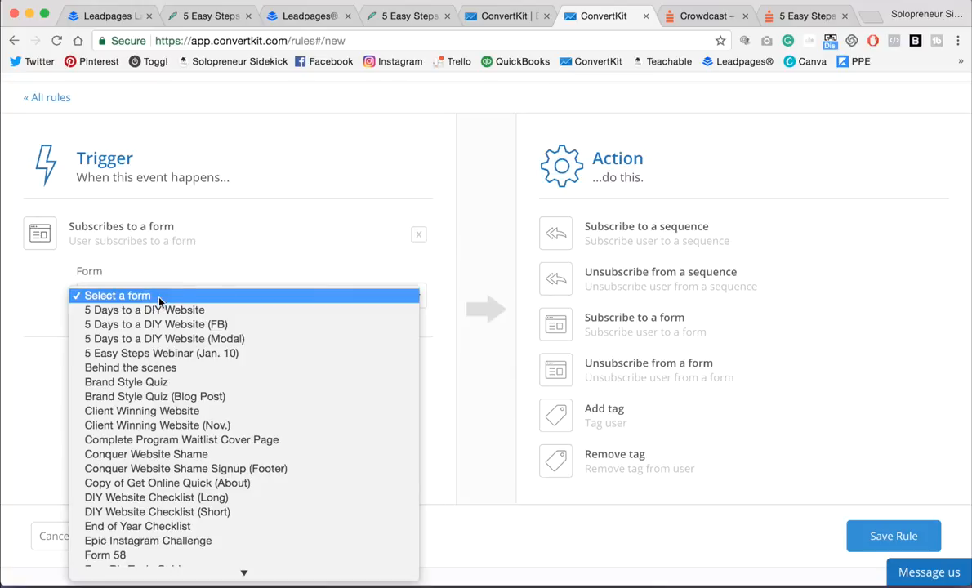
pyautogui.click(161, 353)
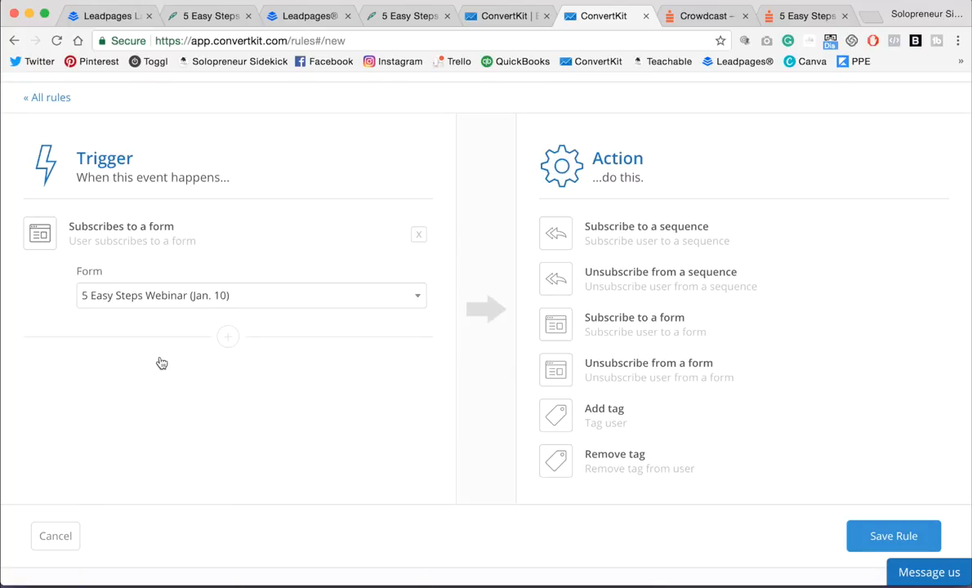
pyautogui.moveTo(643, 422)
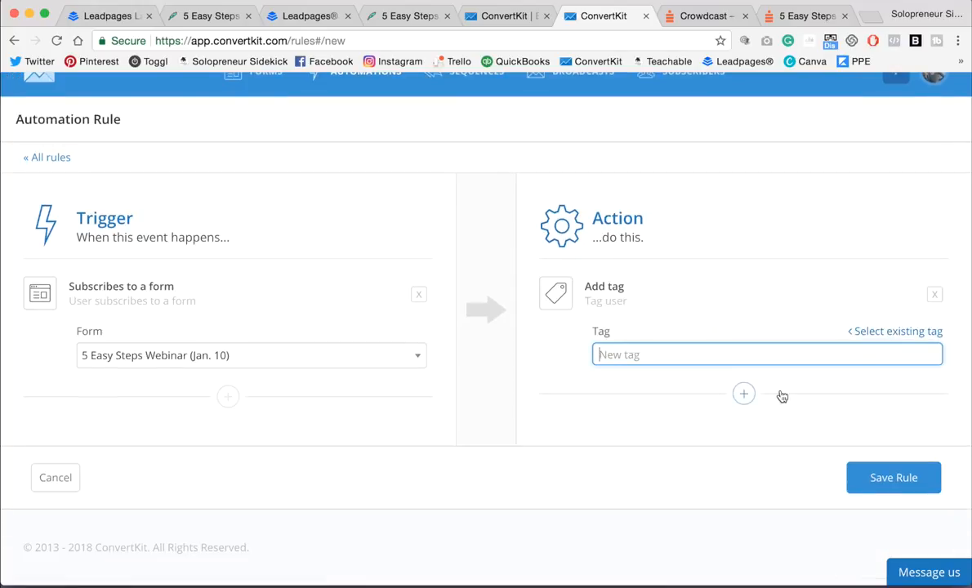
pyautogui.write('5 Easy Steps')
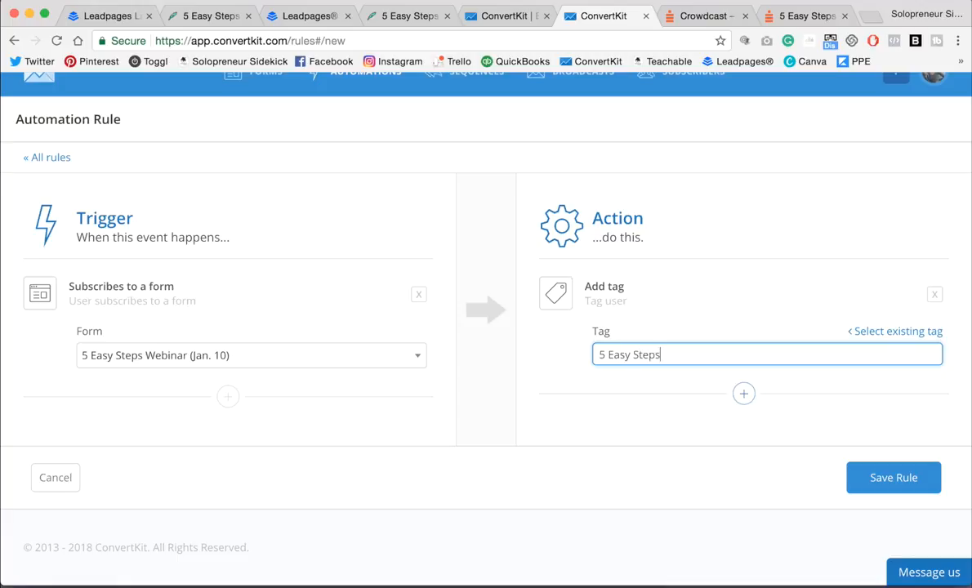
pyautogui.write('Webinar (Jan. 10')
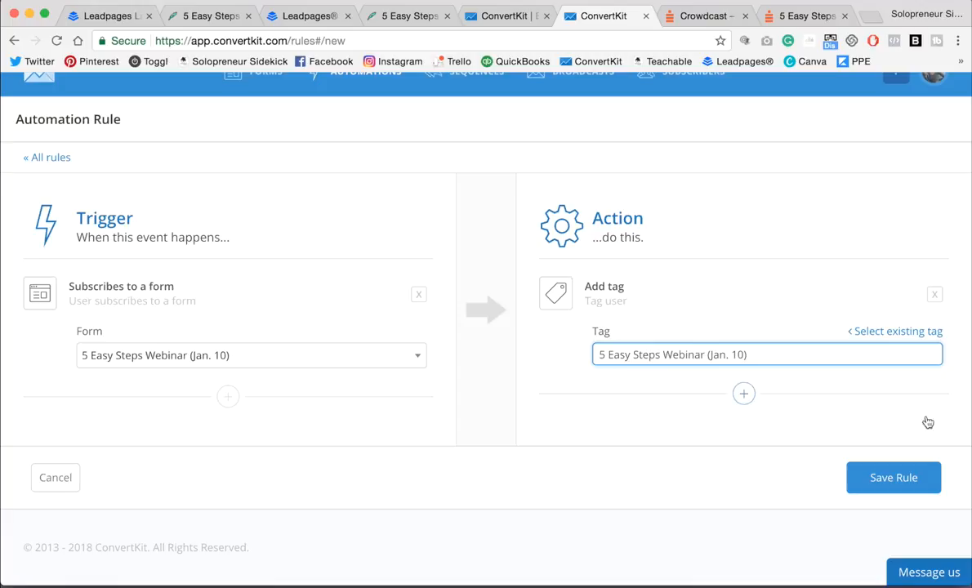
pyautogui.click(894, 477)
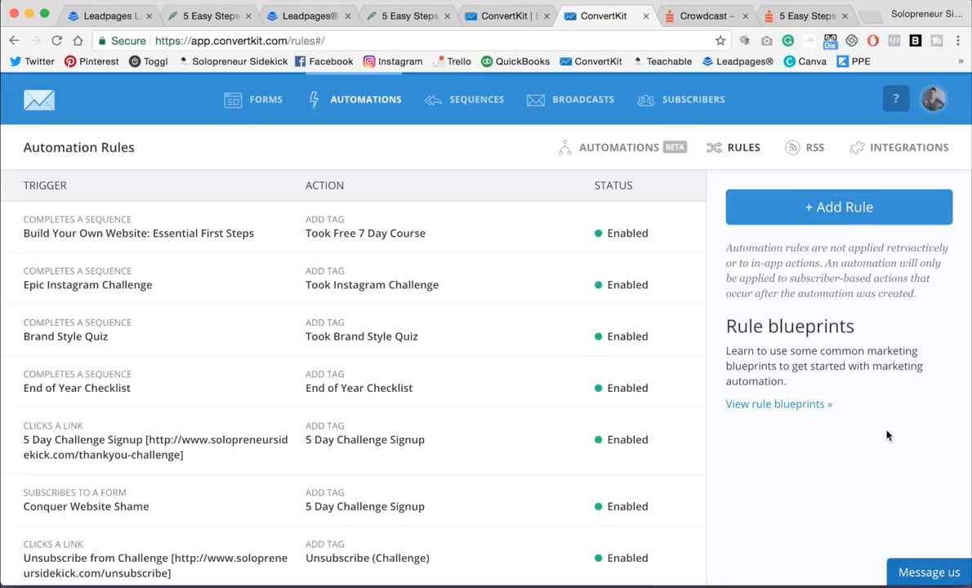
# - Go to the Broadcasts list and start a new broadcast
pyautogui.click(582, 99)
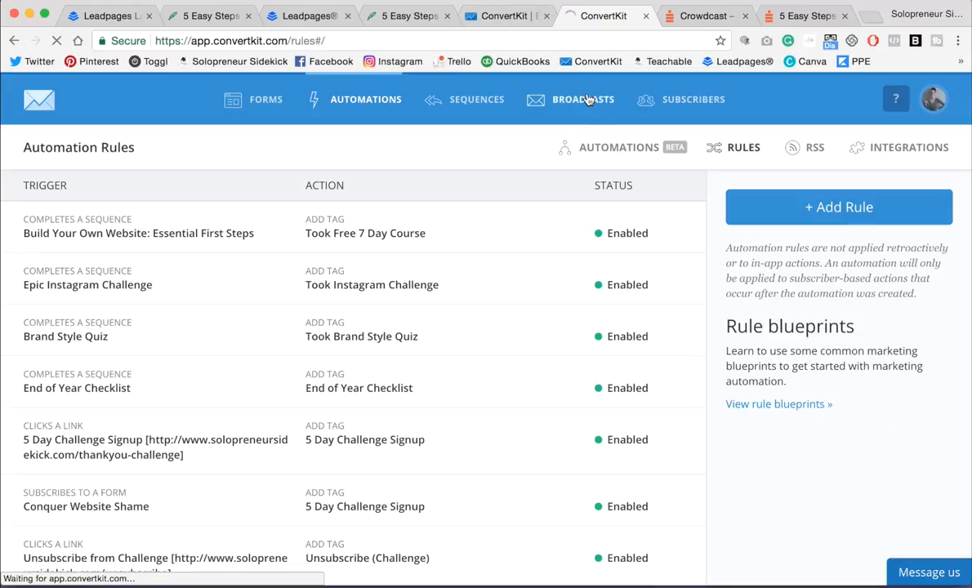
pyautogui.click(581, 100)
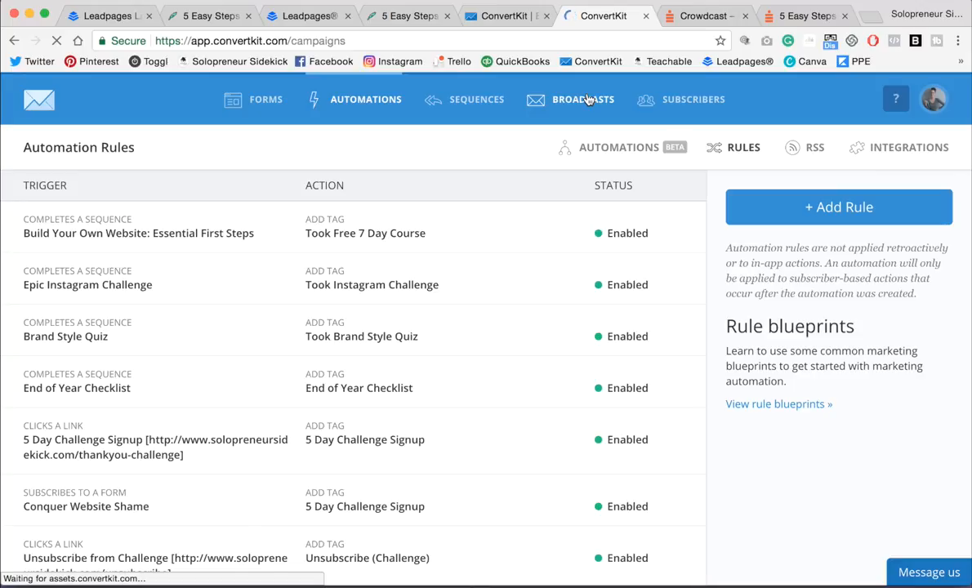
pyautogui.click(583, 100)
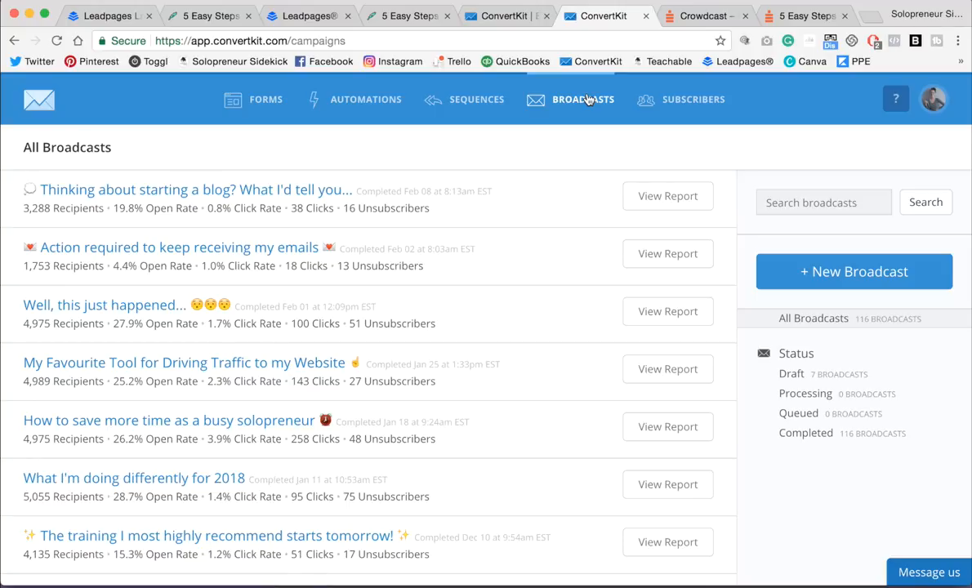
pyautogui.moveTo(882, 297)
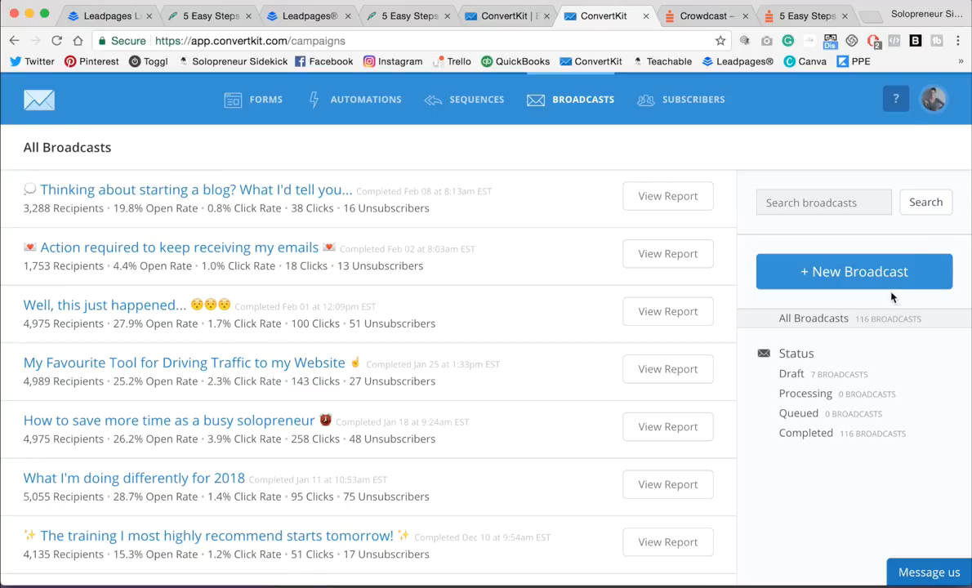
pyautogui.click(854, 271)
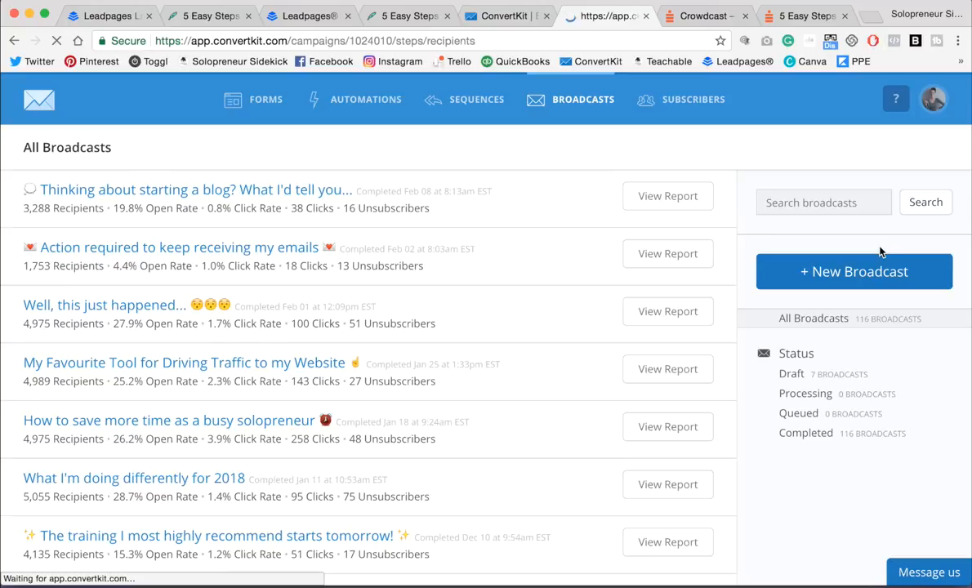
# - Replace the All Subscribers filter with the 5 Easy Steps Webinar (Jan. 10) tag and continue to content
pyautogui.click(854, 271)
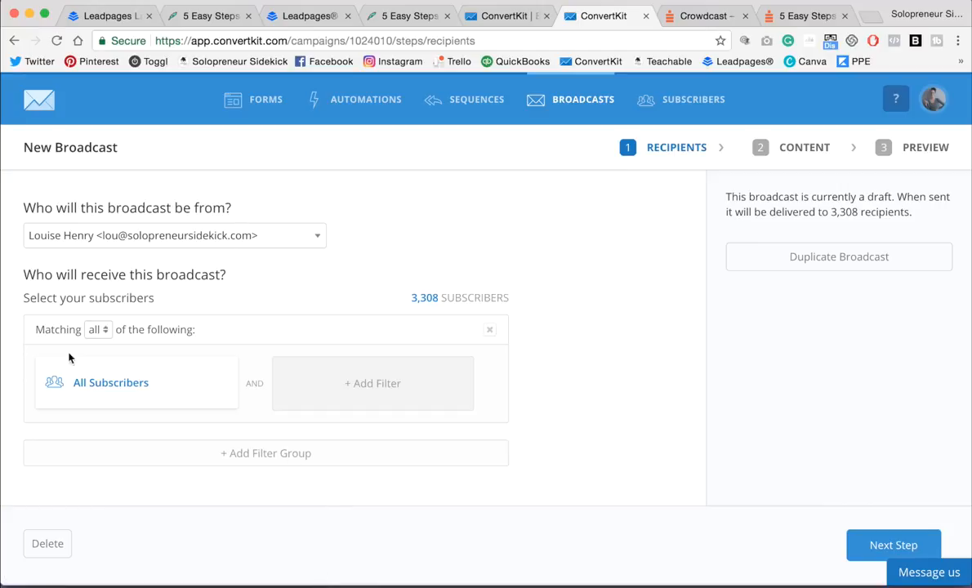
pyautogui.moveTo(225, 369)
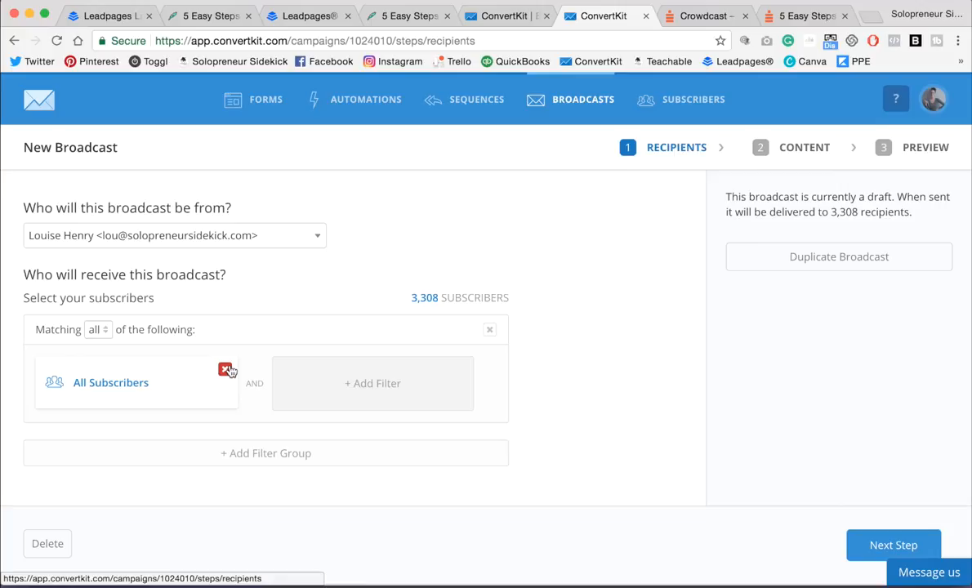
pyautogui.click(225, 369)
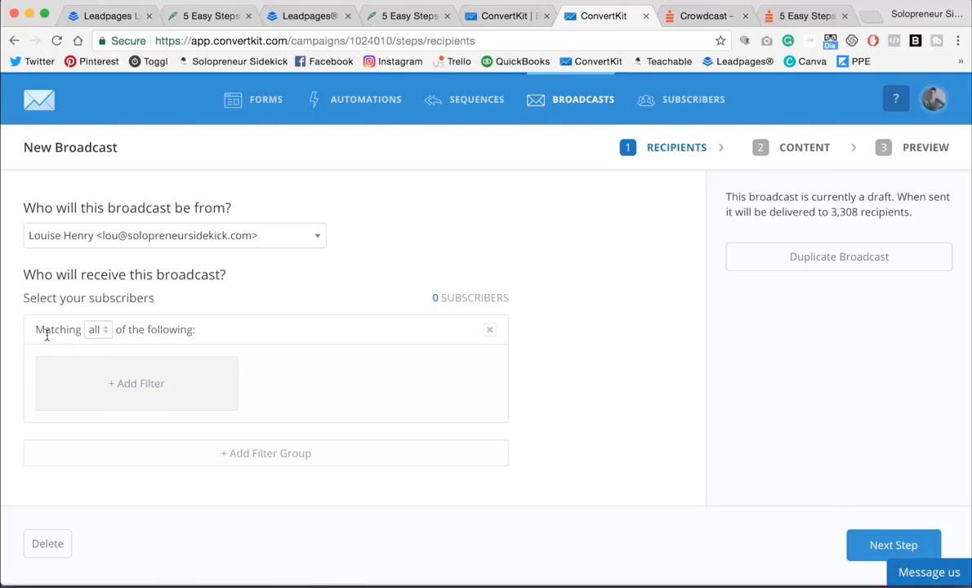
pyautogui.moveTo(131, 385)
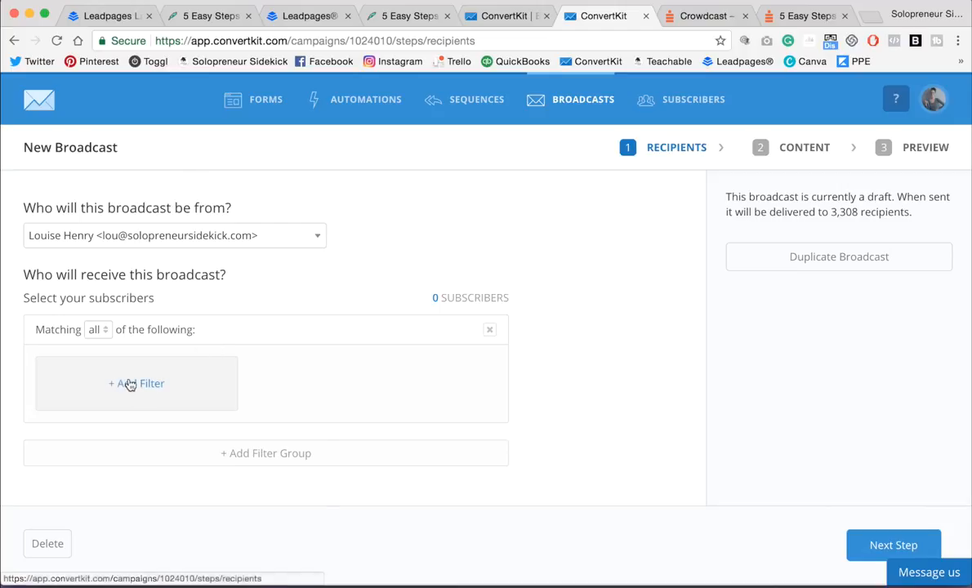
pyautogui.click(136, 382)
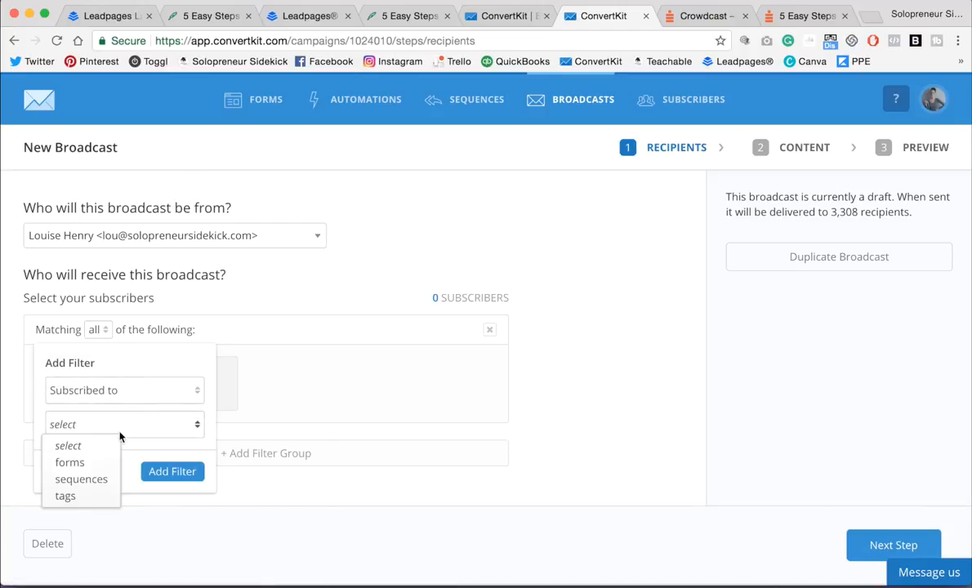
pyautogui.click(65, 494)
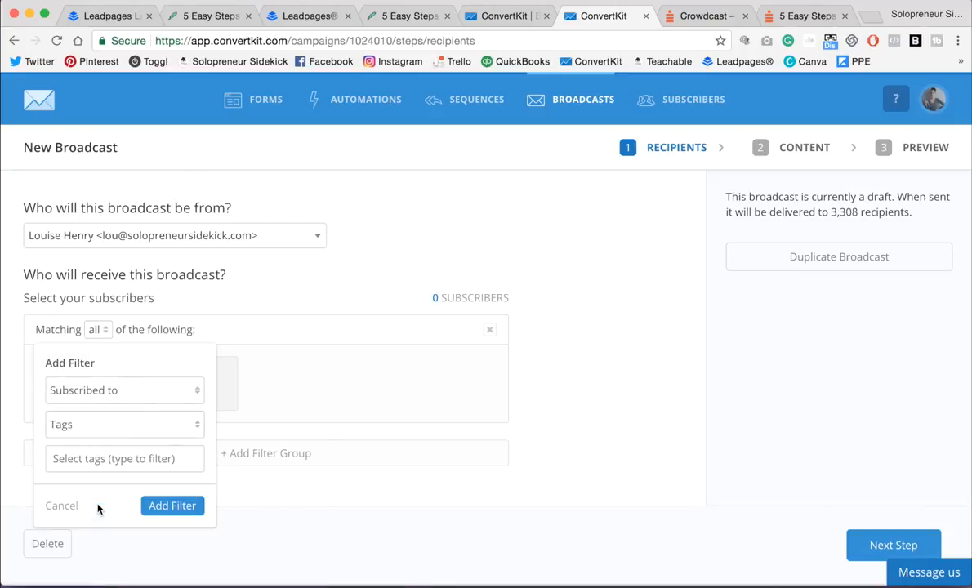
pyautogui.click(124, 459)
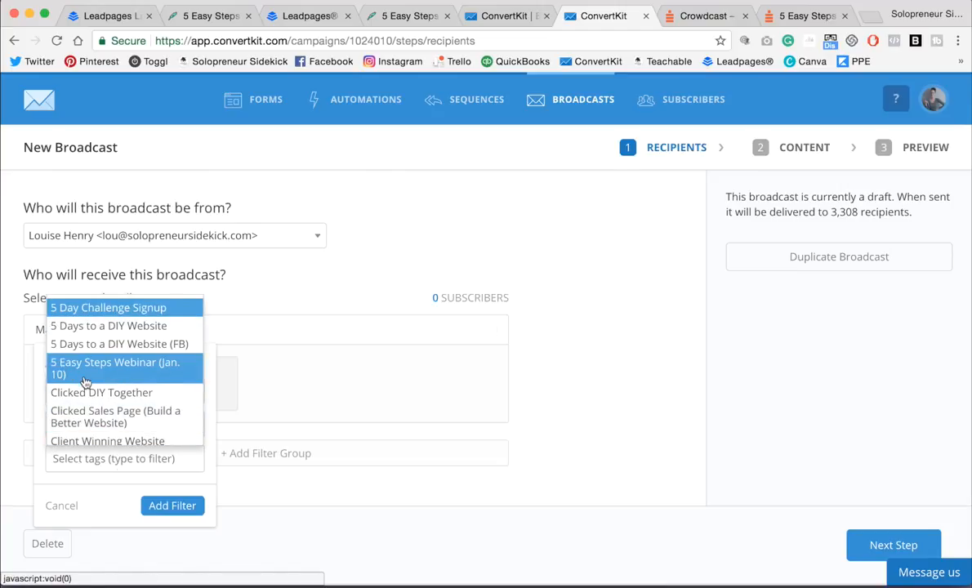
pyautogui.click(114, 369)
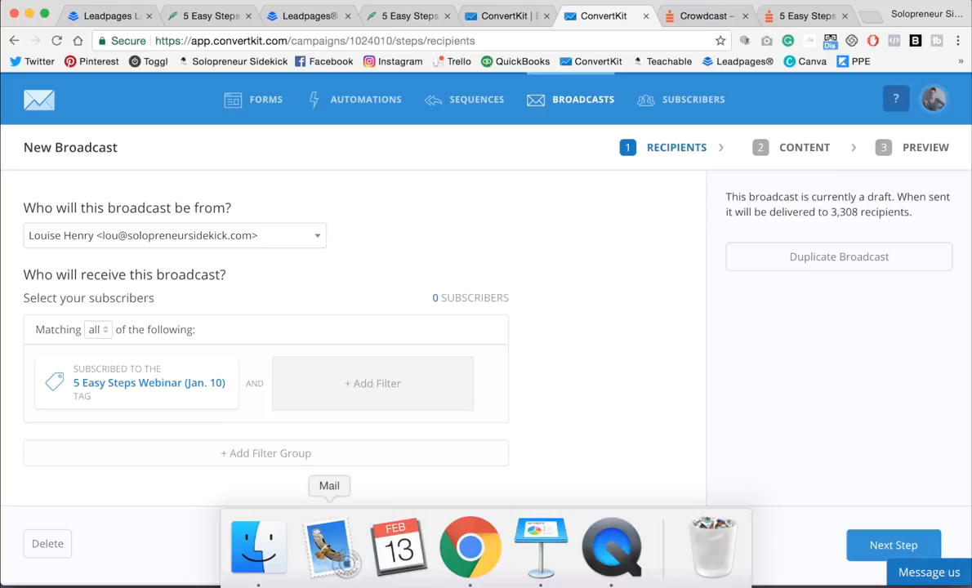
pyautogui.moveTo(405, 326)
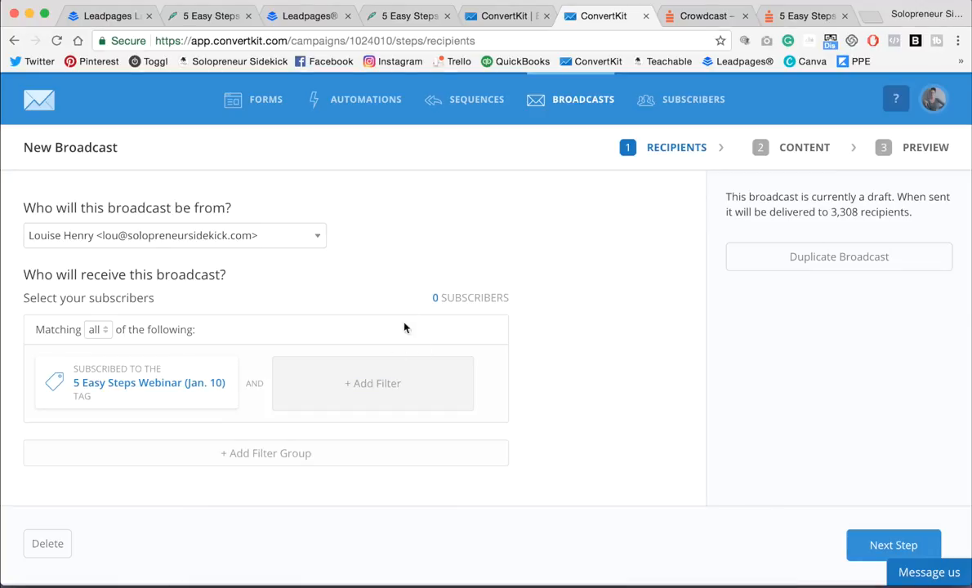
pyautogui.moveTo(505, 274)
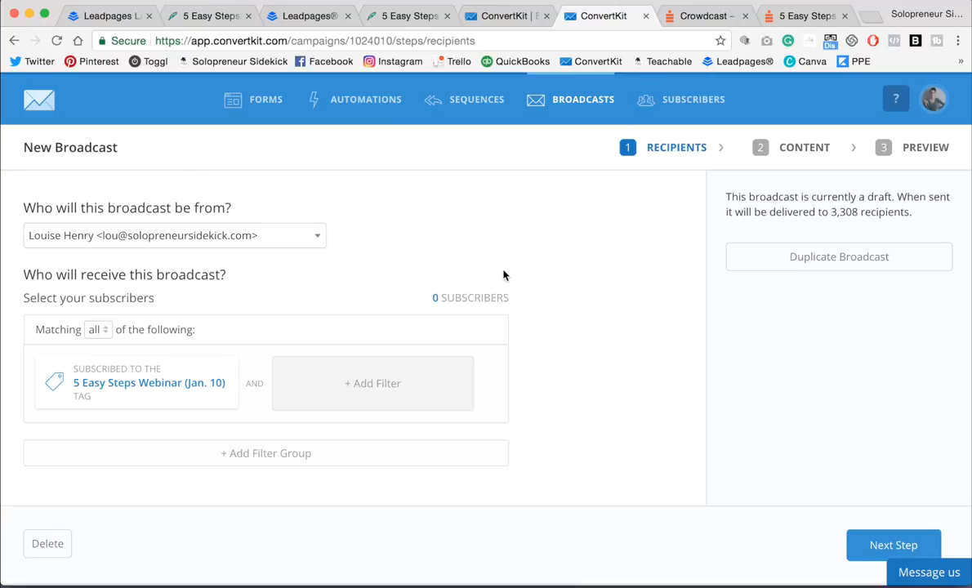
pyautogui.moveTo(778, 91)
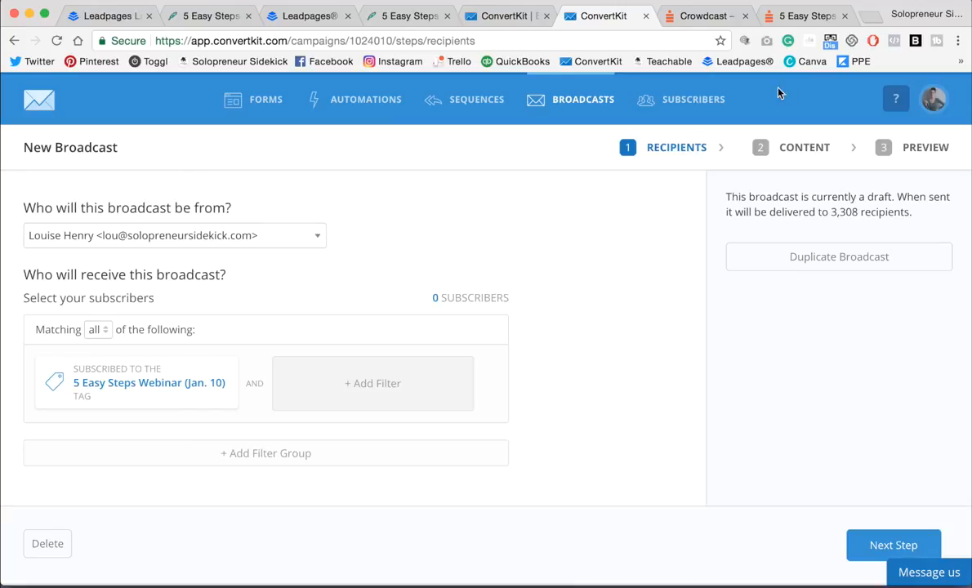
pyautogui.click(804, 147)
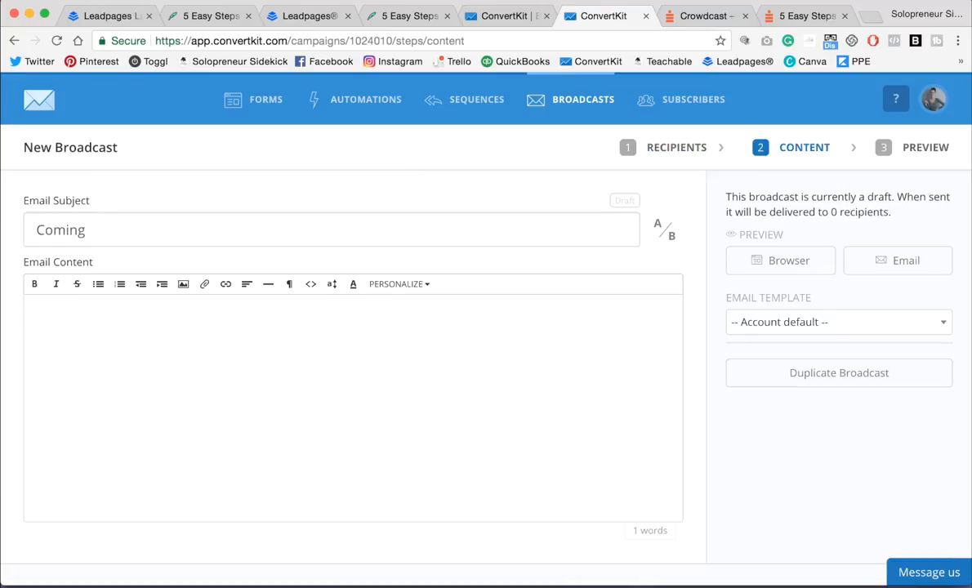
# - Write subject 'Coming up!' and body 'Webinar is coming up in 1 hour!', save the draft and preview it
pyautogui.write('up')
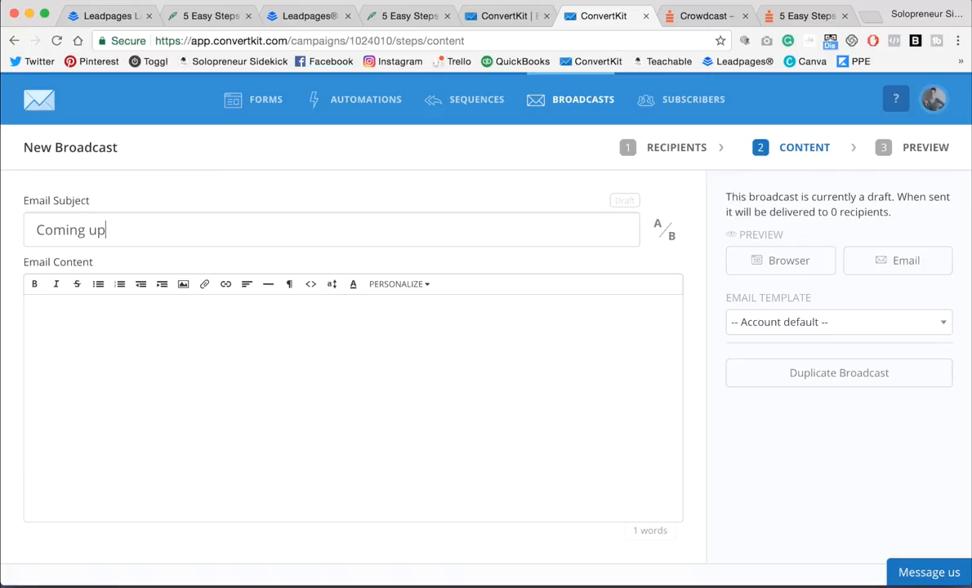
pyautogui.write('!')
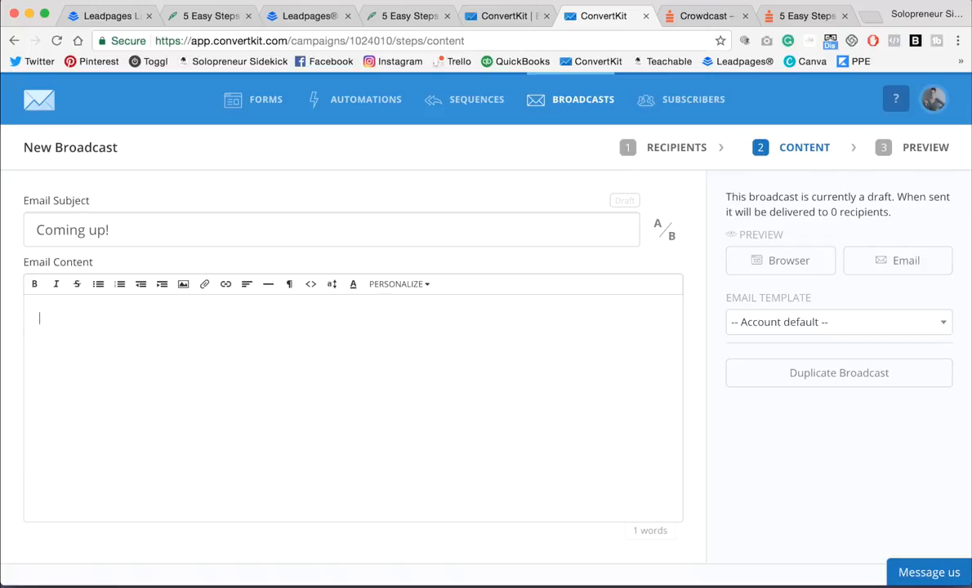
pyautogui.write('Webinar is coming up in')
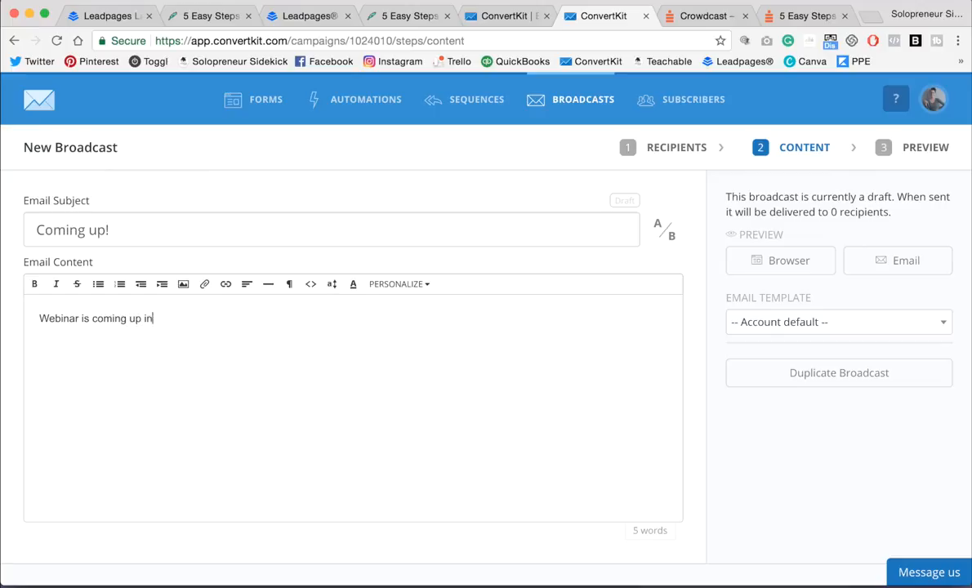
pyautogui.write('1 hour!')
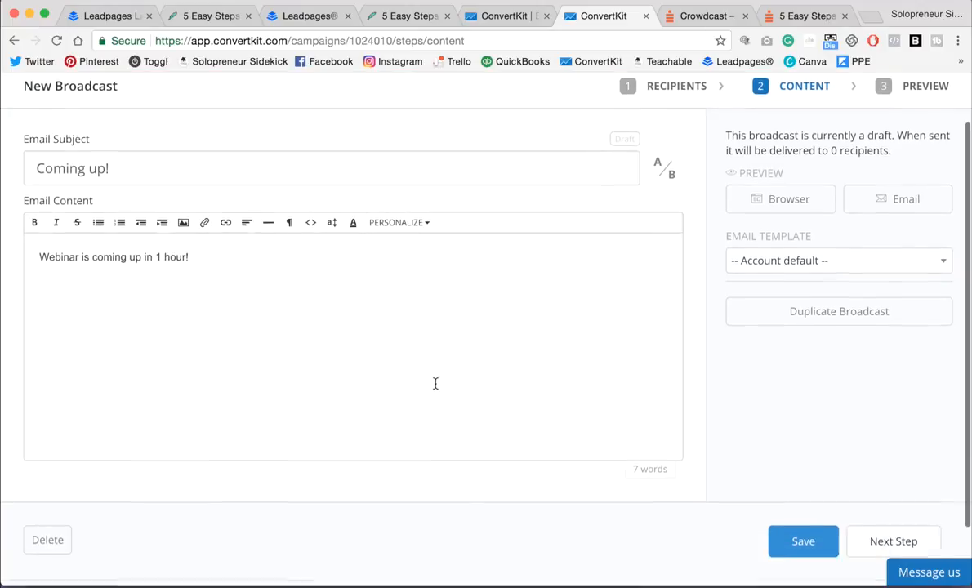
pyautogui.click(802, 541)
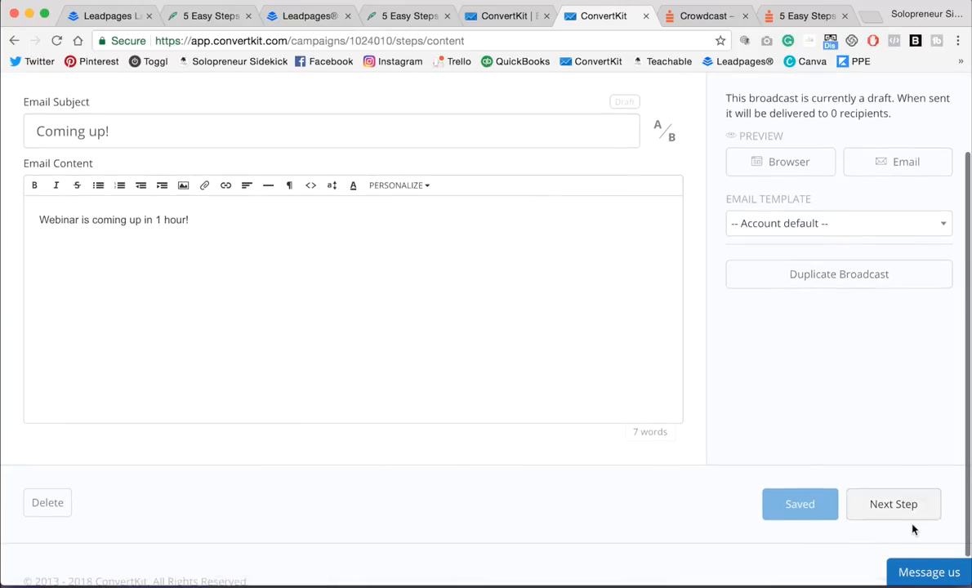
pyautogui.click(892, 503)
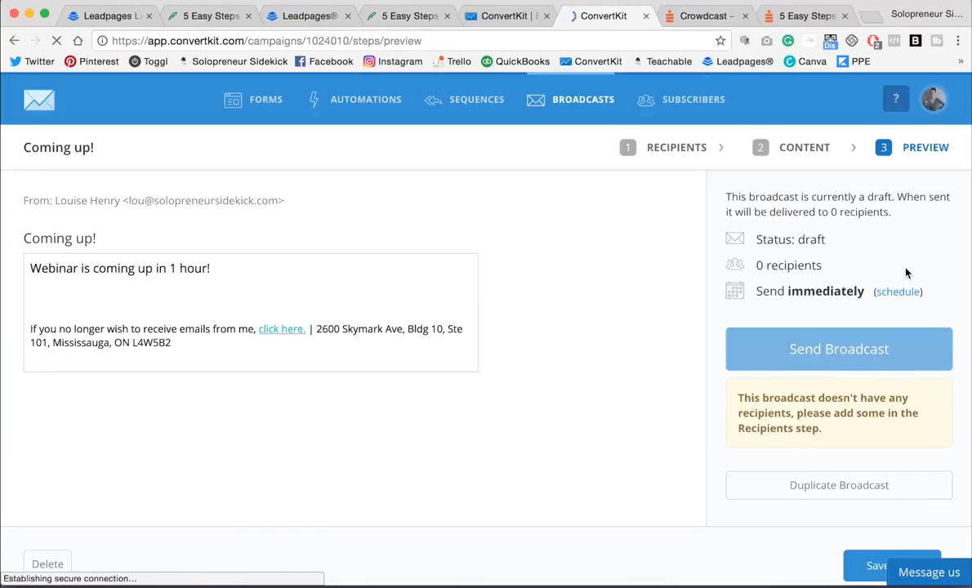
# - Schedule the Coming up! broadcast for Feb 14 at 10:00am Eastern
pyautogui.click(897, 291)
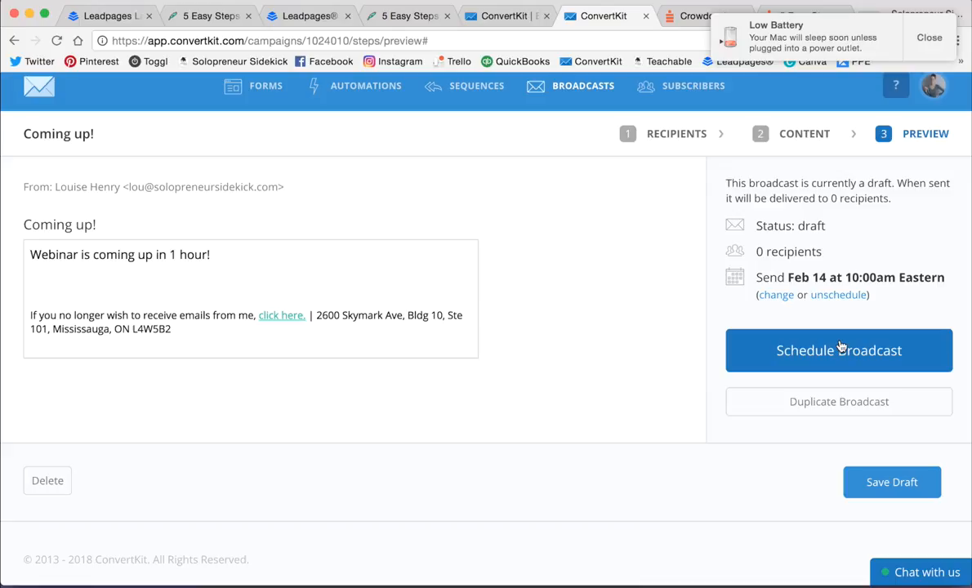
pyautogui.click(929, 36)
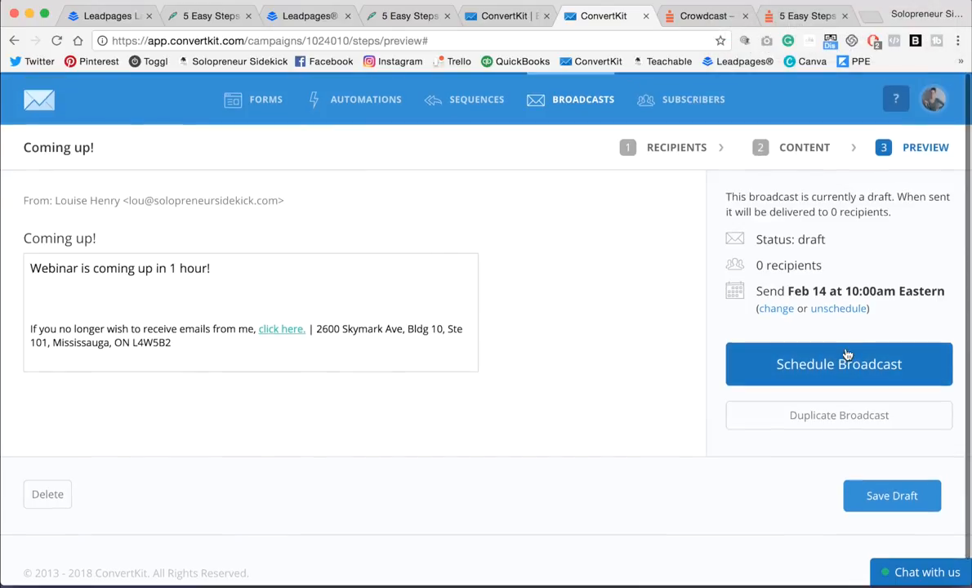
pyautogui.moveTo(784, 389)
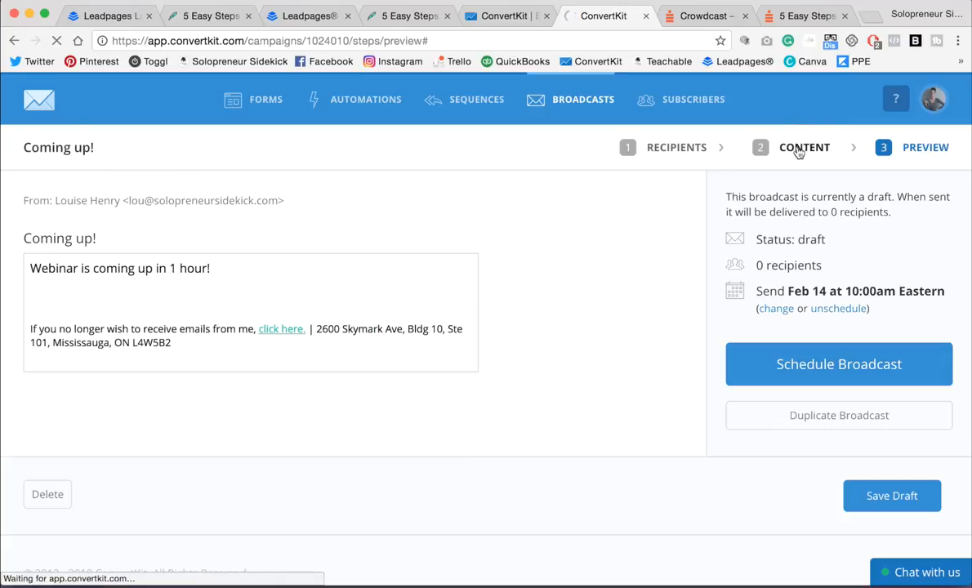
# - Return to the content step, then select the Crowdcast webinar room's address in its tab
pyautogui.click(804, 147)
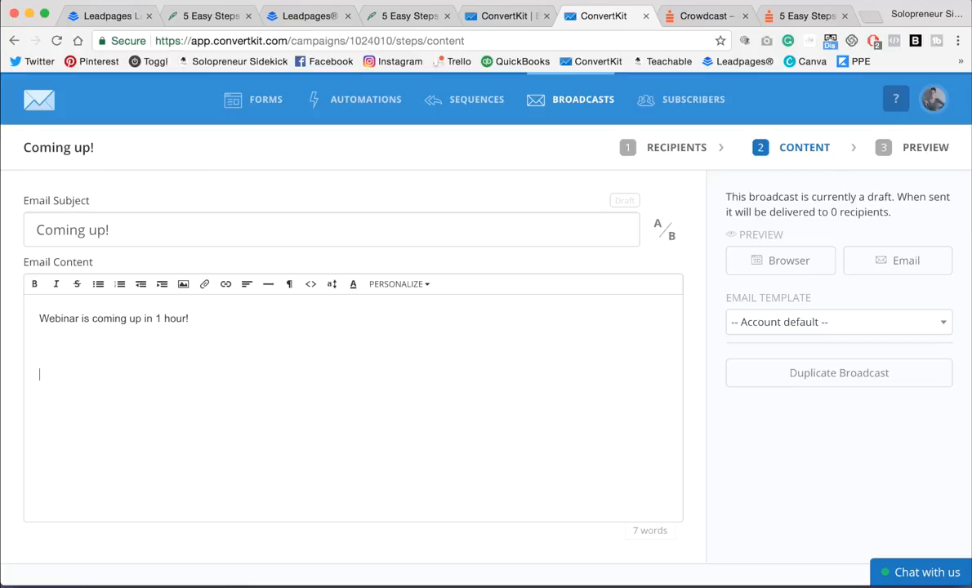
pyautogui.click(813, 15)
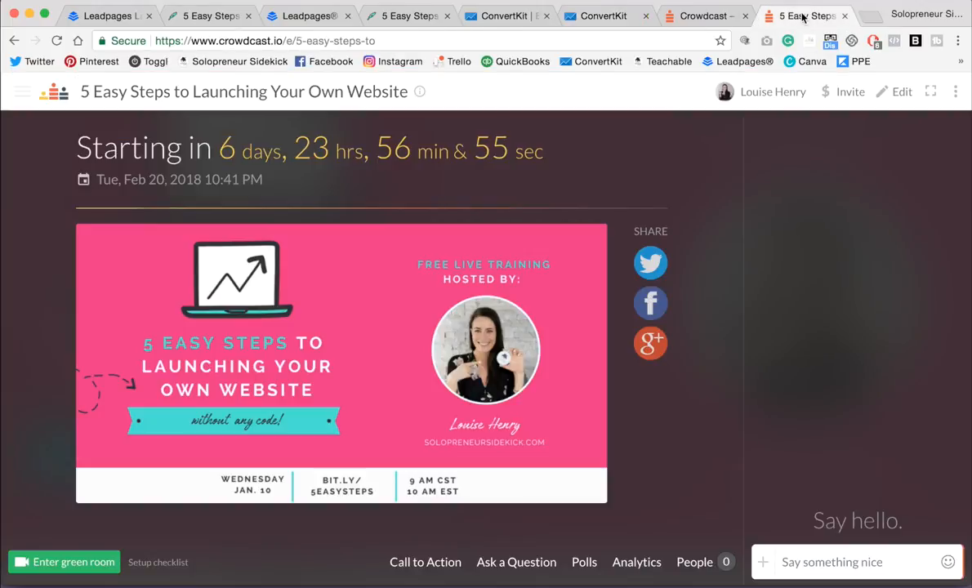
pyautogui.click(263, 41)
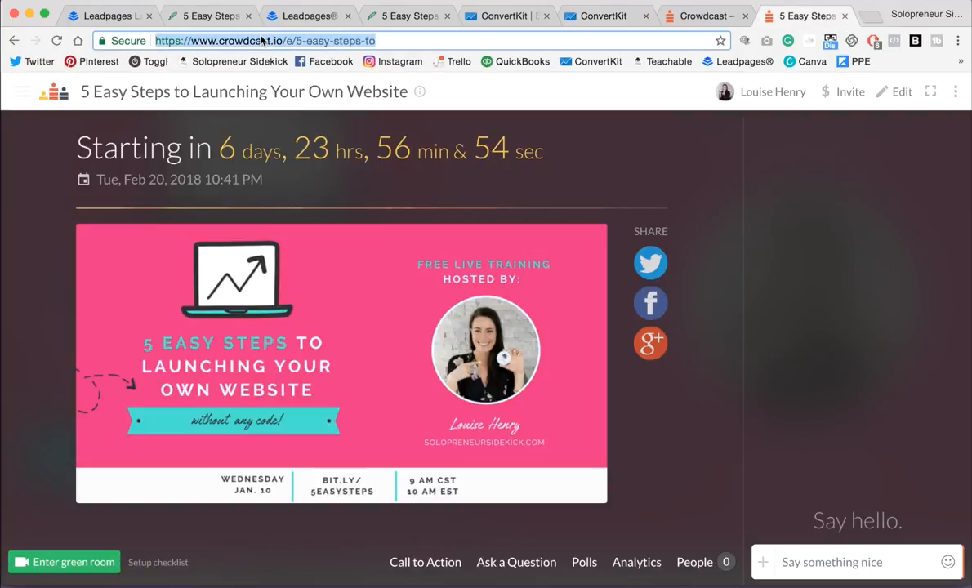
pyautogui.moveTo(709, 121)
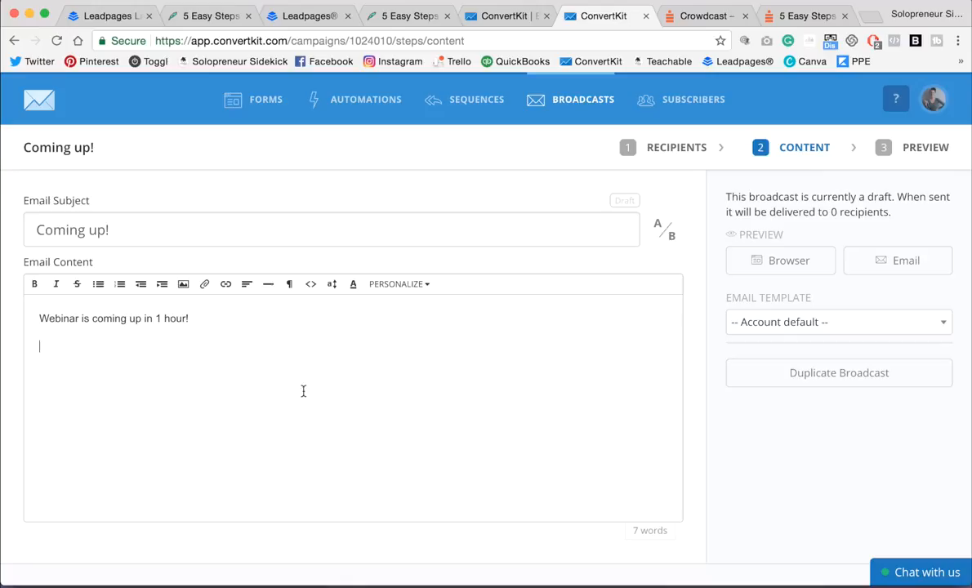
# - Add a bold 'Click here to join!!' line linked to the Crowdcast webinar room
pyautogui.write('Click here to')
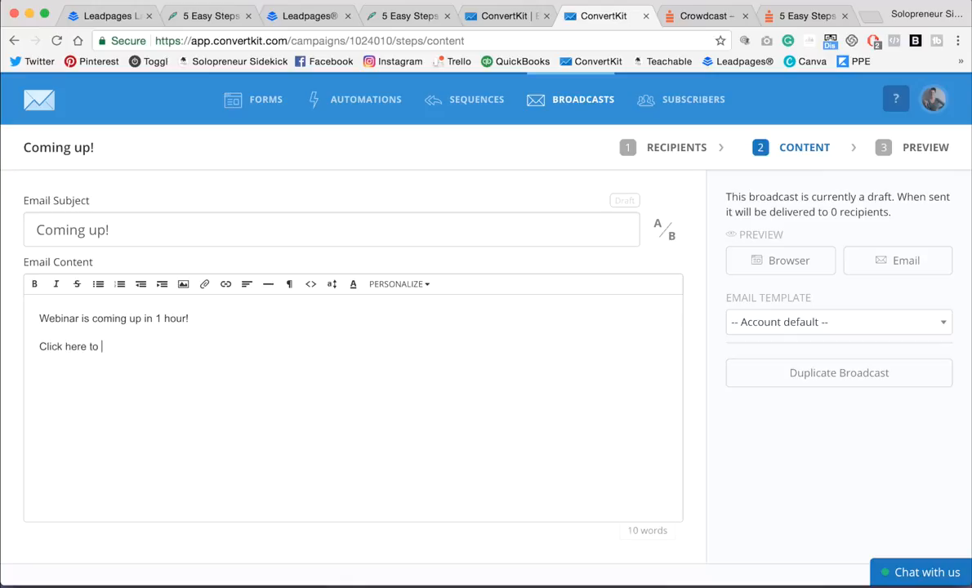
pyautogui.write('join!!')
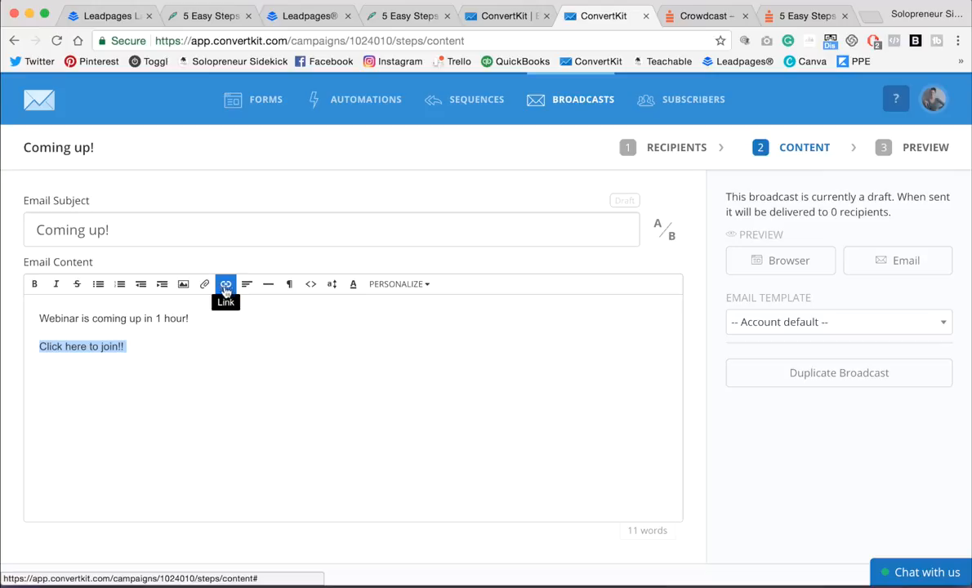
pyautogui.click(225, 284)
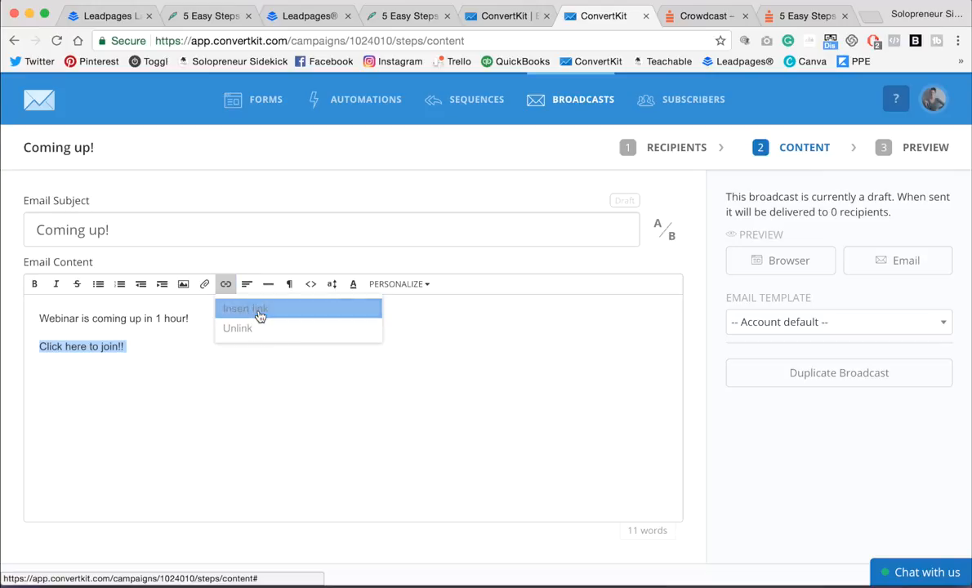
pyautogui.click(260, 309)
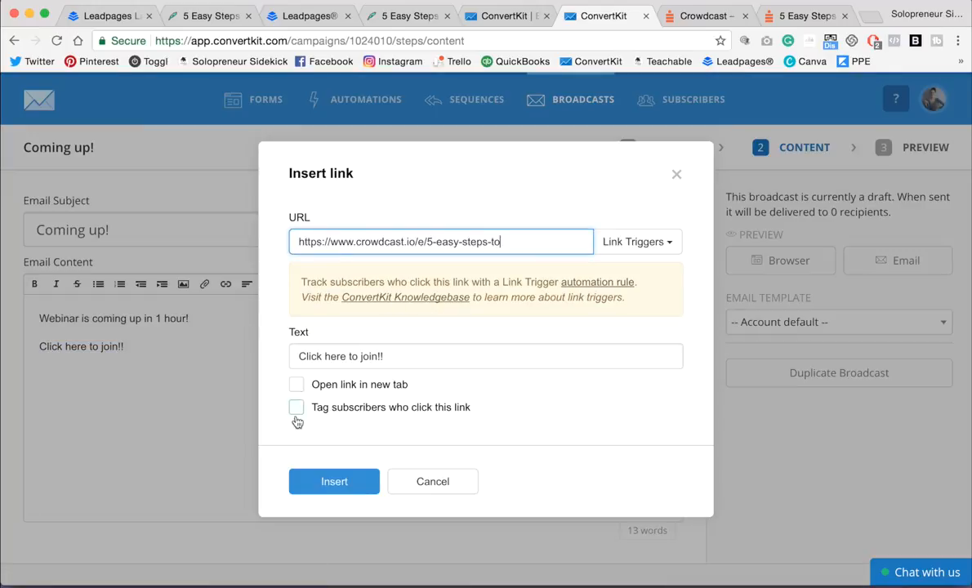
pyautogui.click(333, 480)
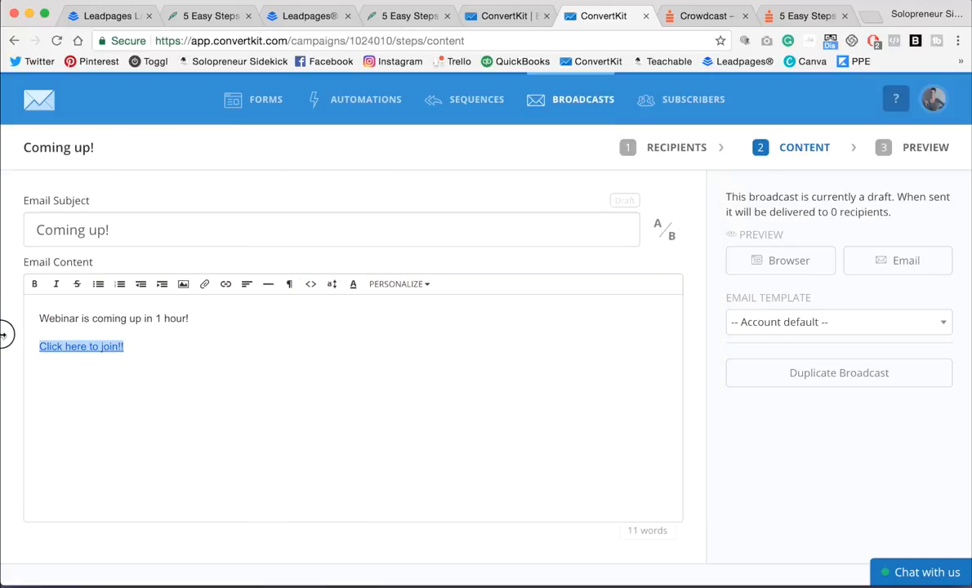
pyautogui.click(581, 100)
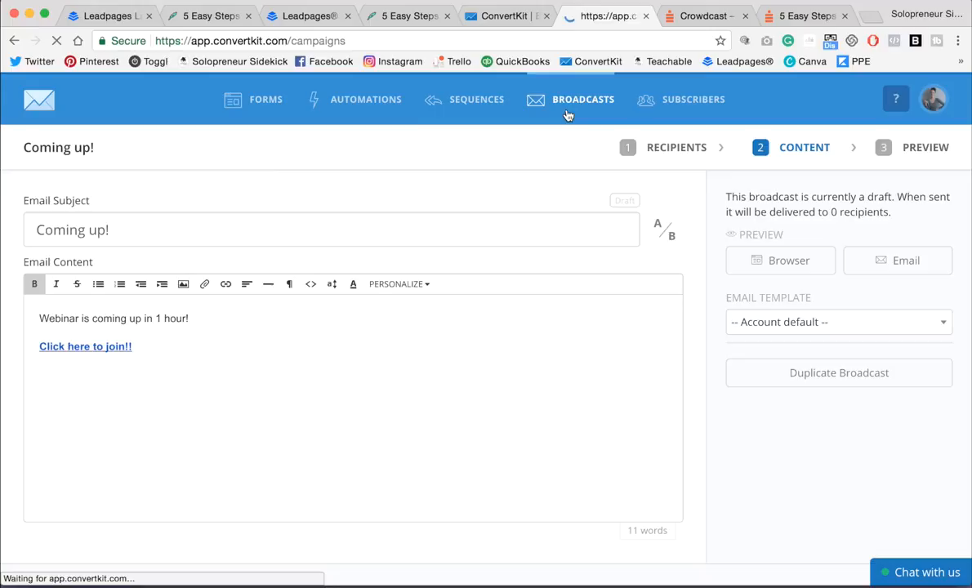
# - Create a second broadcast filtered to the 5 Easy Steps Webinar (Jan. 10) tag and move to its content
pyautogui.click(581, 99)
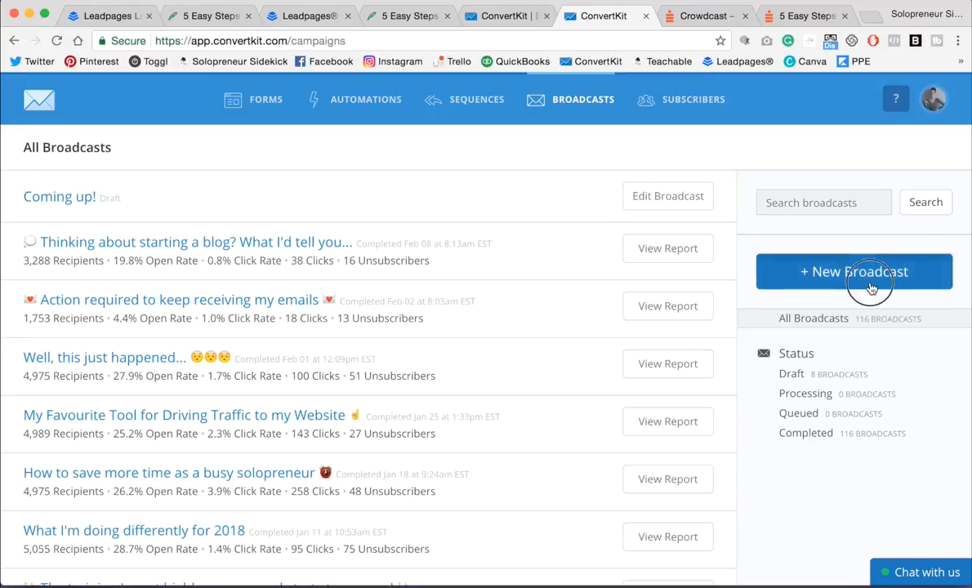
pyautogui.click(868, 271)
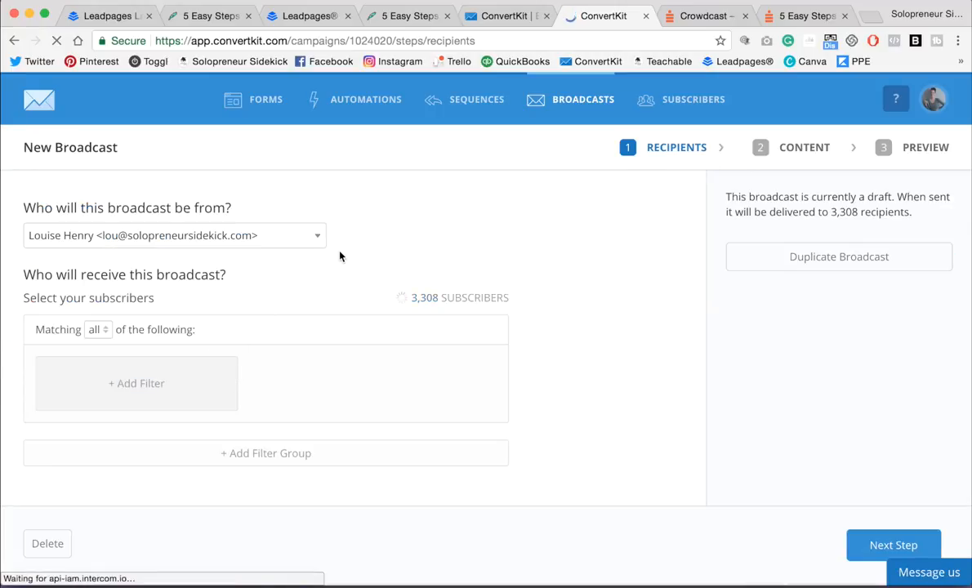
pyautogui.click(137, 382)
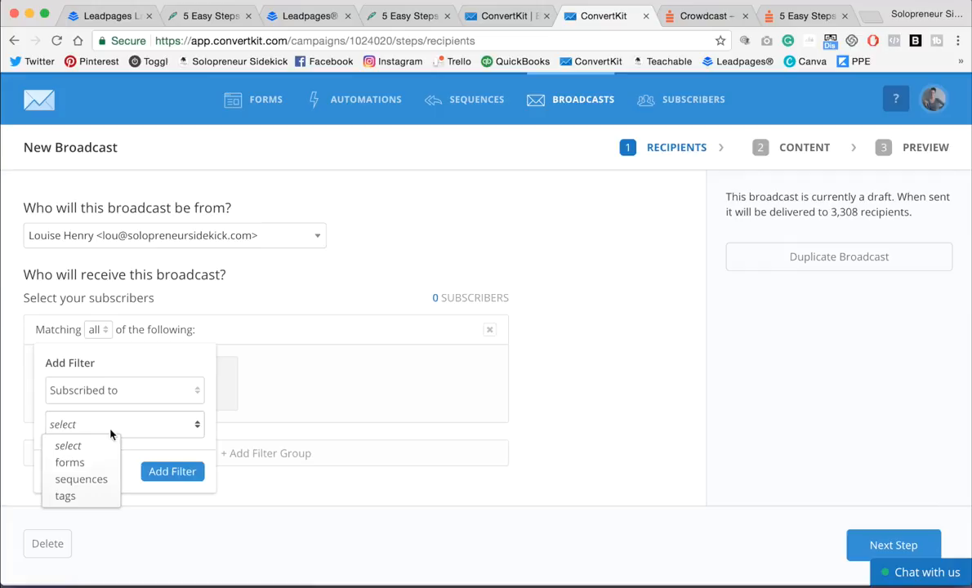
pyautogui.click(66, 495)
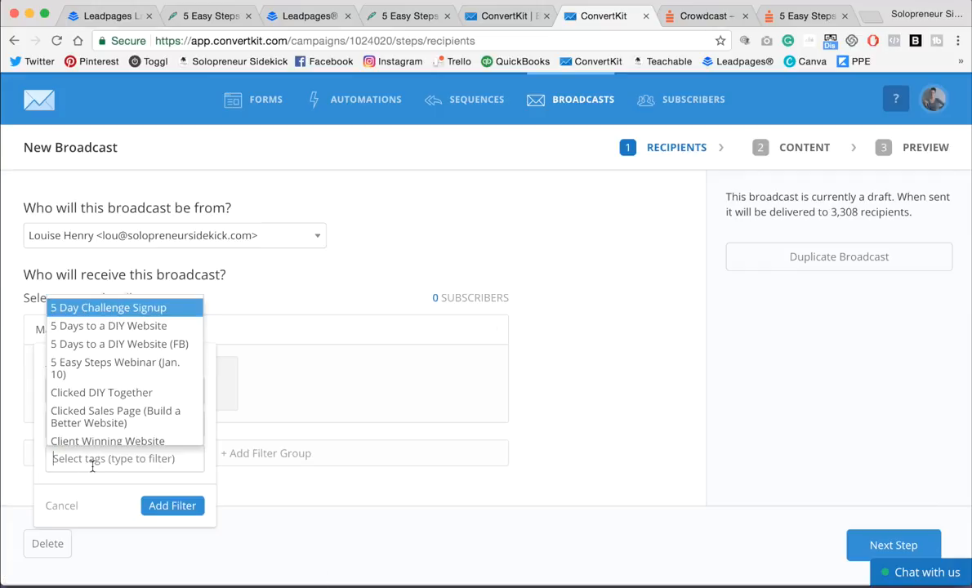
pyautogui.click(116, 369)
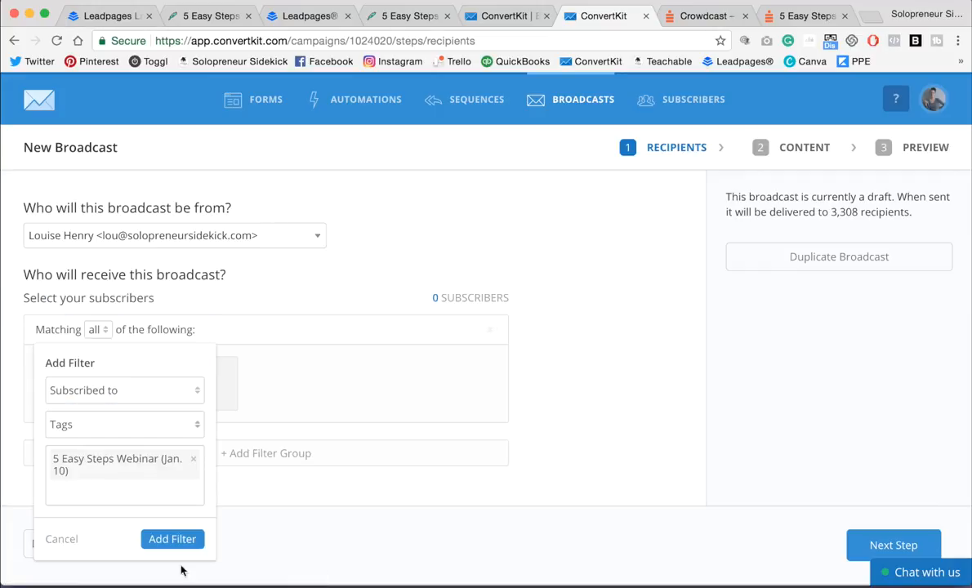
pyautogui.click(171, 539)
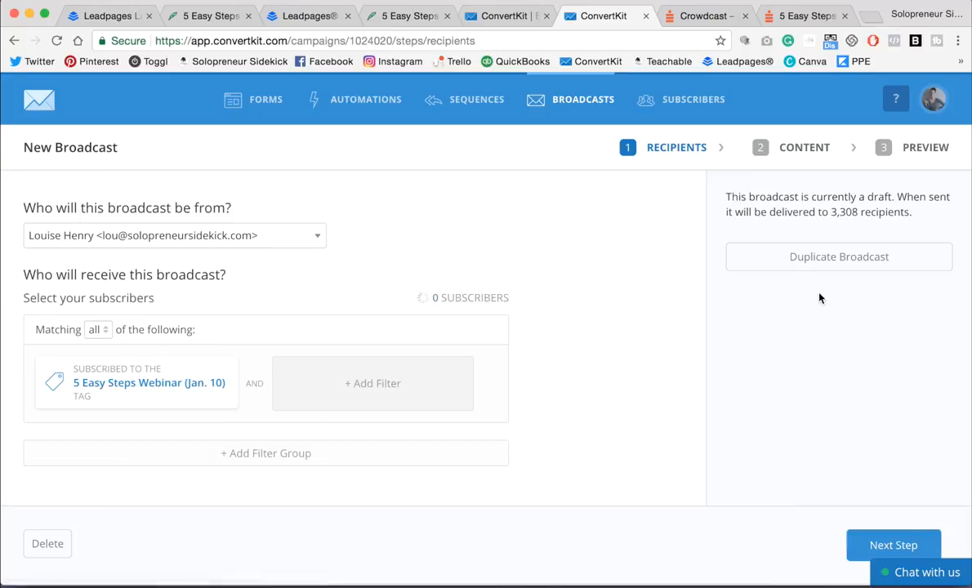
pyautogui.click(803, 147)
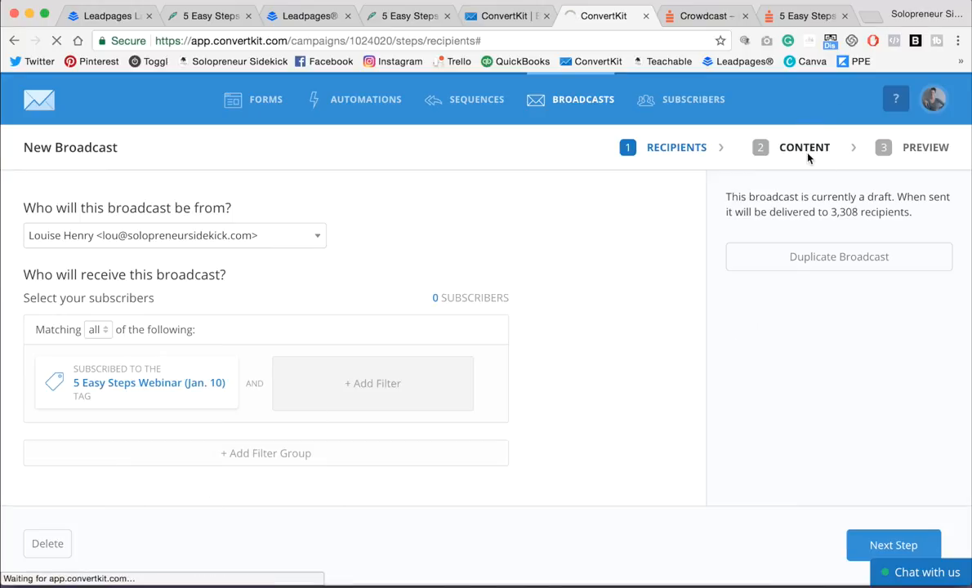
pyautogui.click(804, 147)
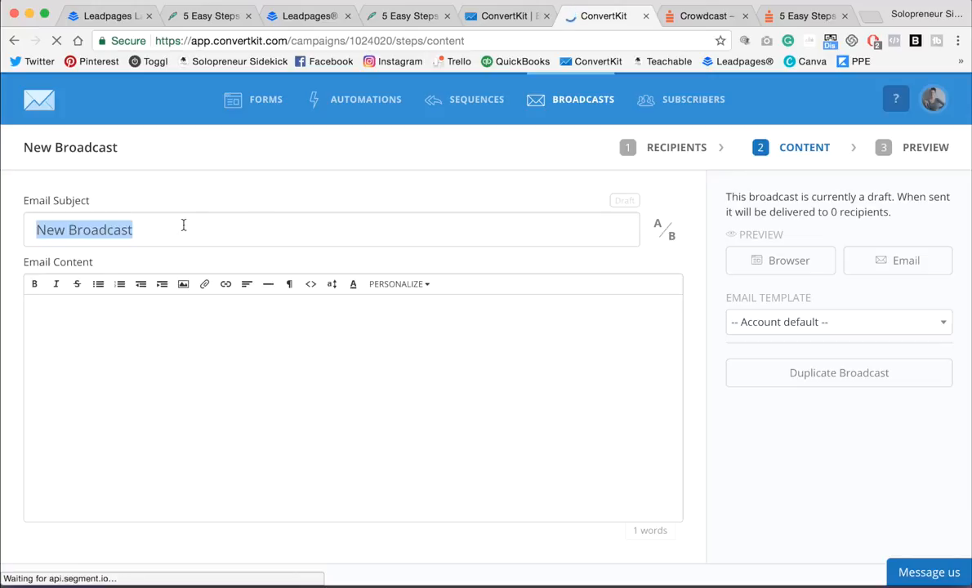
# - Enter subject 'Here's your replay!' and body 'Watch the replay here', then begin linking it
pyautogui.write("Here's your")
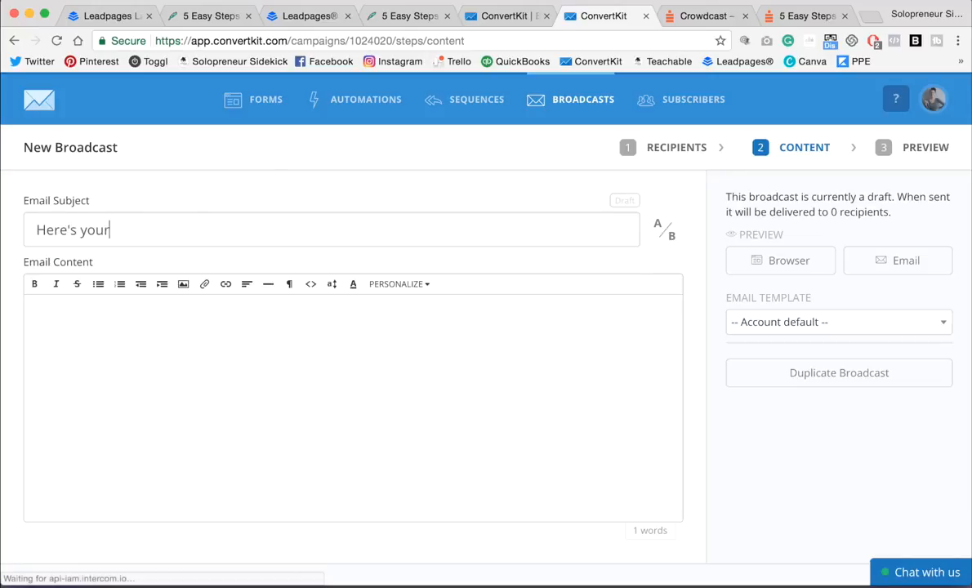
pyautogui.write('replay!')
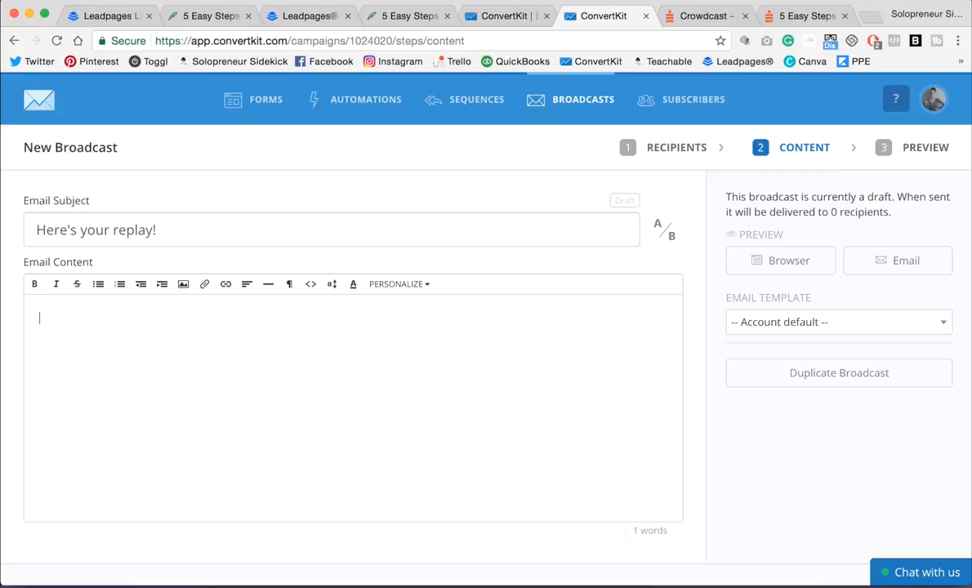
pyautogui.write('Watch')
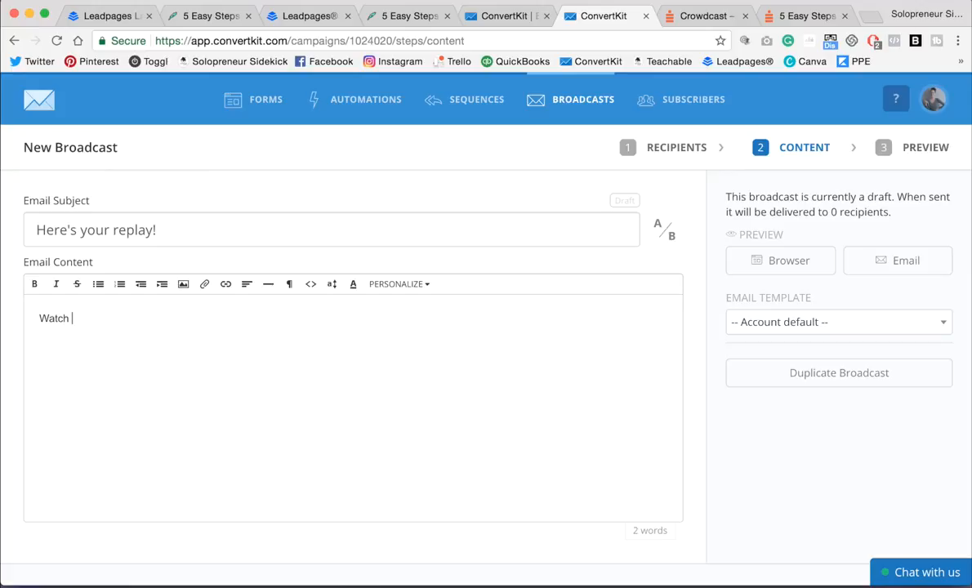
pyautogui.write('the replay here: https://www.crowdcast.io/e/5-easy-steps-to')
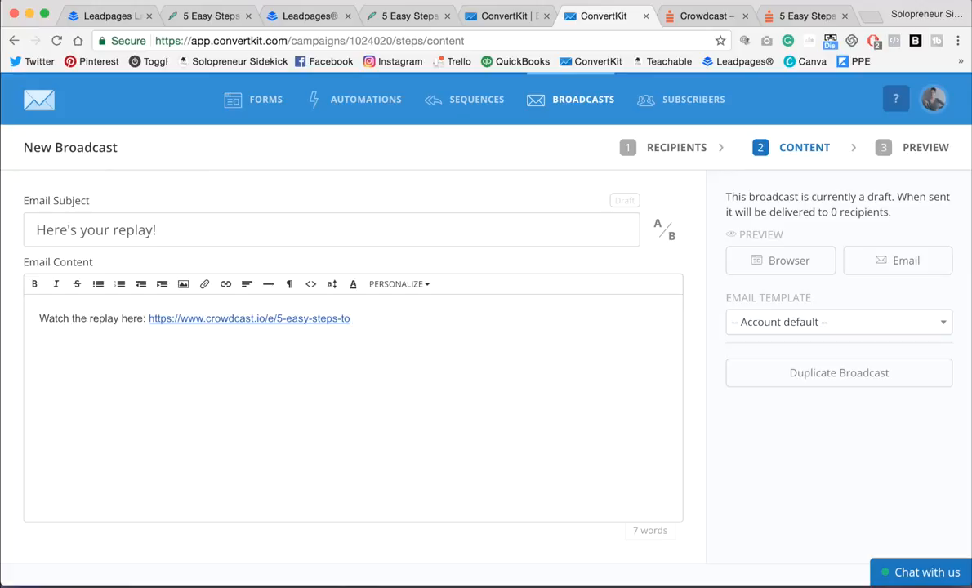
pyautogui.write('Watch the replay here!')
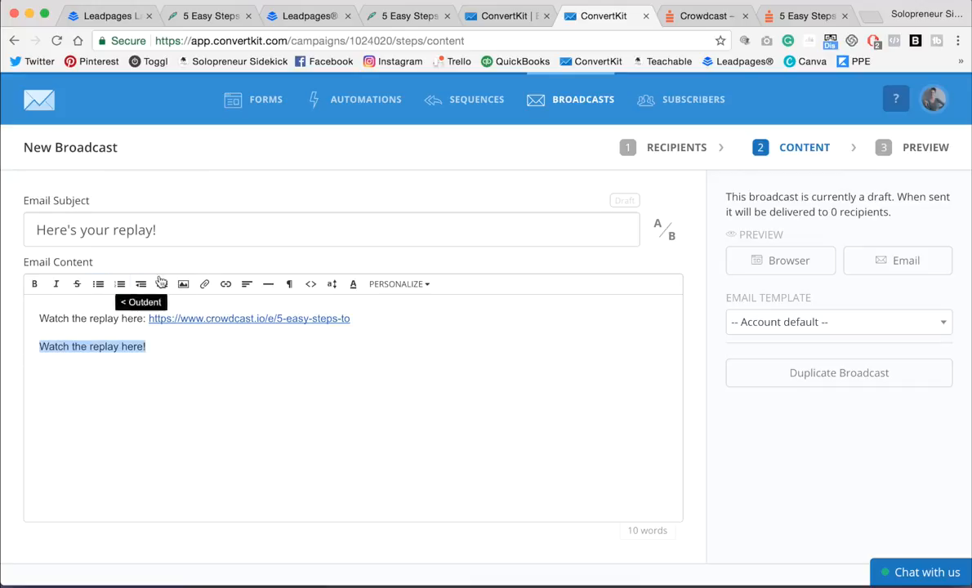
pyautogui.click(225, 284)
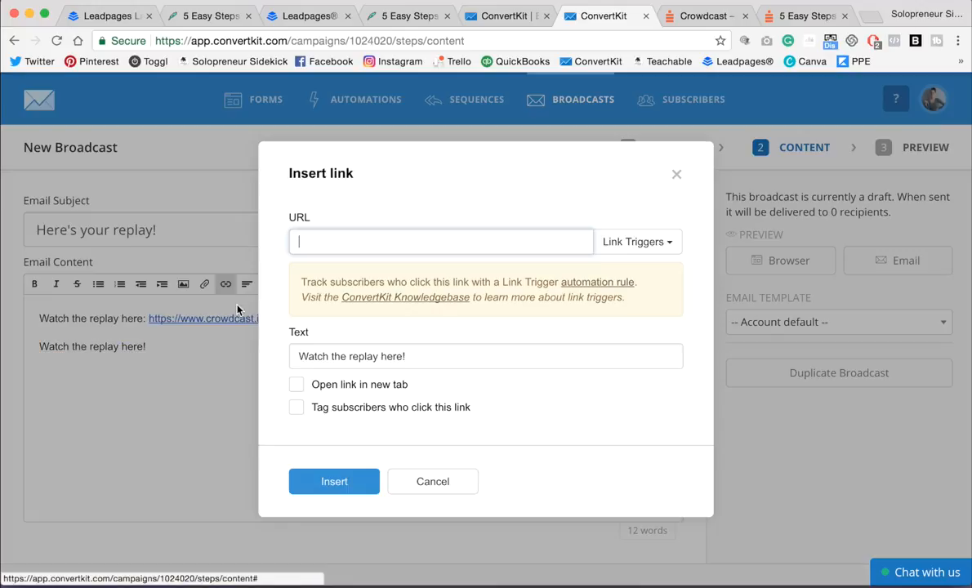
# - Link the replay line to the Crowdcast event URL in a new tab and save the content
pyautogui.write('https://www.crowdcast.io/e/5-easy-steps-to')
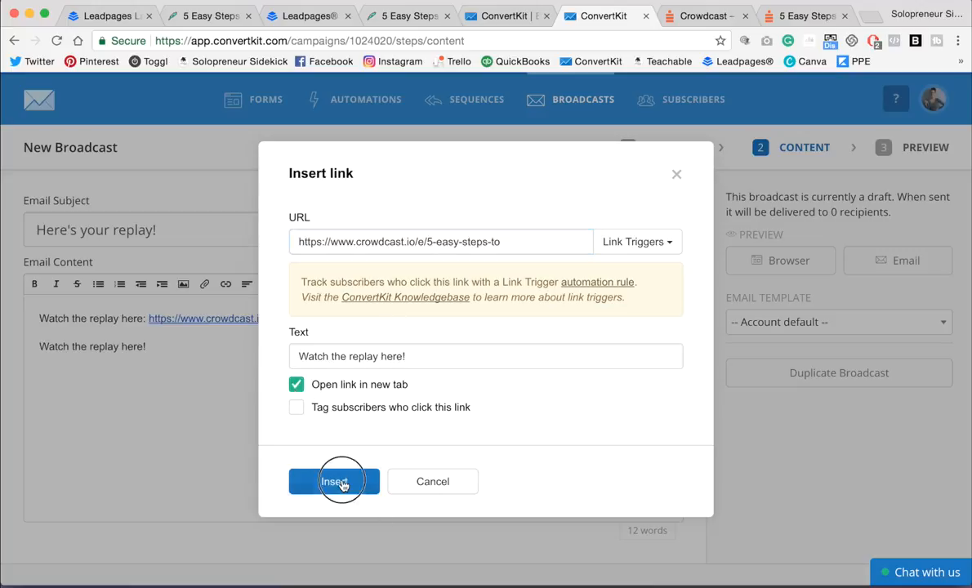
pyautogui.click(333, 480)
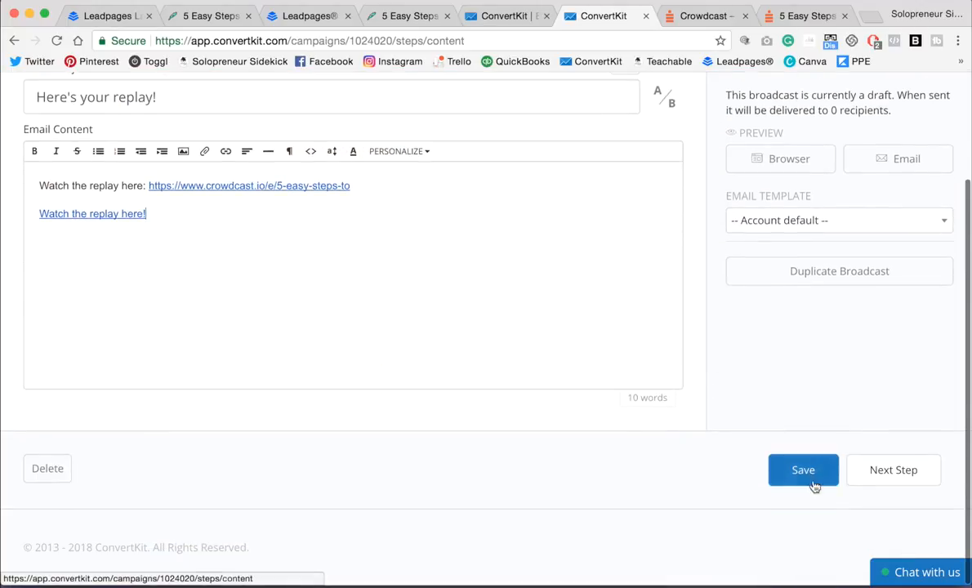
pyautogui.click(802, 470)
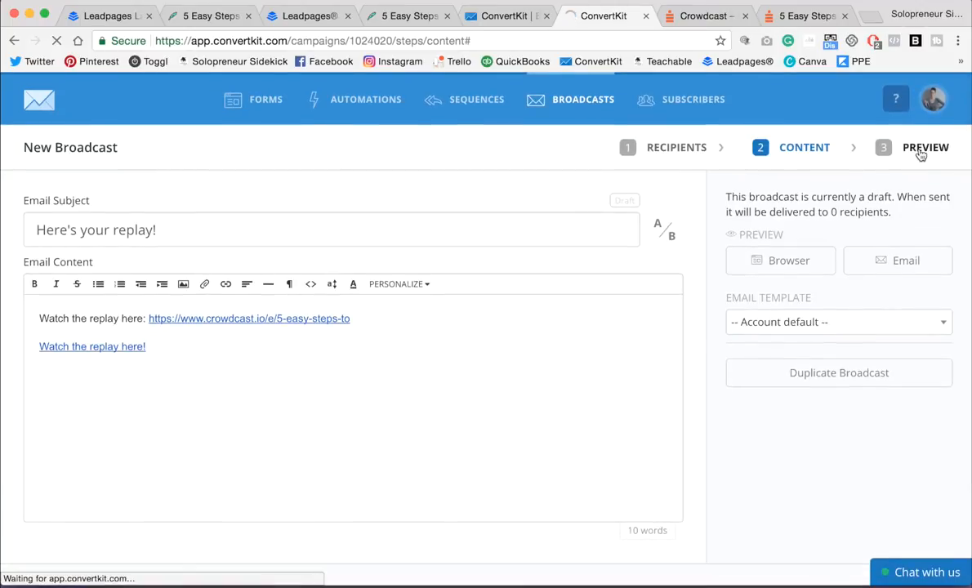
# - Preview the replay broadcast and schedule it to send on February 14
pyautogui.click(924, 147)
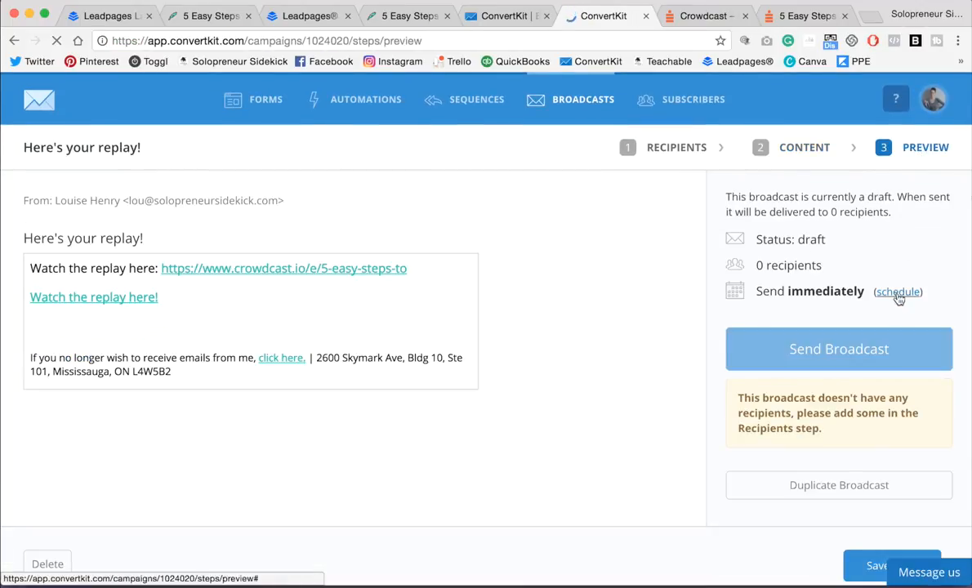
pyautogui.click(898, 290)
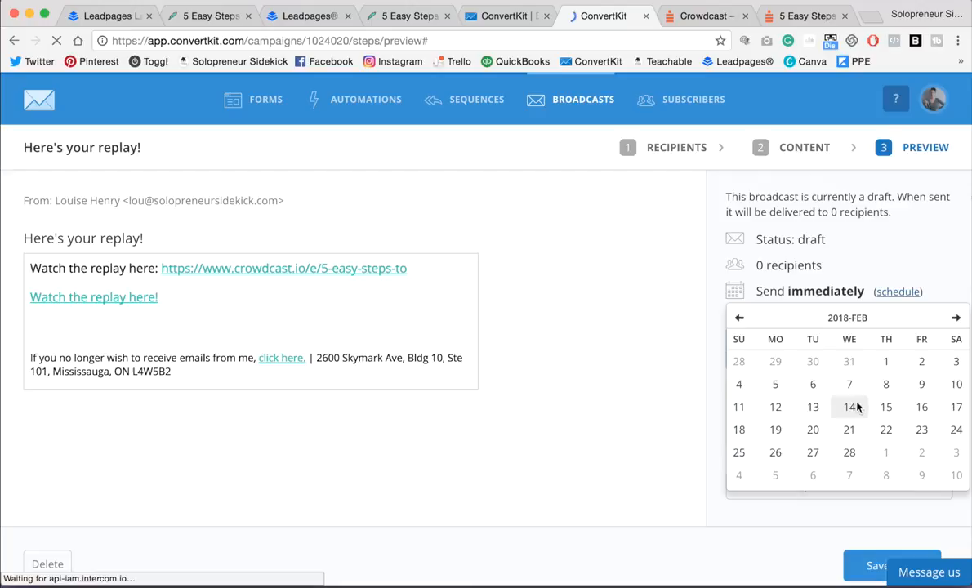
pyautogui.click(849, 407)
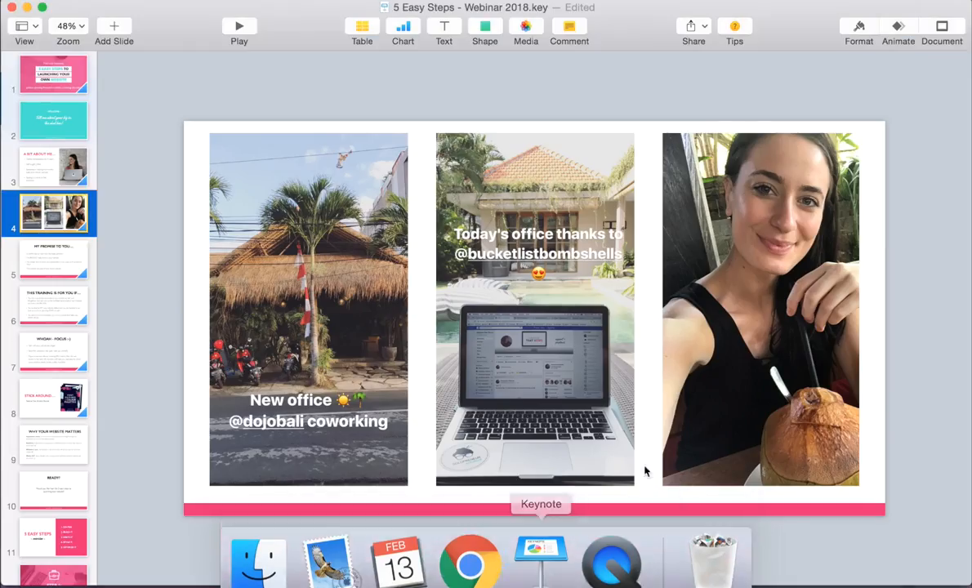
# - Return from Keynote to the browser and switch to the Leadpages webinar landing page tab
pyautogui.click(59, 75)
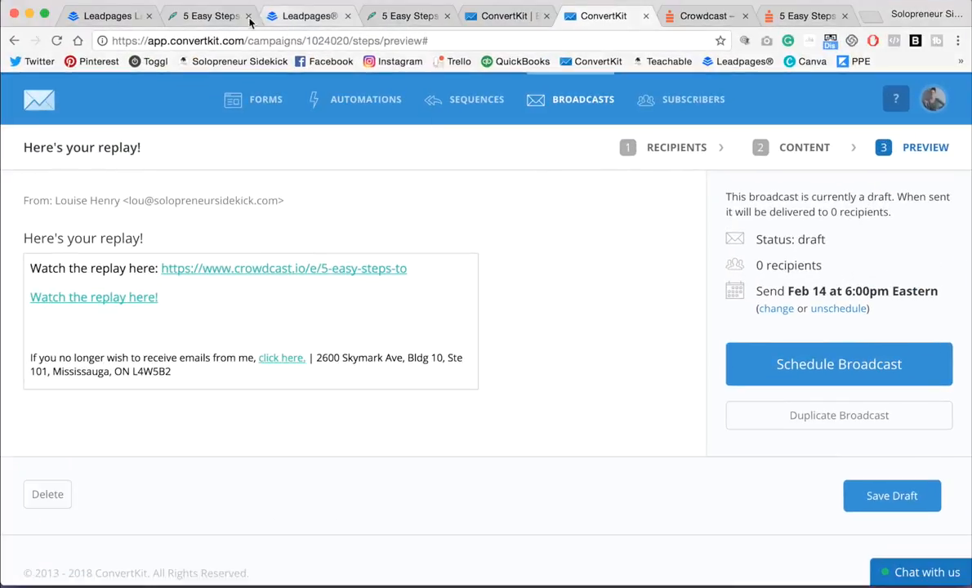
pyautogui.click(209, 17)
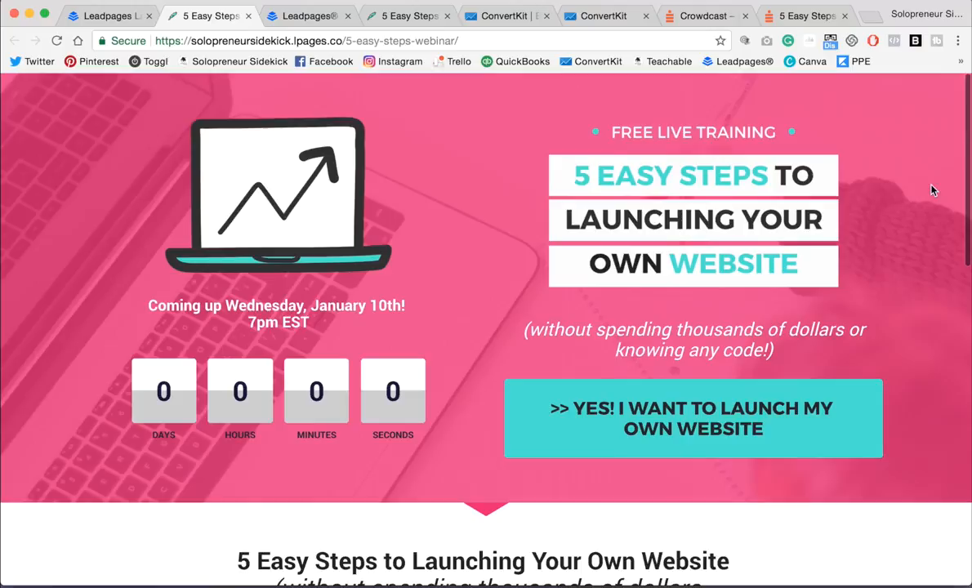
# - Submit the webinar sign-up form via SAVE ME A SEAT to land on the "Woohoo! You're in!!" page
pyautogui.click(692, 418)
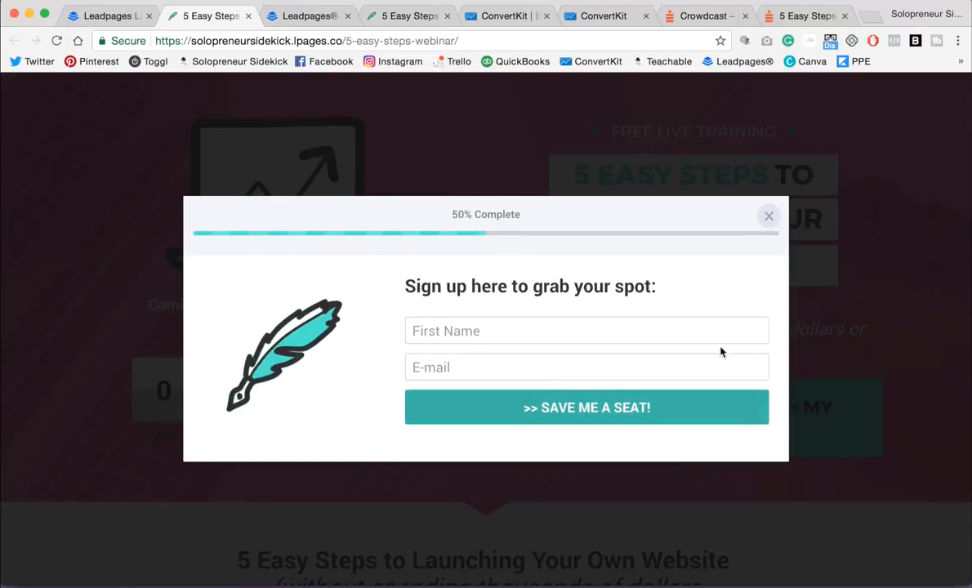
pyautogui.moveTo(789, 274)
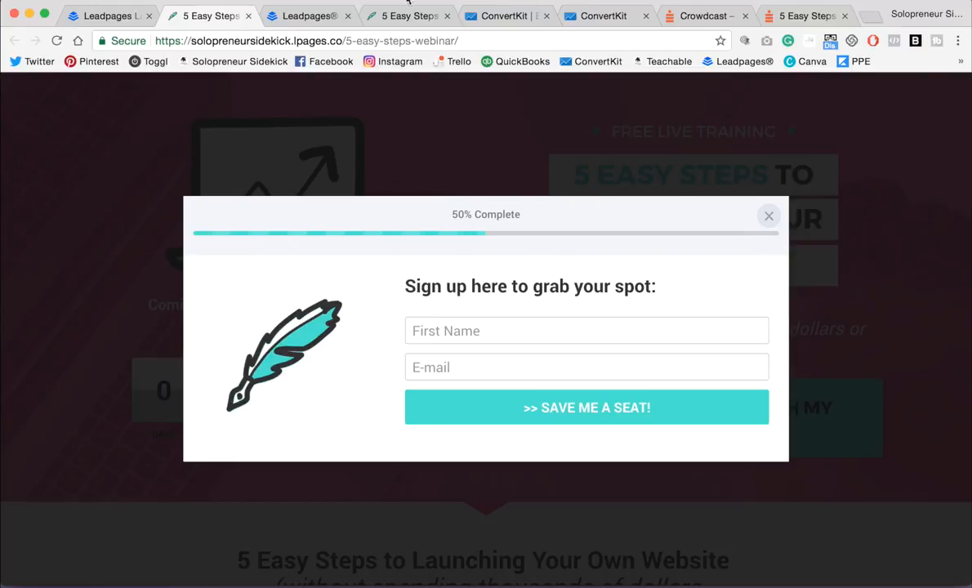
pyautogui.click(586, 406)
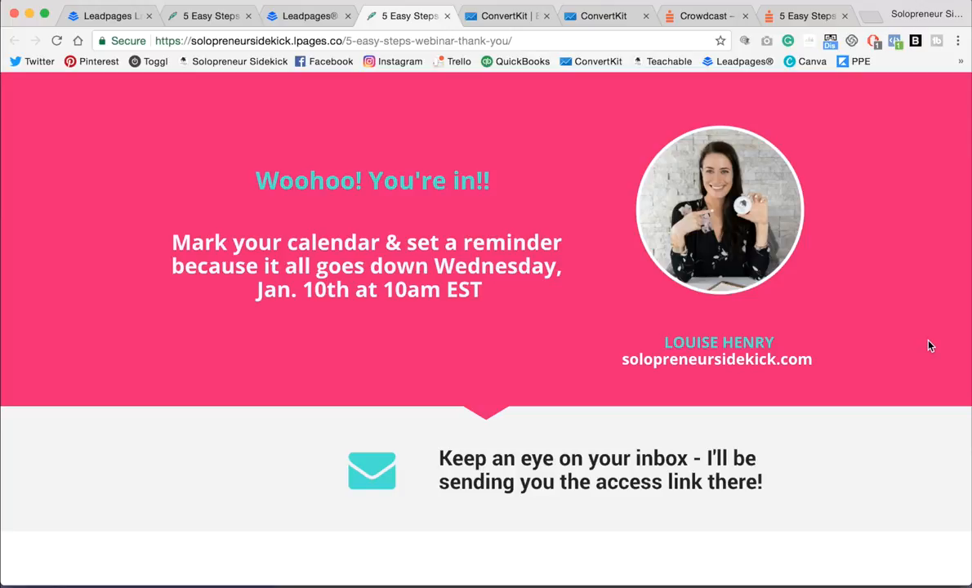
pyautogui.moveTo(621, 16)
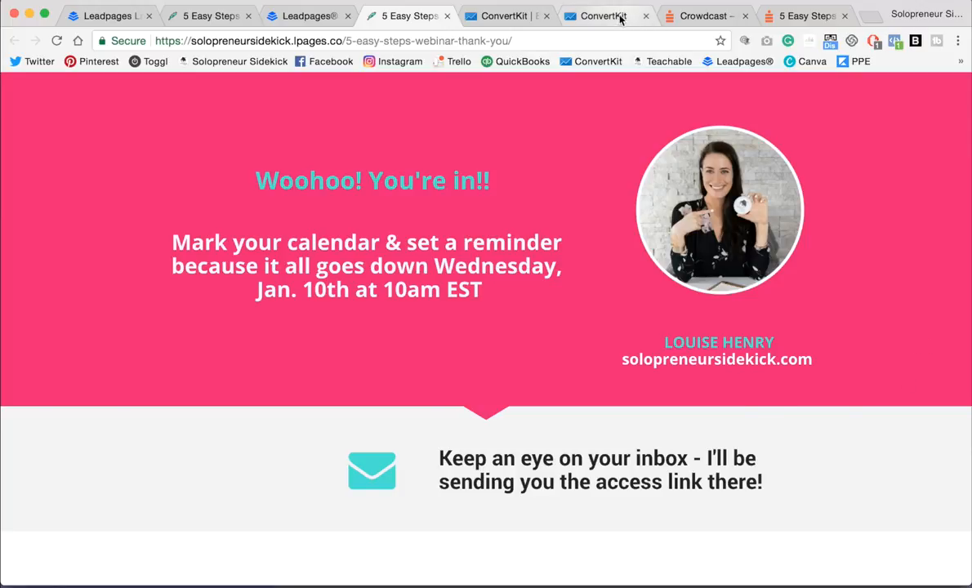
# - Review the "You're in!" email in the 5 Easy Steps Webinar (Jan. 10) sequence, then switch to the Crowdcast room
pyautogui.click(601, 16)
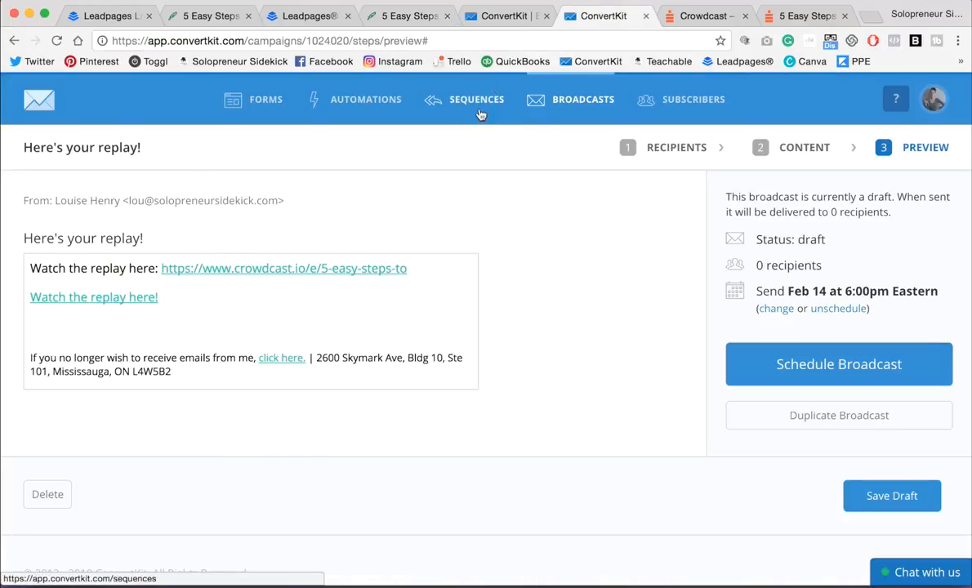
pyautogui.click(477, 100)
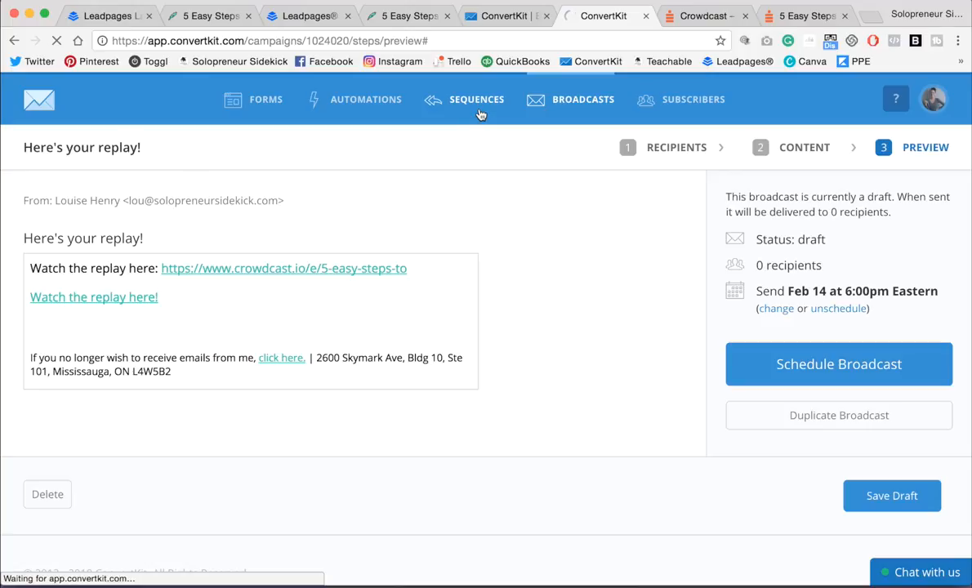
pyautogui.click(476, 100)
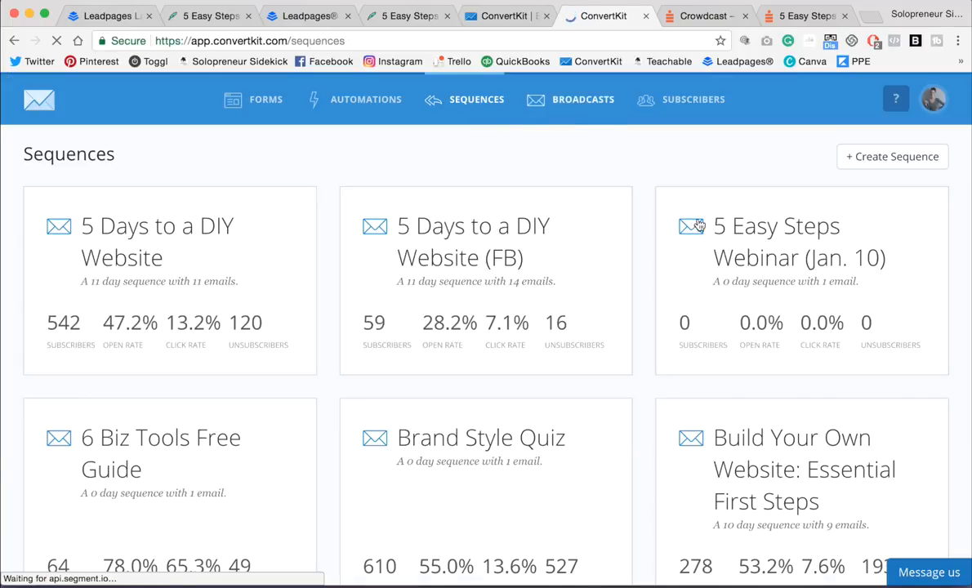
pyautogui.click(798, 242)
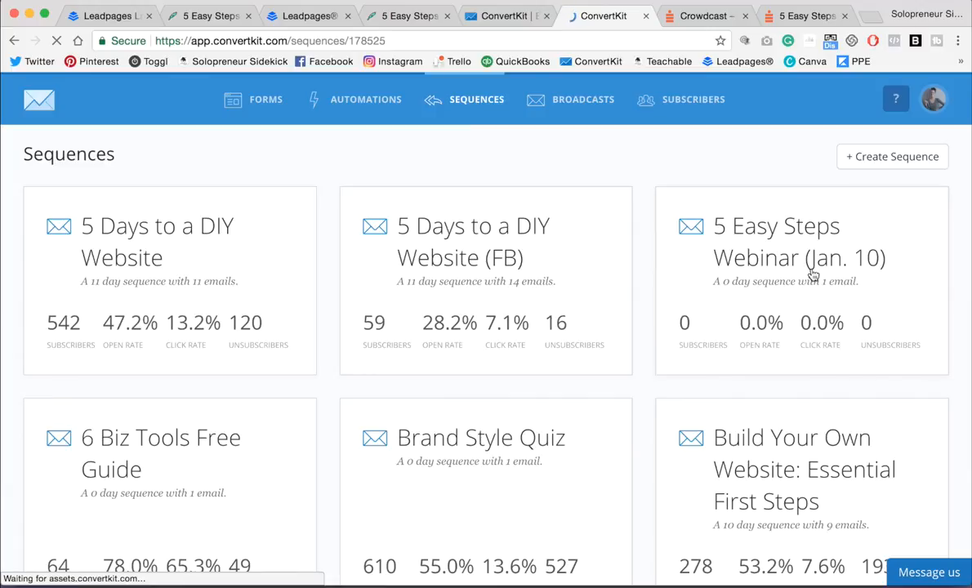
pyautogui.click(798, 242)
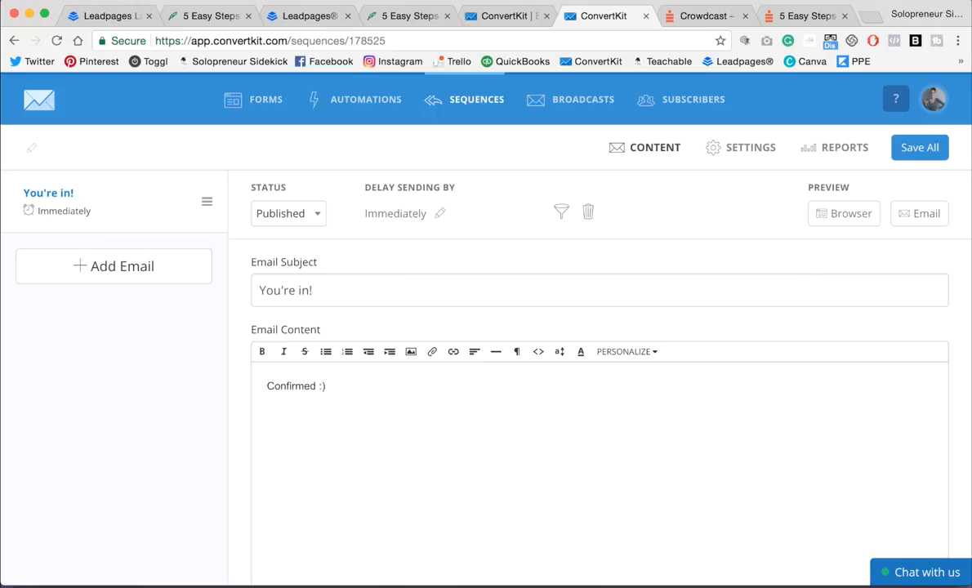
pyautogui.click(806, 16)
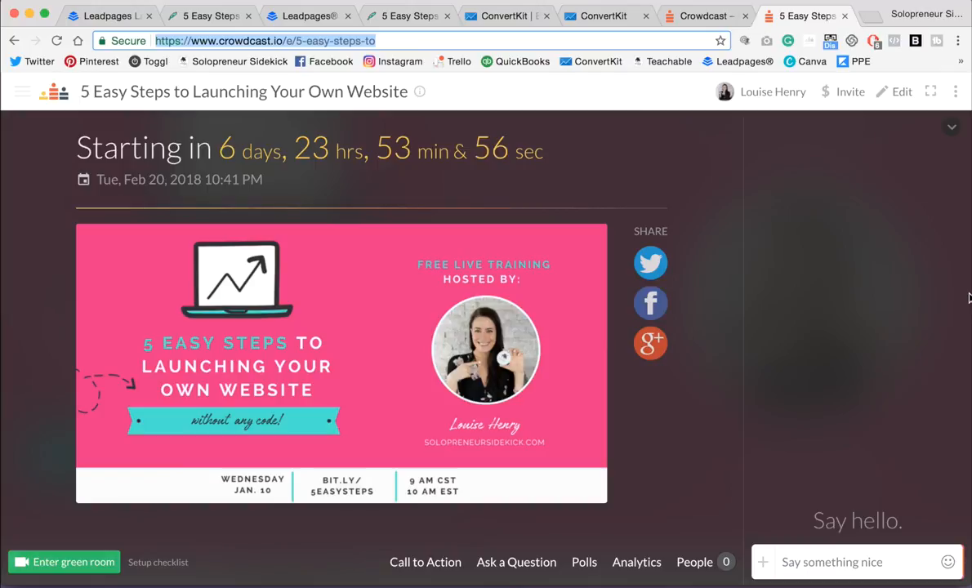
pyautogui.moveTo(218, 181)
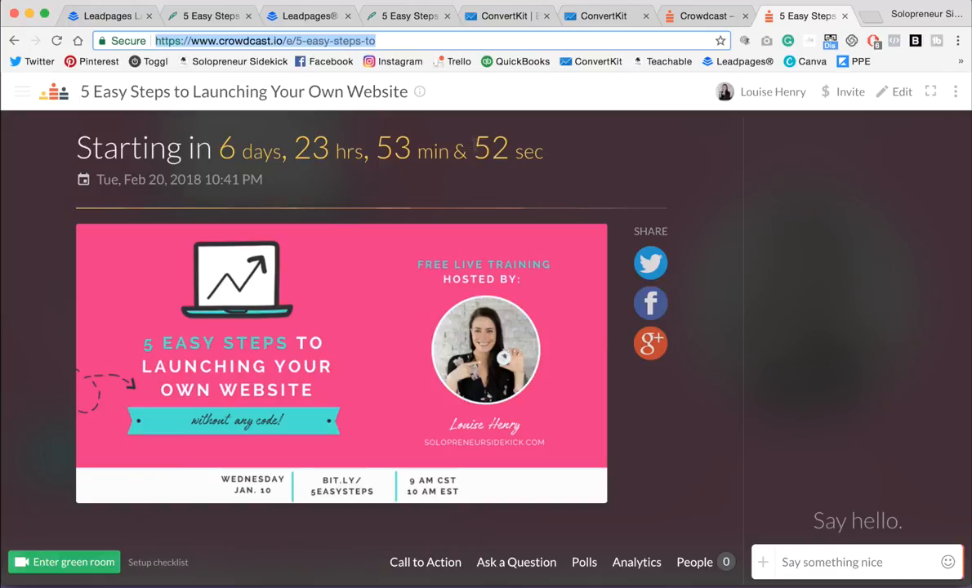
pyautogui.moveTo(643, 177)
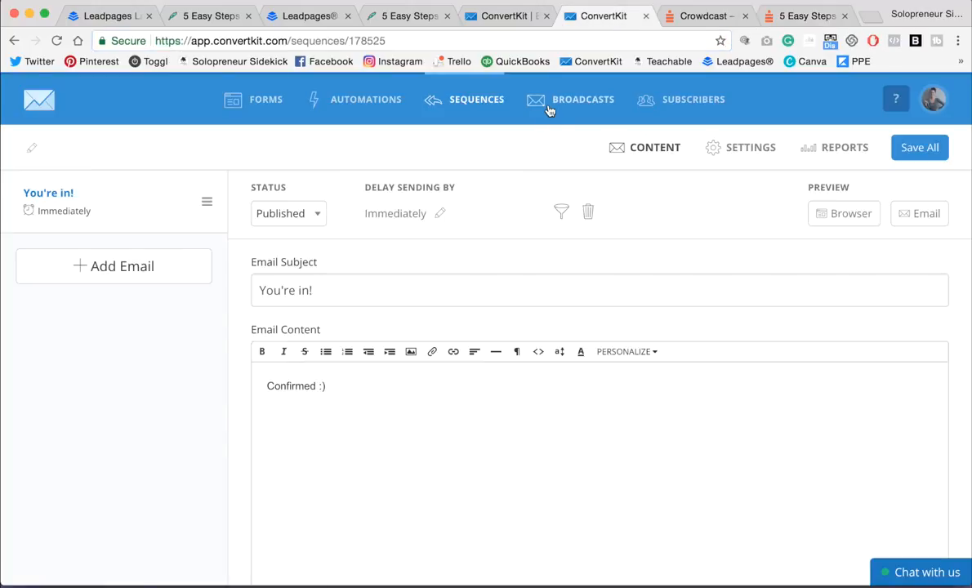
# - Show All Broadcasts with the "Here's your replay!" and "Coming up!" drafts listed on top
pyautogui.click(581, 100)
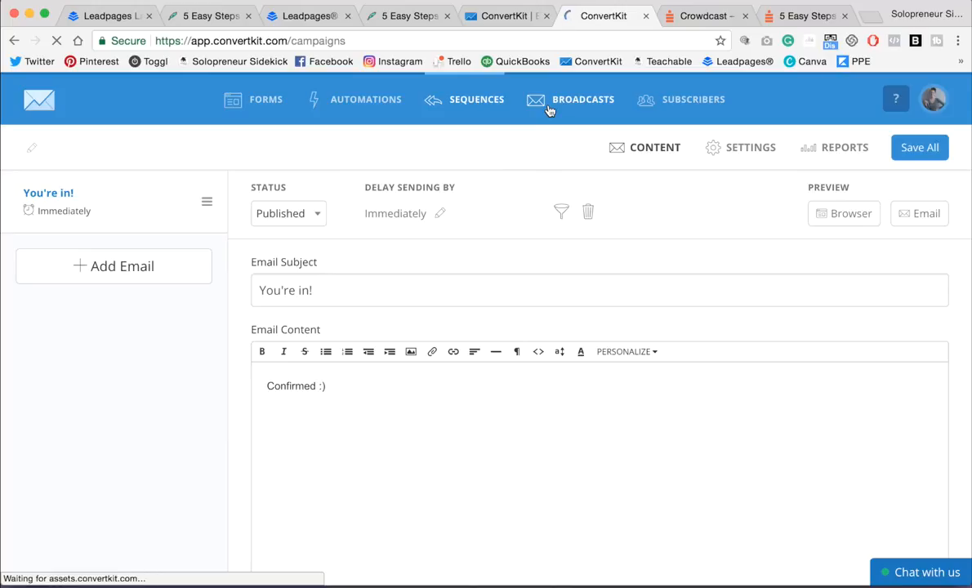
pyautogui.click(582, 99)
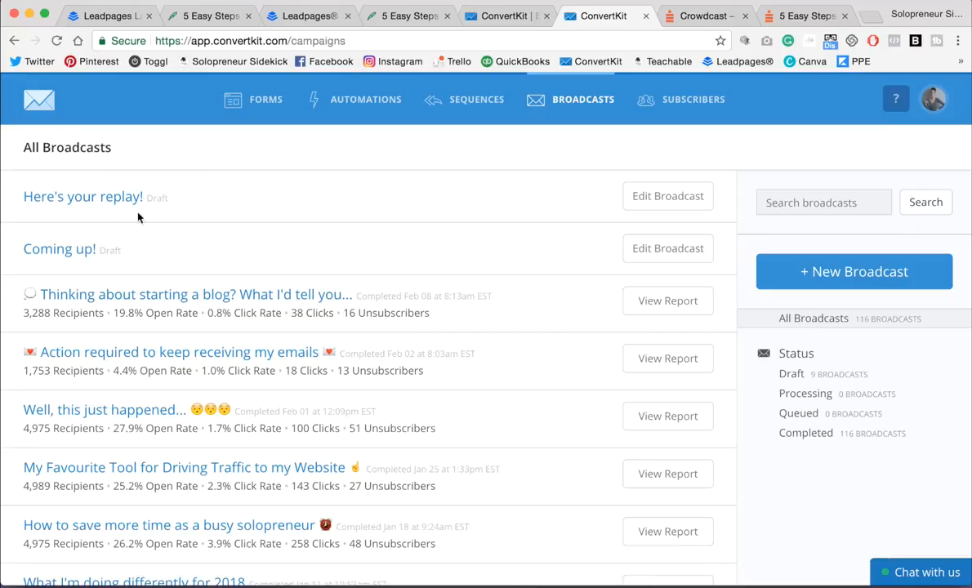
pyautogui.moveTo(199, 209)
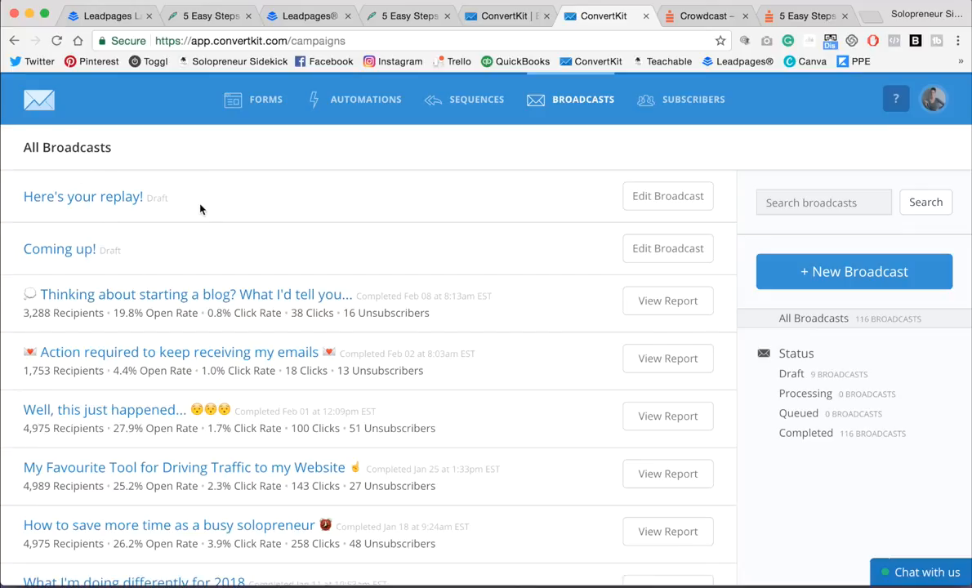